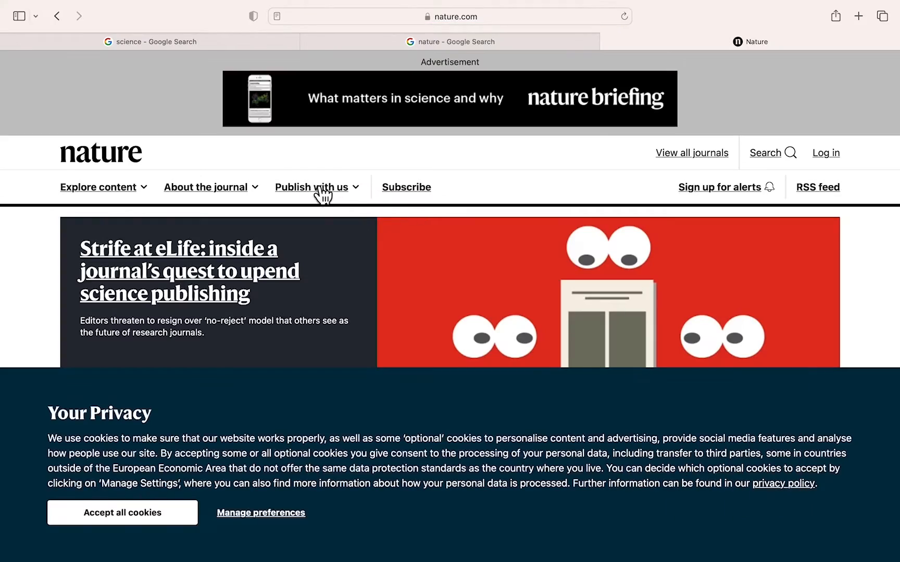
- Reach the manuscript submission system login from the 'Publish with us' menu via 'Submit manuscript'
{"action": "left_click", "coordinate": [311, 187]}
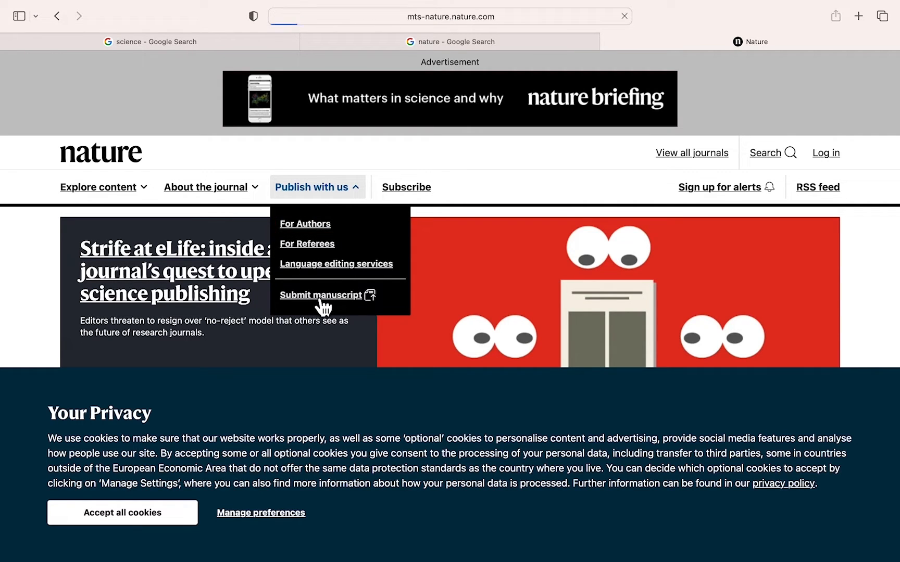
{"action": "left_click", "coordinate": [321, 294]}
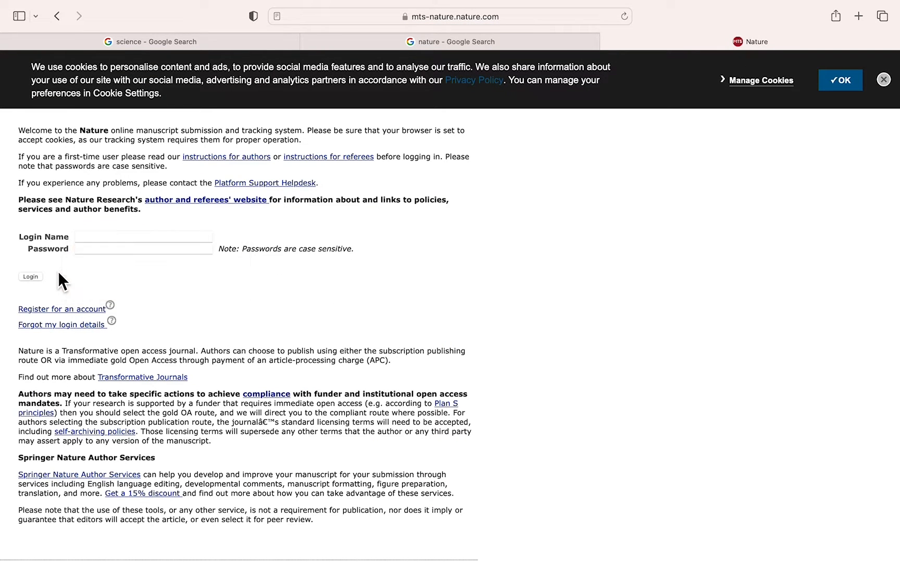
{"action": "mouse_move", "coordinate": [173, 319]}
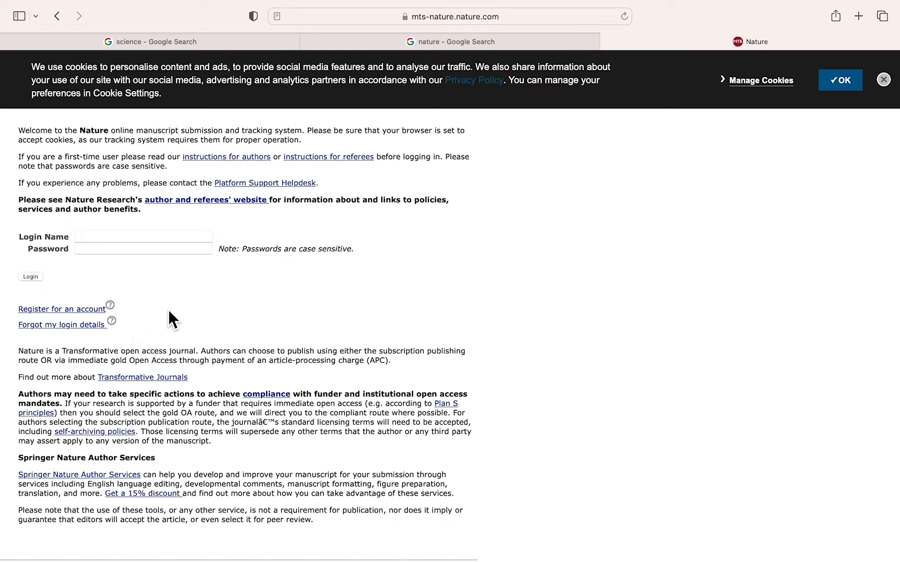
{"action": "mouse_move", "coordinate": [116, 266]}
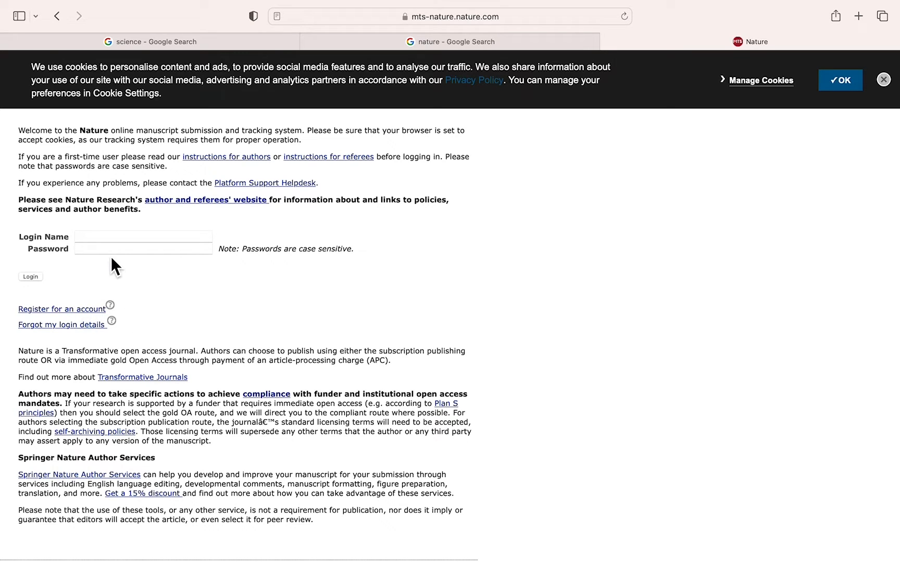
{"action": "mouse_move", "coordinate": [67, 294]}
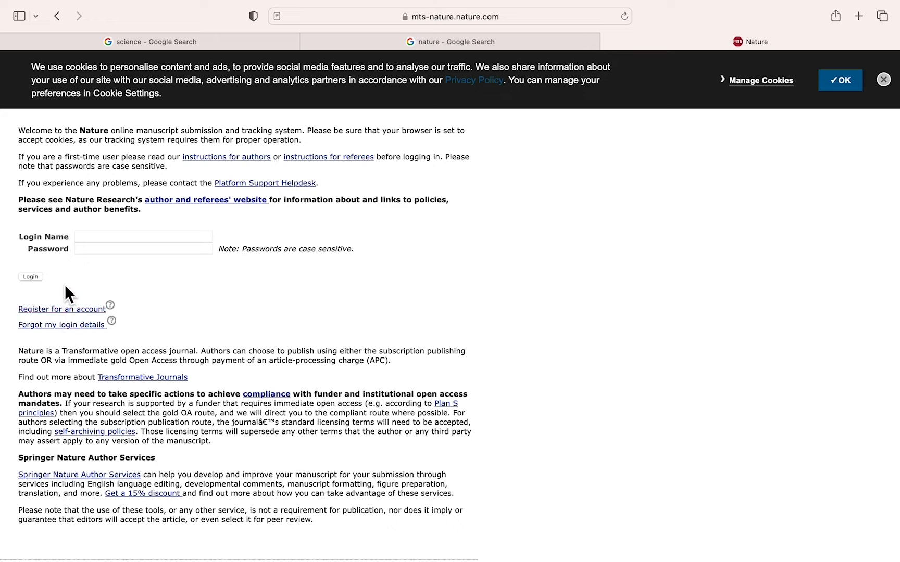
{"action": "mouse_move", "coordinate": [152, 266]}
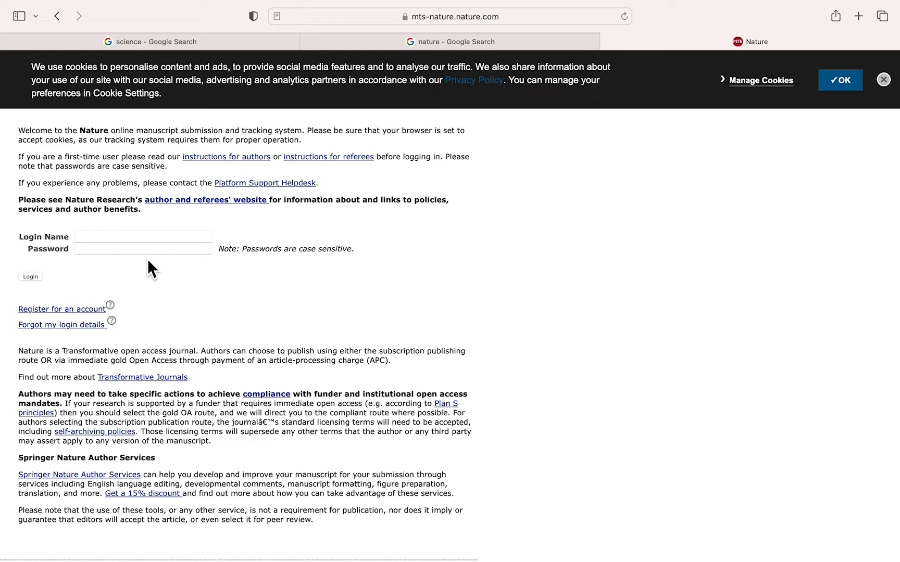
{"action": "mouse_move", "coordinate": [90, 298]}
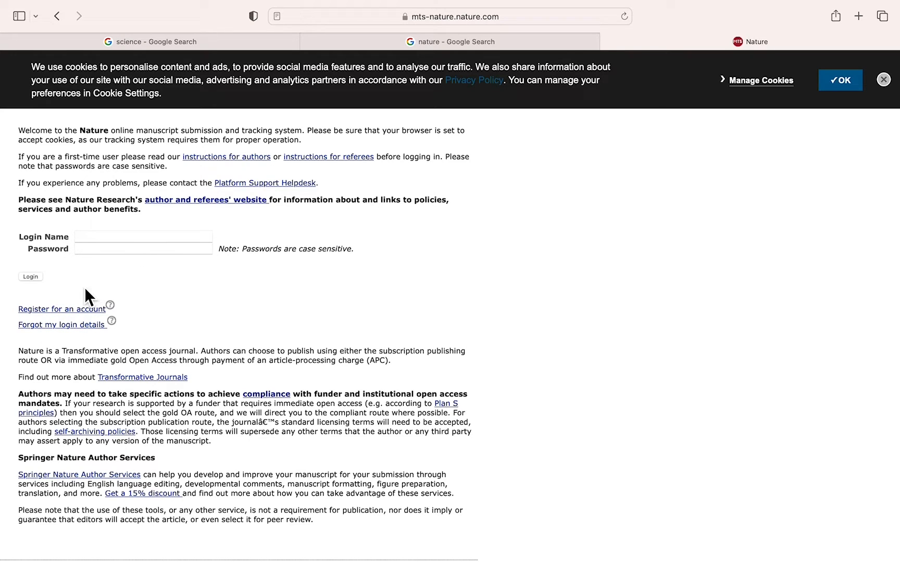
{"action": "left_click", "coordinate": [61, 309]}
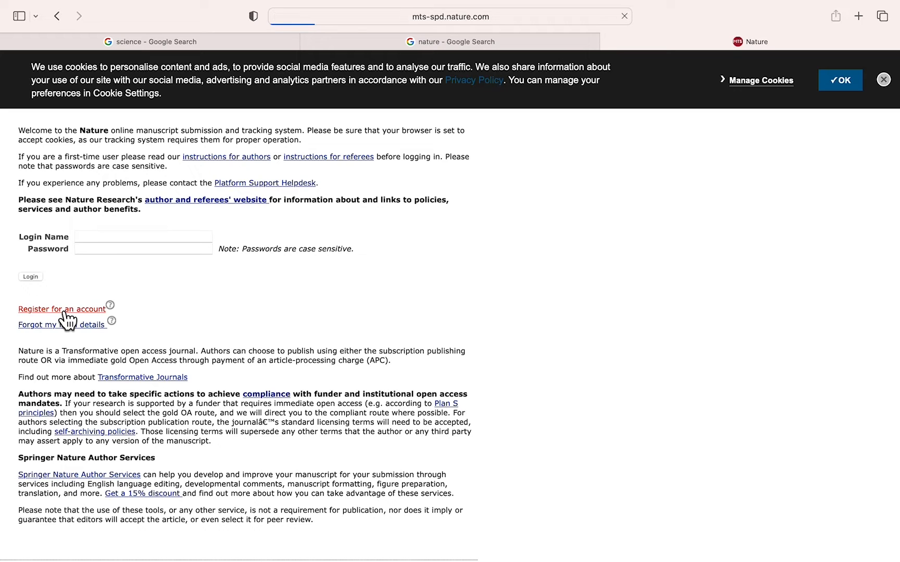
{"action": "left_click", "coordinate": [62, 308]}
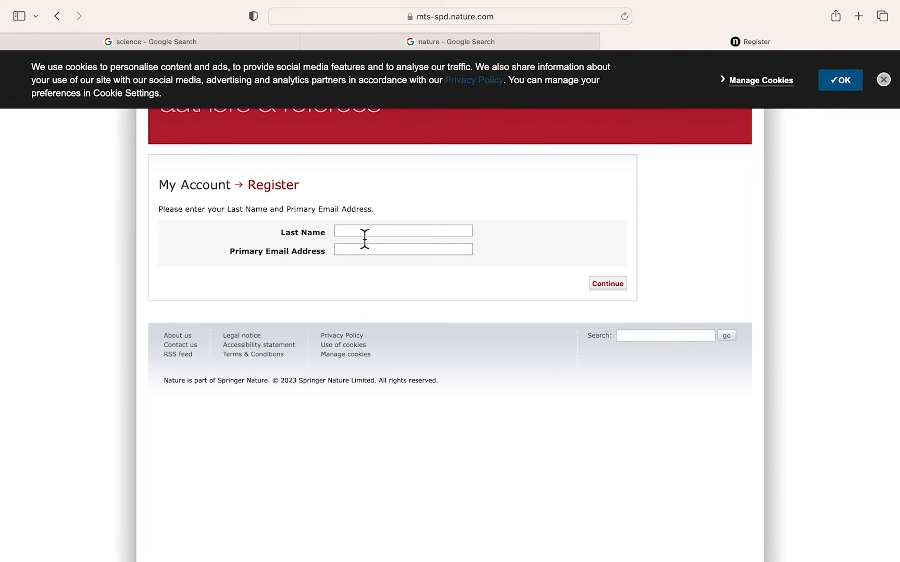
{"action": "left_click", "coordinate": [403, 231]}
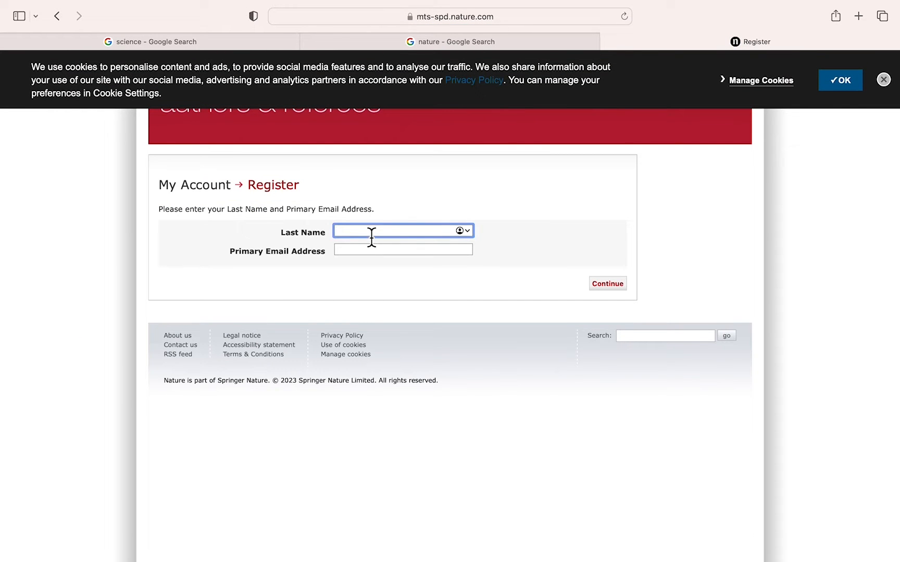
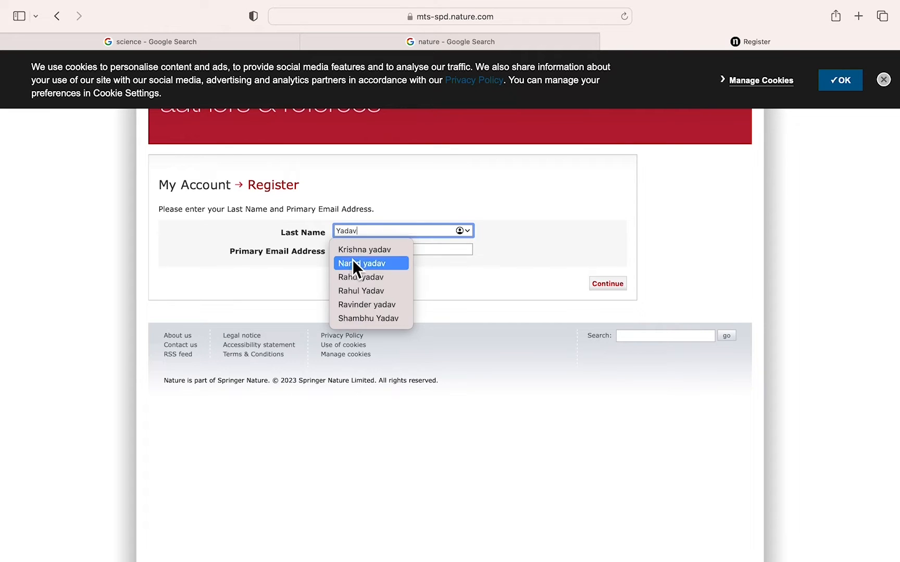
{"action": "left_click", "coordinate": [396, 251]}
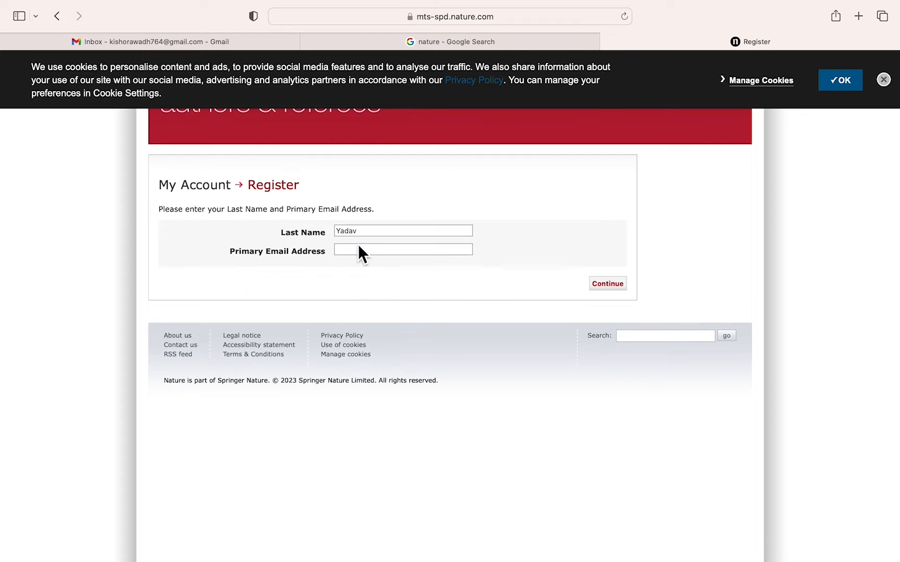
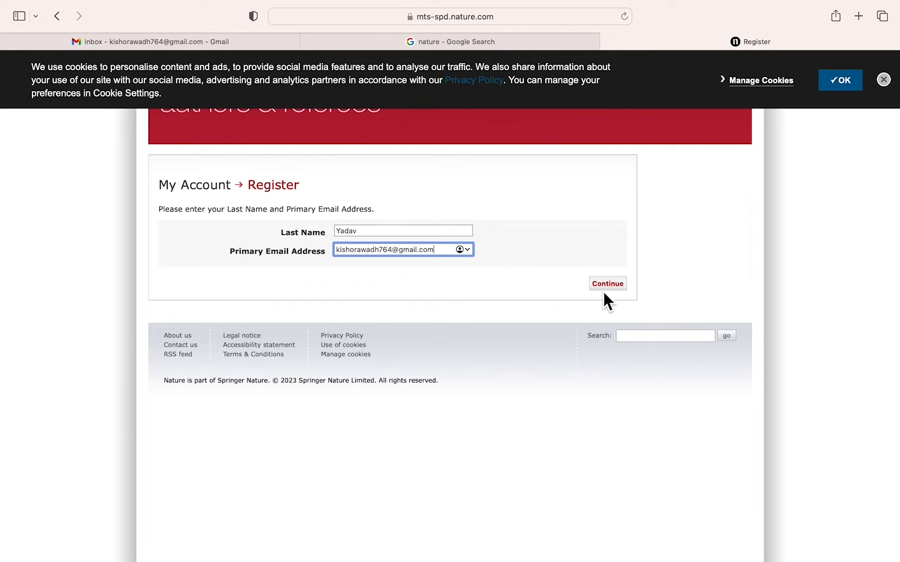
{"action": "left_click", "coordinate": [607, 283]}
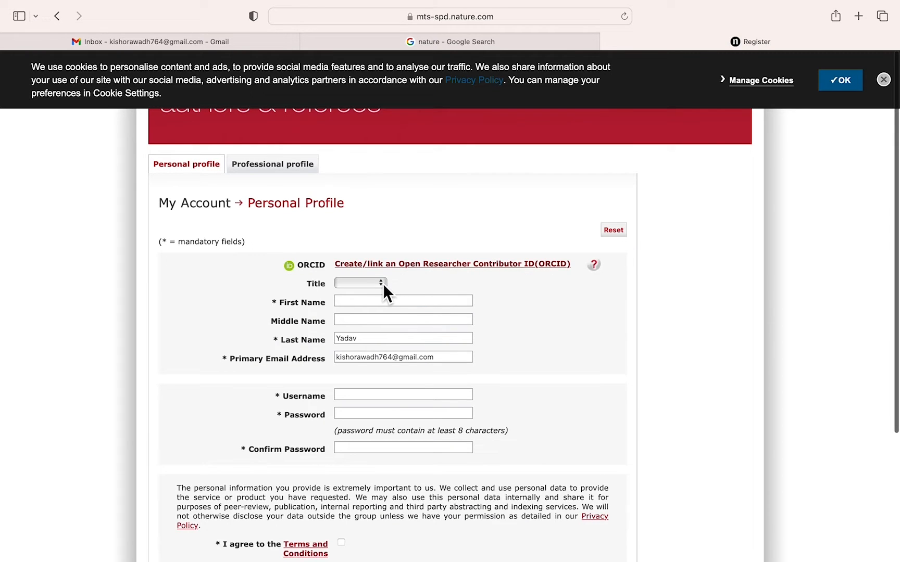
{"action": "left_click", "coordinate": [360, 282]}
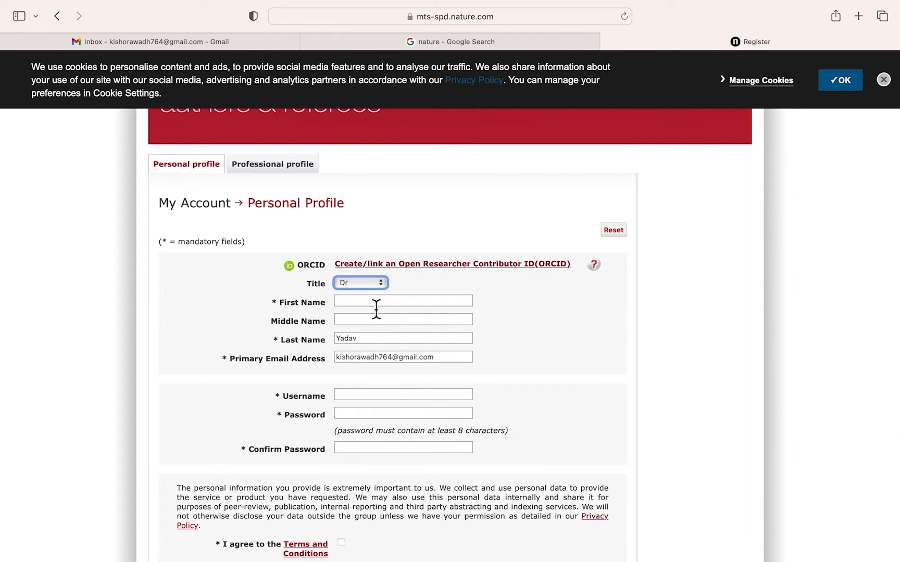
{"action": "left_click", "coordinate": [403, 300]}
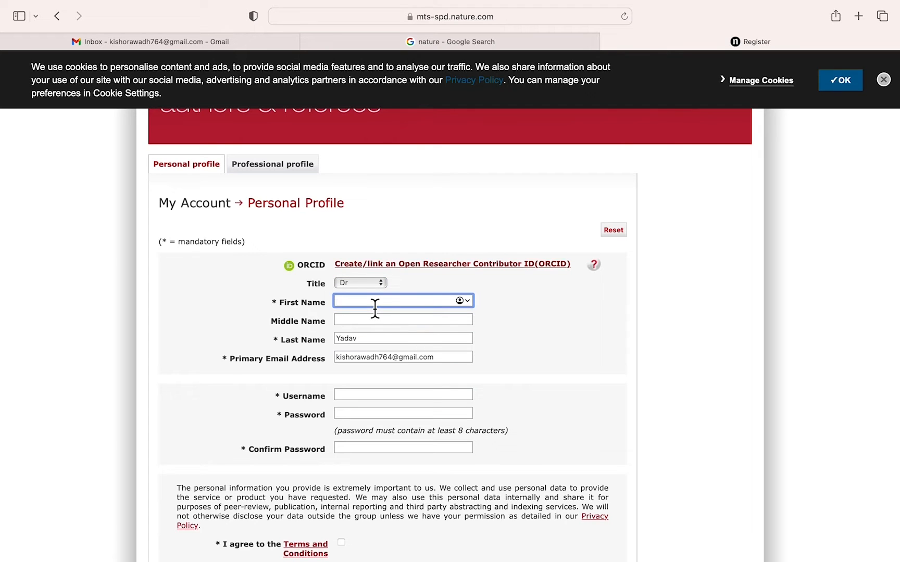
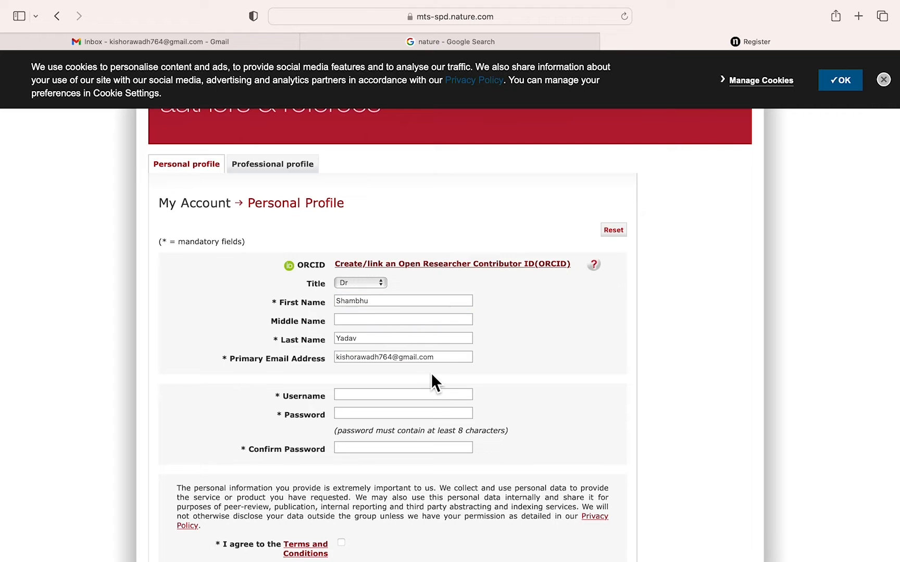
{"action": "scroll", "scroll_direction": "down", "scroll_amount": 3}
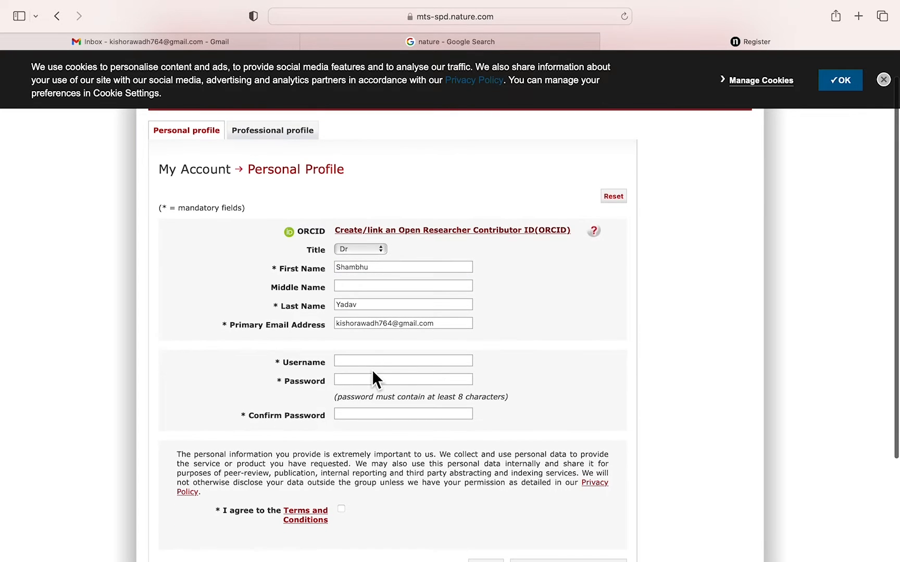
{"action": "left_click", "coordinate": [403, 361]}
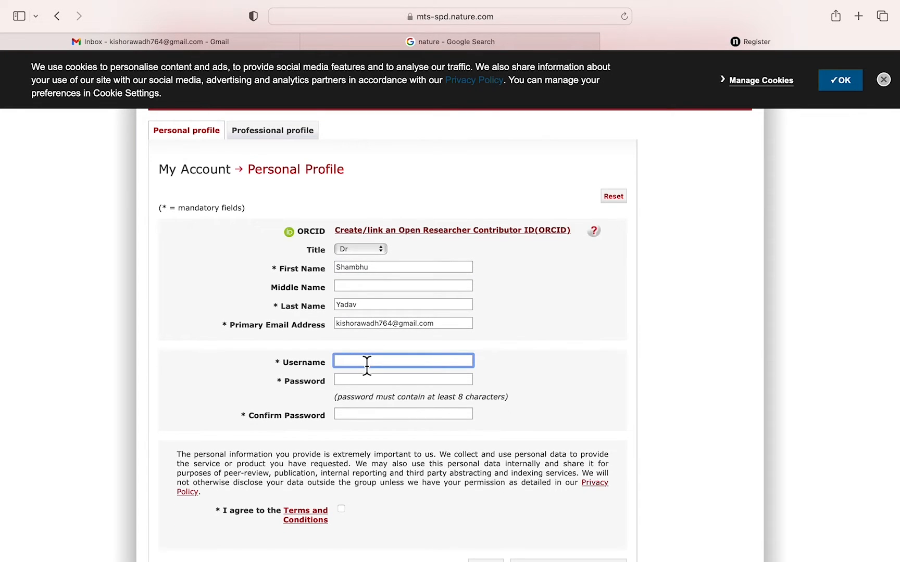
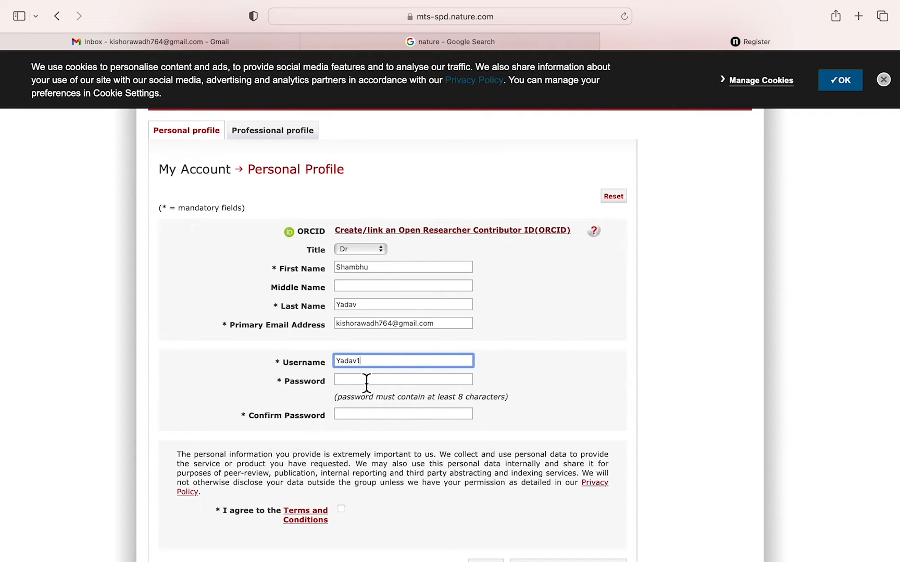
- Enter the password, agree to the Terms and Conditions and register the account
{"action": "left_click", "coordinate": [401, 379]}
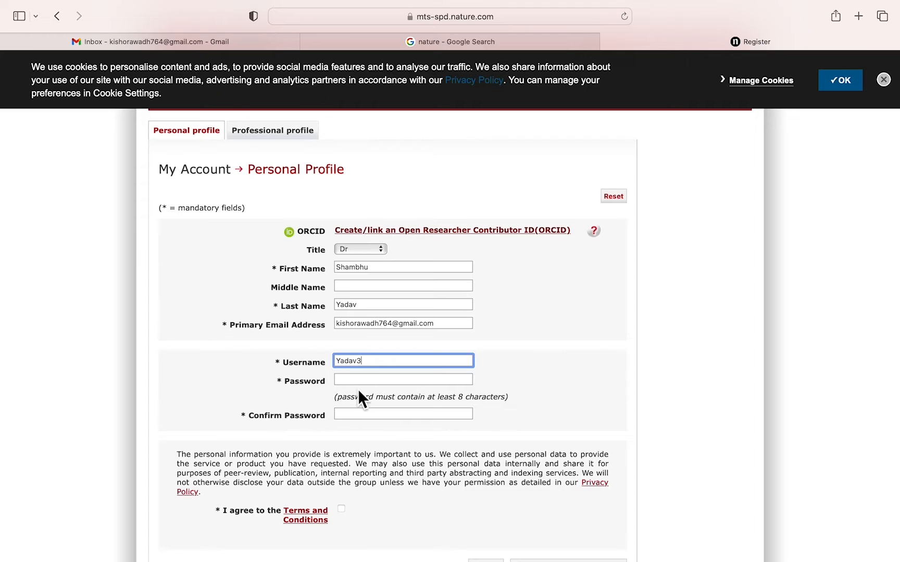
{"action": "left_click", "coordinate": [402, 380]}
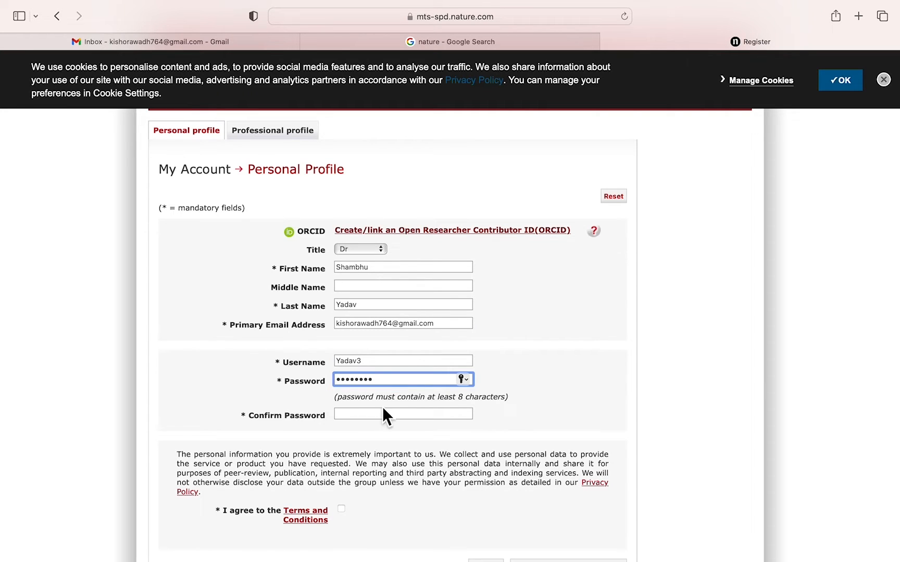
{"action": "type", "text": "•"}
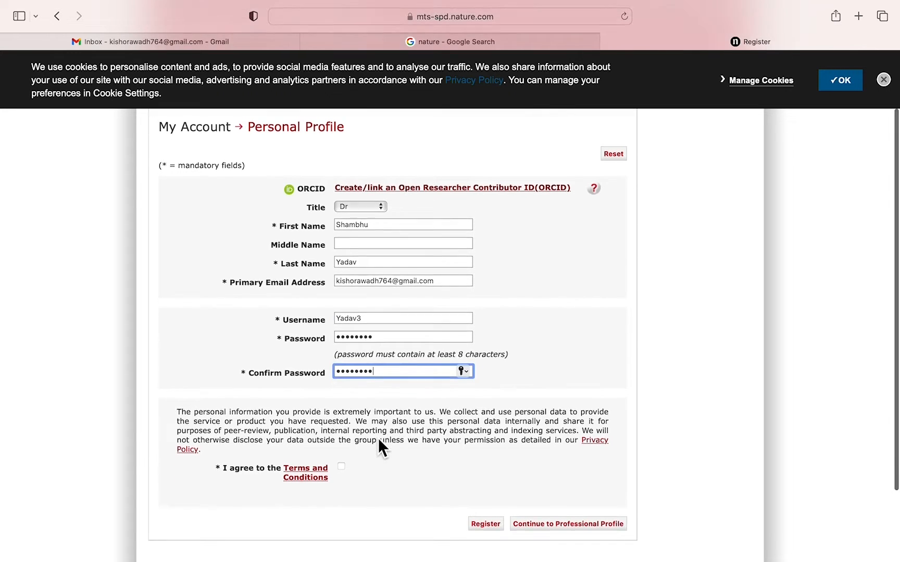
{"action": "left_click", "coordinate": [341, 466]}
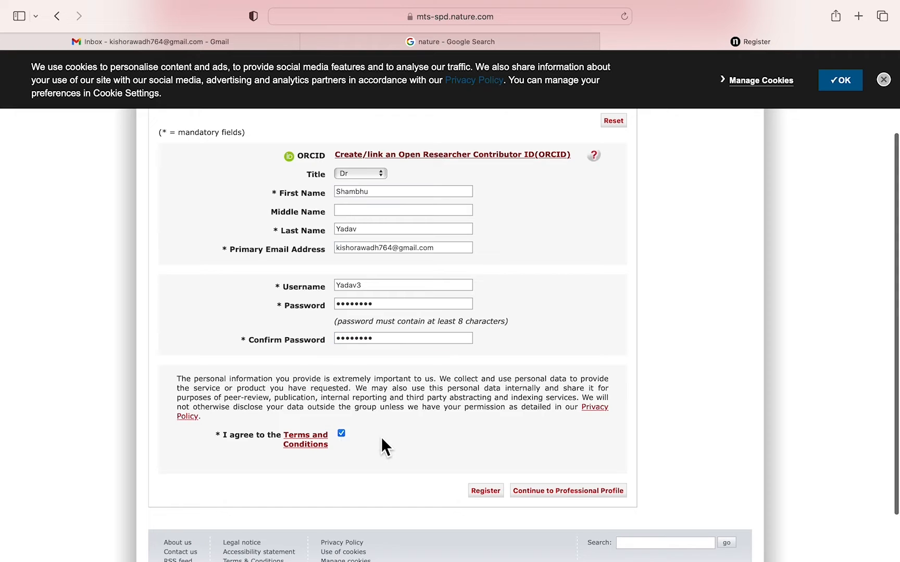
{"action": "scroll", "scroll_direction": "down", "scroll_amount": 3}
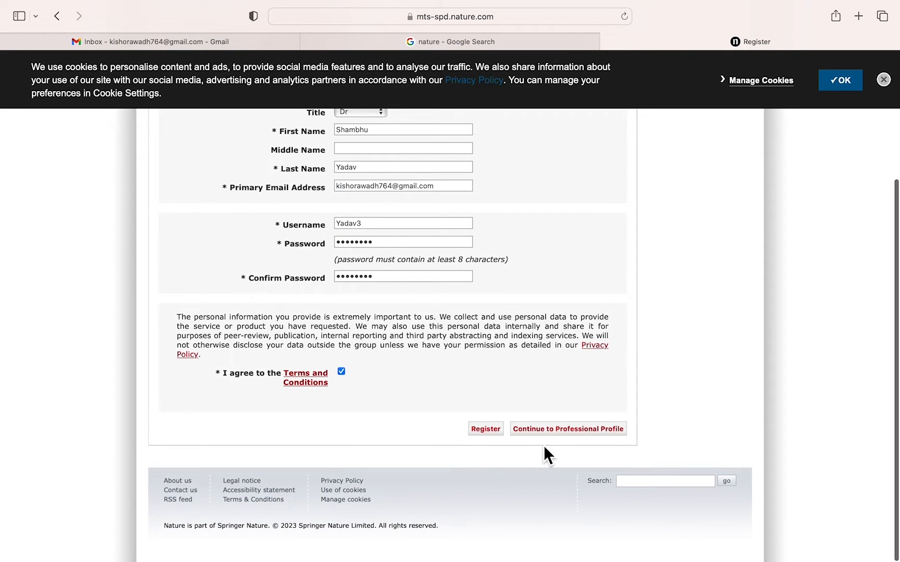
{"action": "mouse_move", "coordinate": [485, 429]}
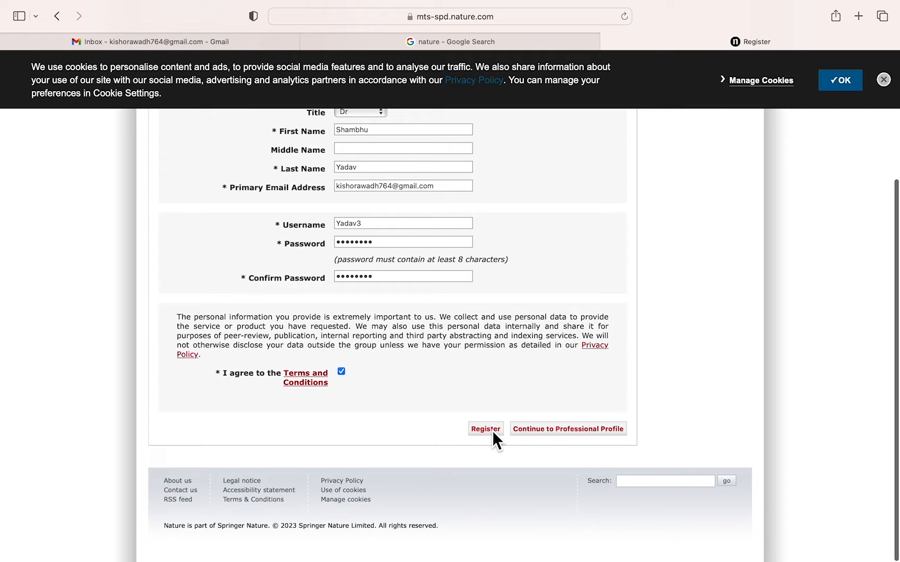
{"action": "left_click", "coordinate": [485, 429]}
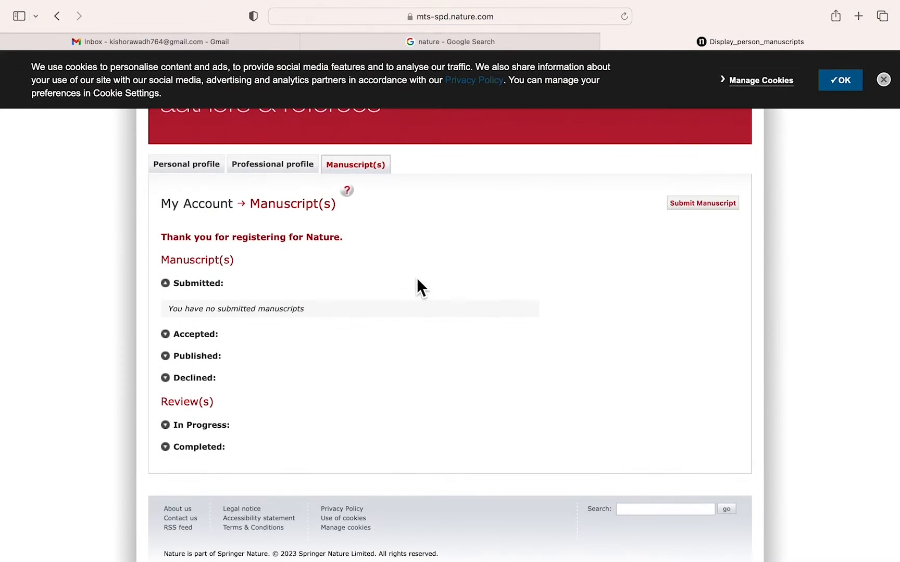
- Start a new submission, choose Nature from the journal list and begin a manuscript submission to it
{"action": "left_click", "coordinate": [840, 79]}
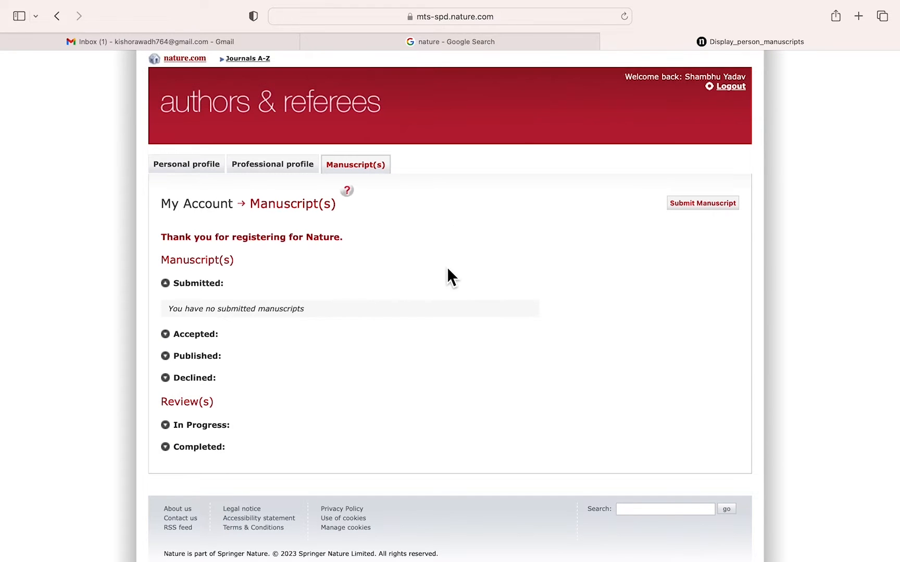
{"action": "mouse_move", "coordinate": [453, 305]}
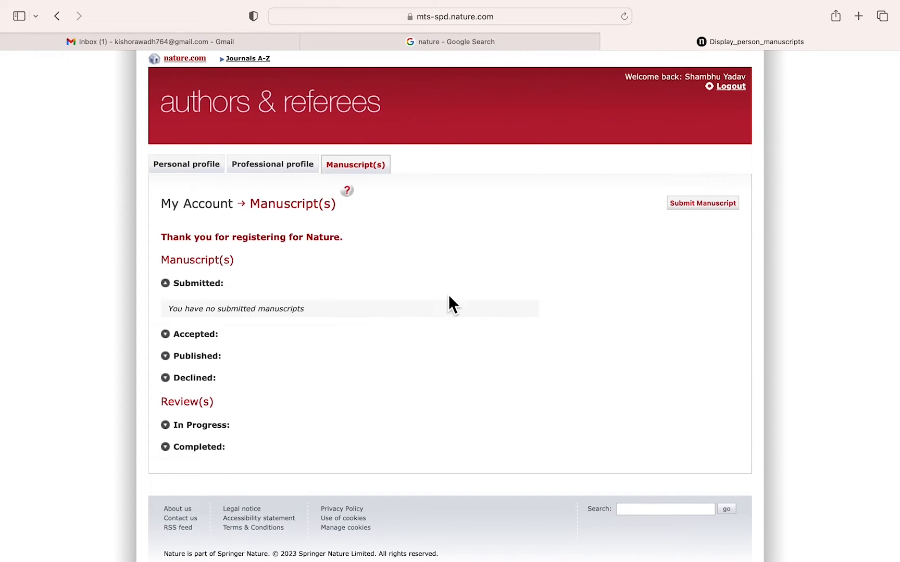
{"action": "mouse_move", "coordinate": [483, 182]}
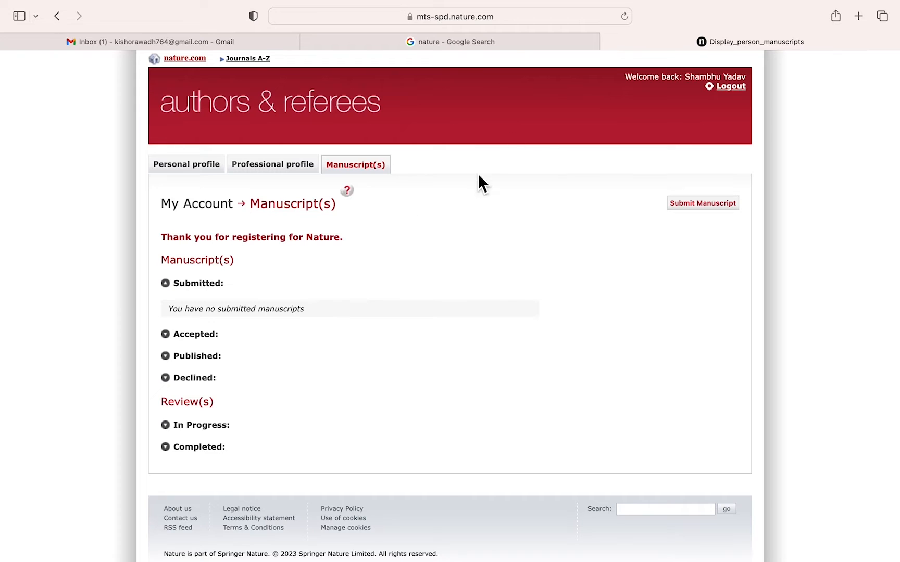
{"action": "mouse_move", "coordinate": [702, 203]}
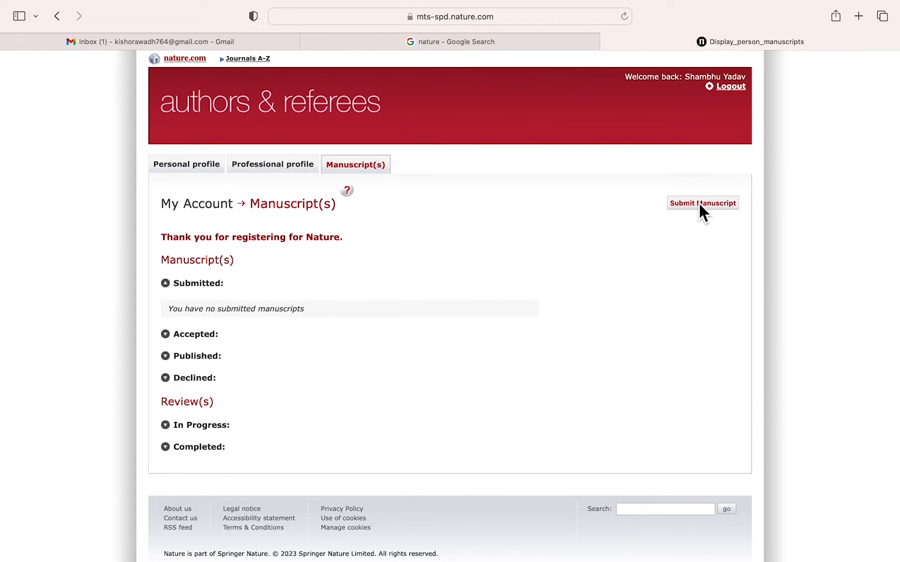
{"action": "left_click", "coordinate": [702, 203]}
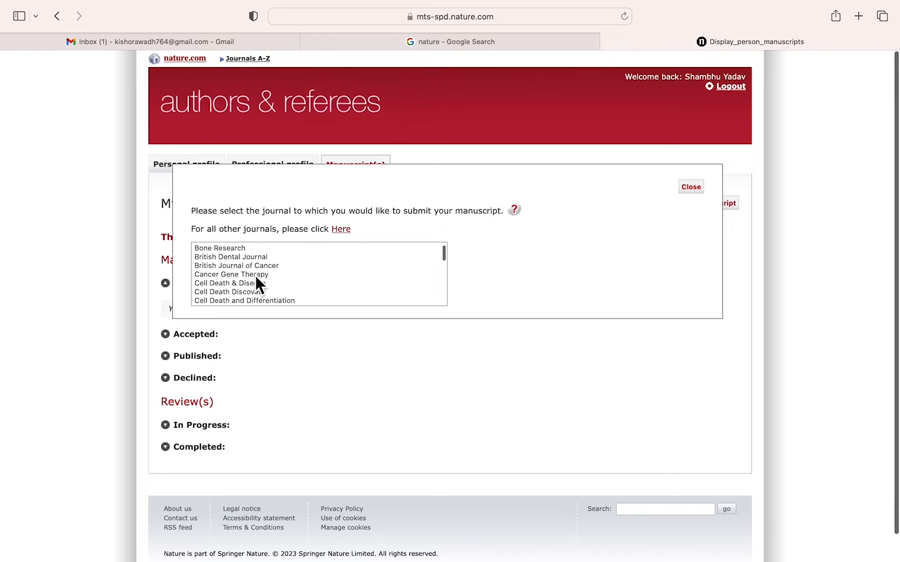
{"action": "scroll", "scroll_direction": "down", "scroll_amount": 3}
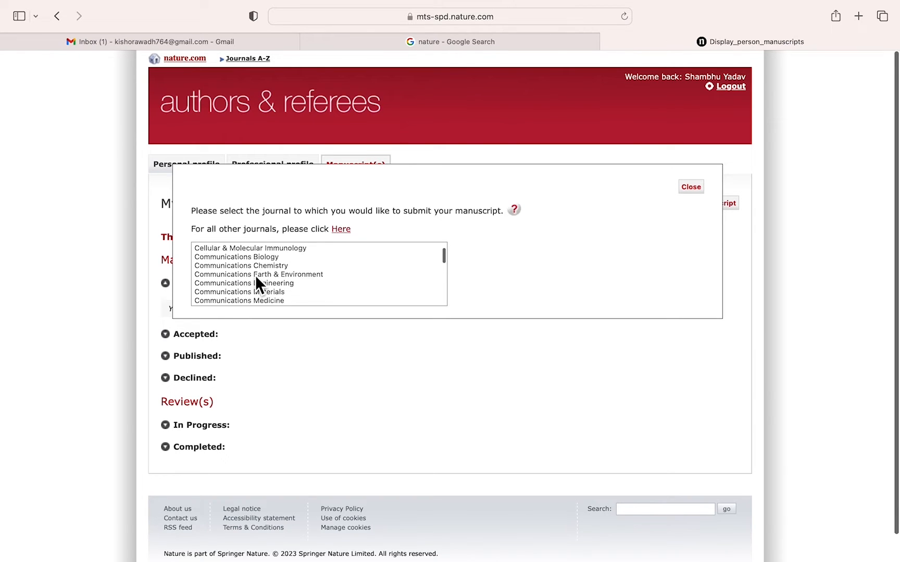
{"action": "scroll", "scroll_direction": "down", "scroll_amount": 3}
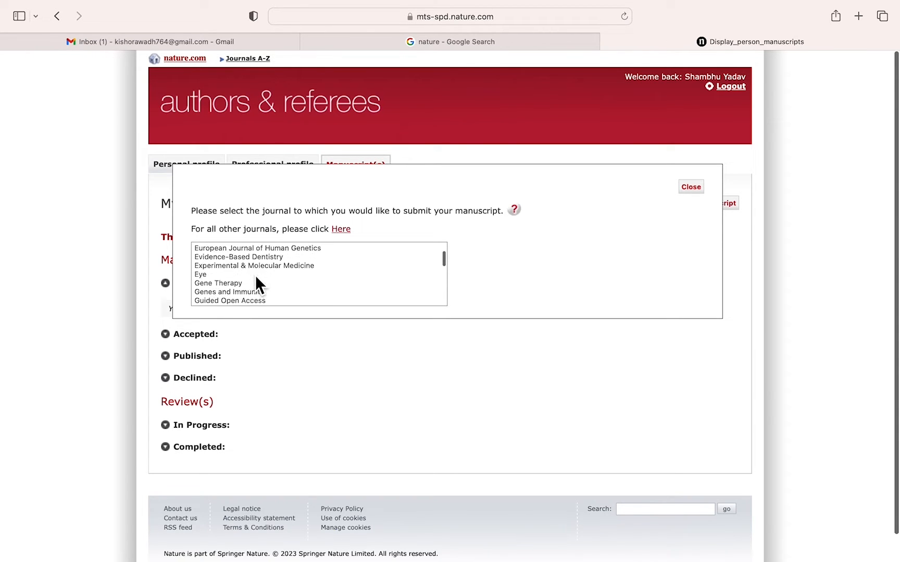
{"action": "scroll", "scroll_direction": "down", "scroll_amount": 3}
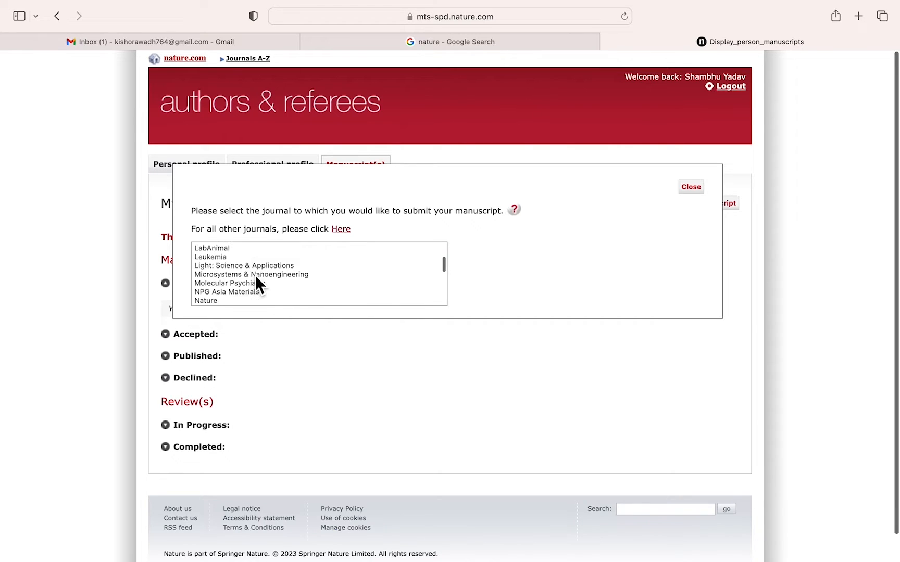
{"action": "scroll", "scroll_direction": "down", "scroll_amount": 3}
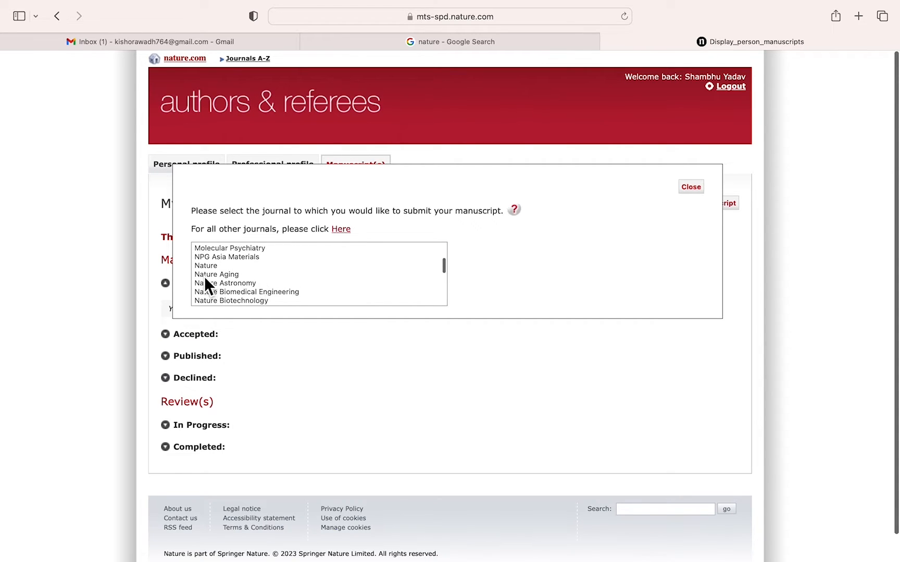
{"action": "left_click", "coordinate": [217, 266]}
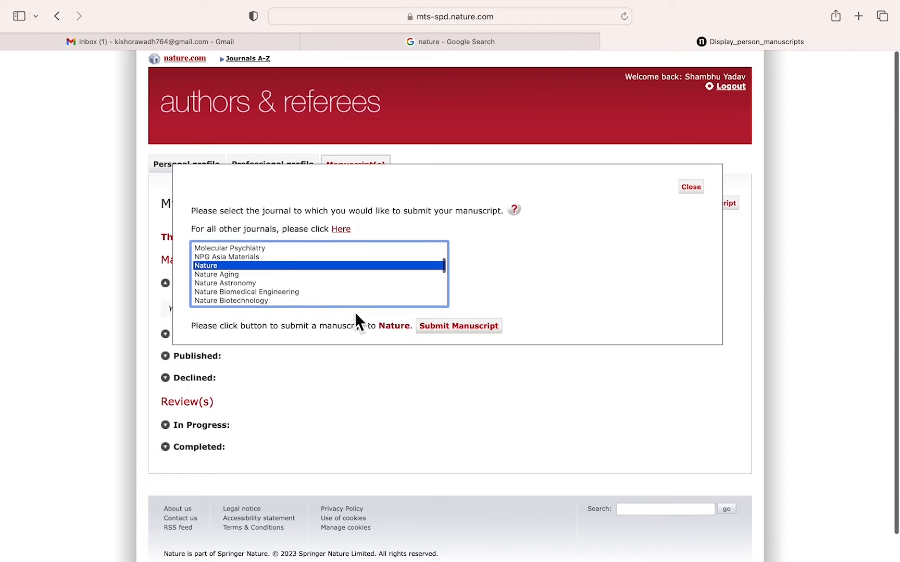
{"action": "mouse_move", "coordinate": [439, 373]}
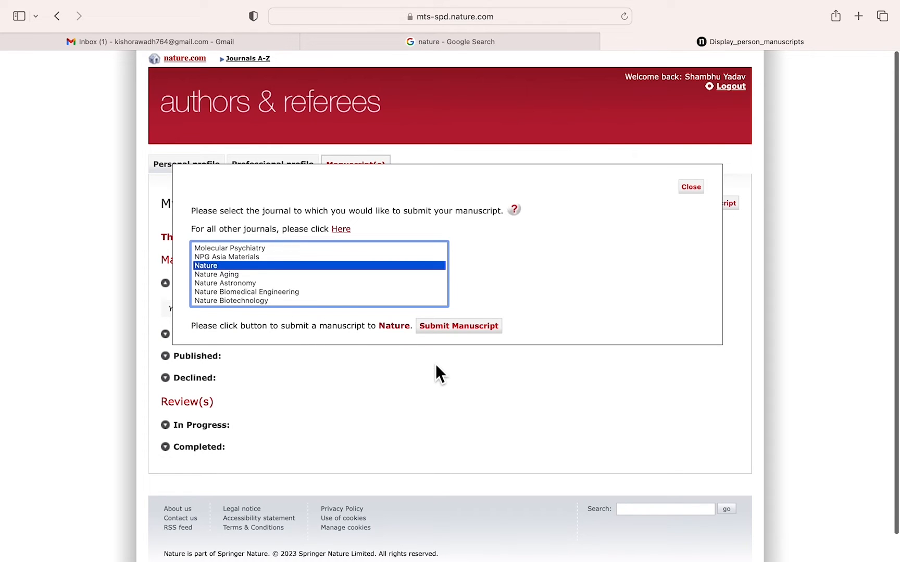
{"action": "left_click", "coordinate": [457, 326]}
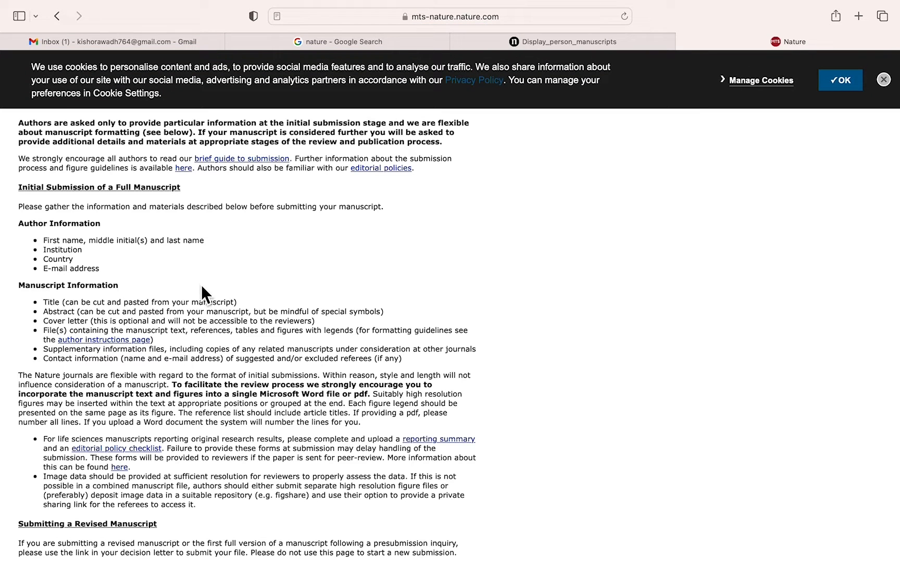
{"action": "mouse_move", "coordinate": [106, 312]}
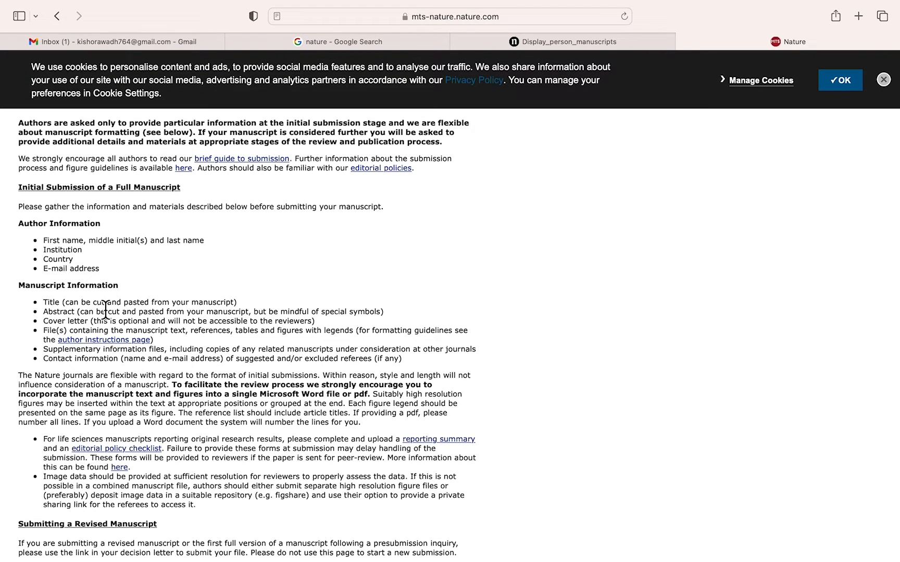
{"action": "scroll", "scroll_direction": "down", "scroll_amount": 3}
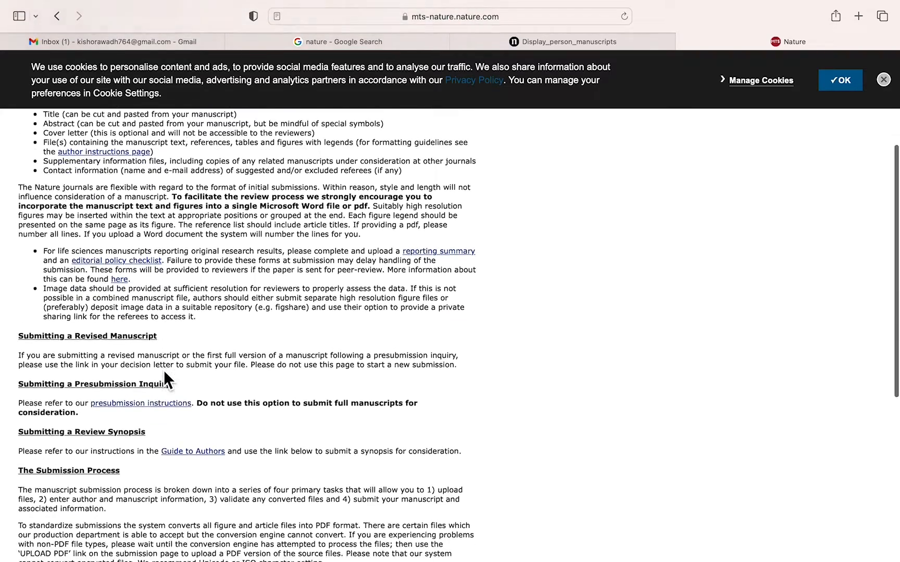
{"action": "scroll", "scroll_direction": "down", "scroll_amount": 3}
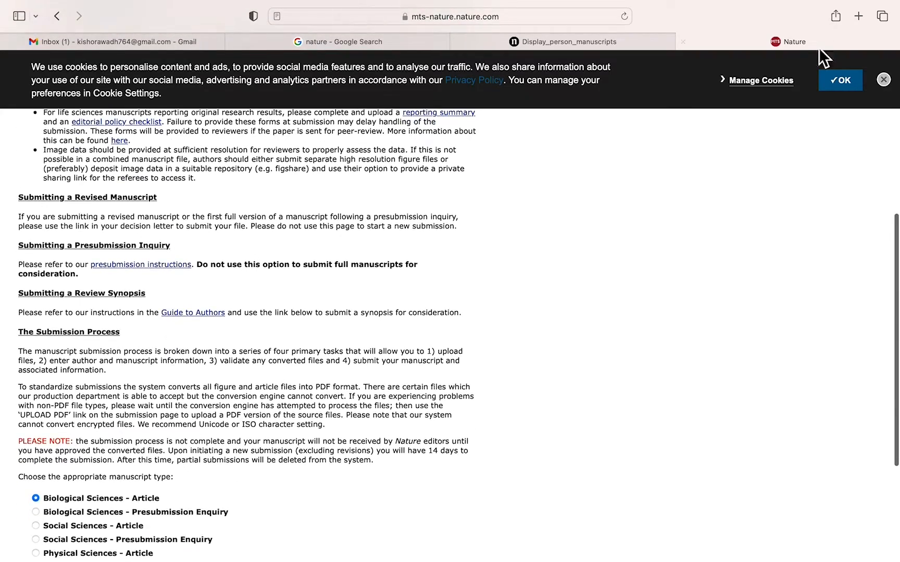
- Dismiss the cookie banner and scroll to the manuscript type options
{"action": "left_click", "coordinate": [840, 80]}
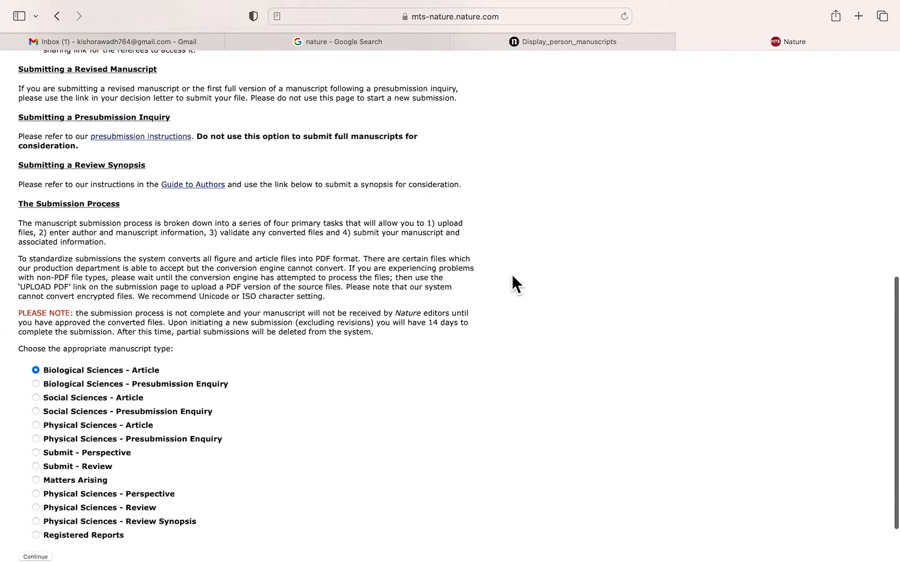
{"action": "scroll", "scroll_direction": "down", "scroll_amount": 3}
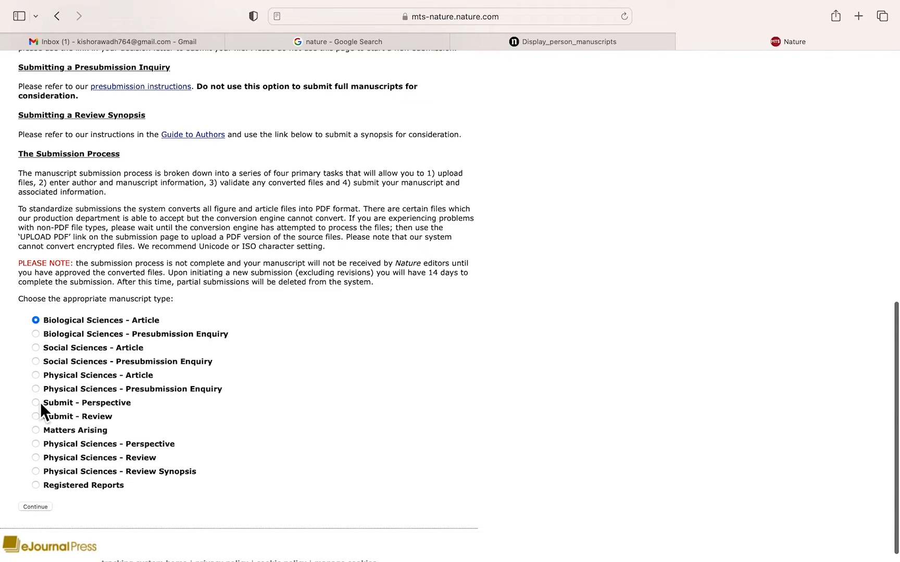
{"action": "mouse_move", "coordinate": [39, 517]}
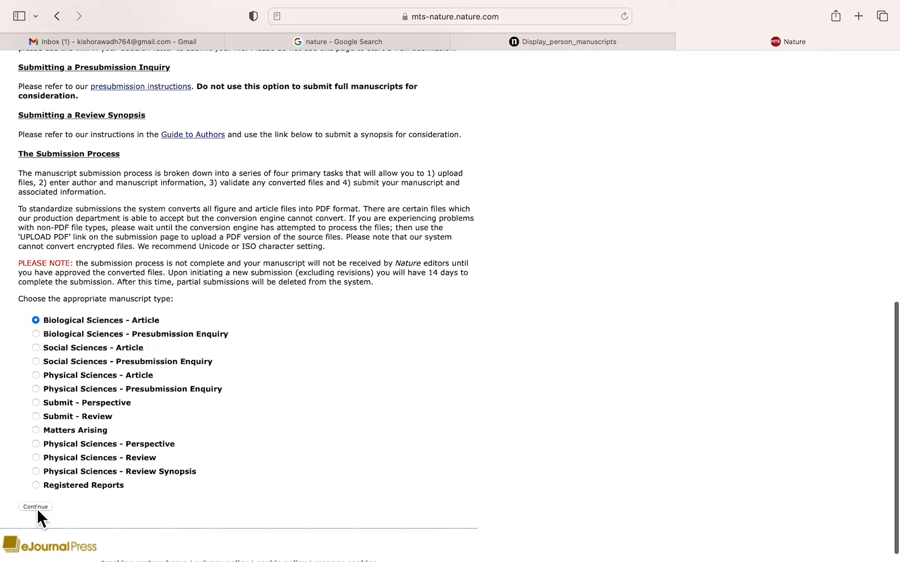
- Continue with Biological Sciences - Article to the Files upload step
{"action": "left_click", "coordinate": [35, 507]}
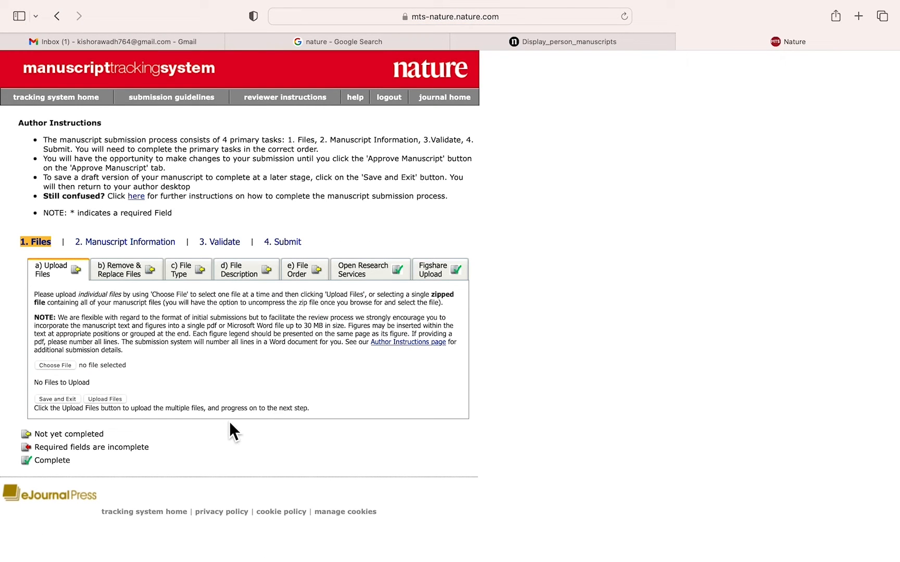
{"action": "mouse_move", "coordinate": [79, 297]}
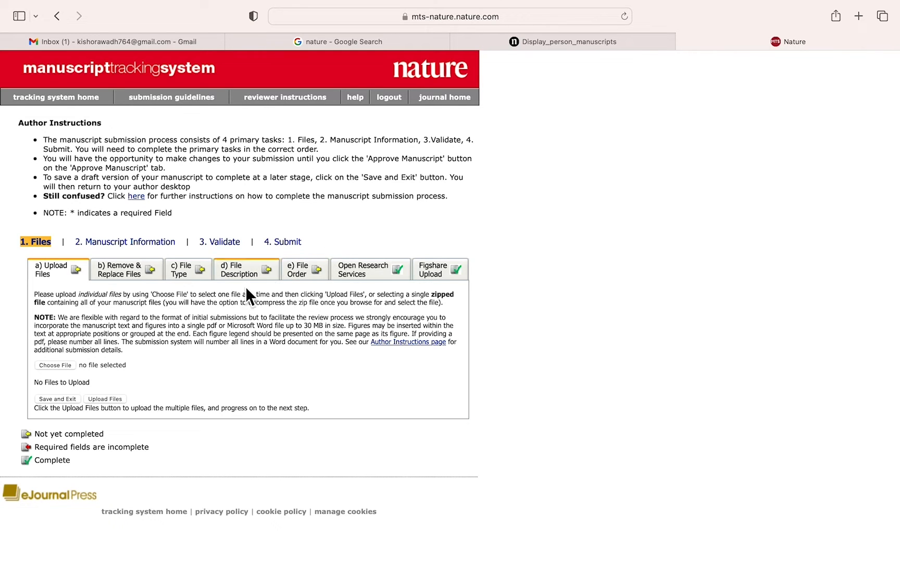
{"action": "mouse_move", "coordinate": [156, 379]}
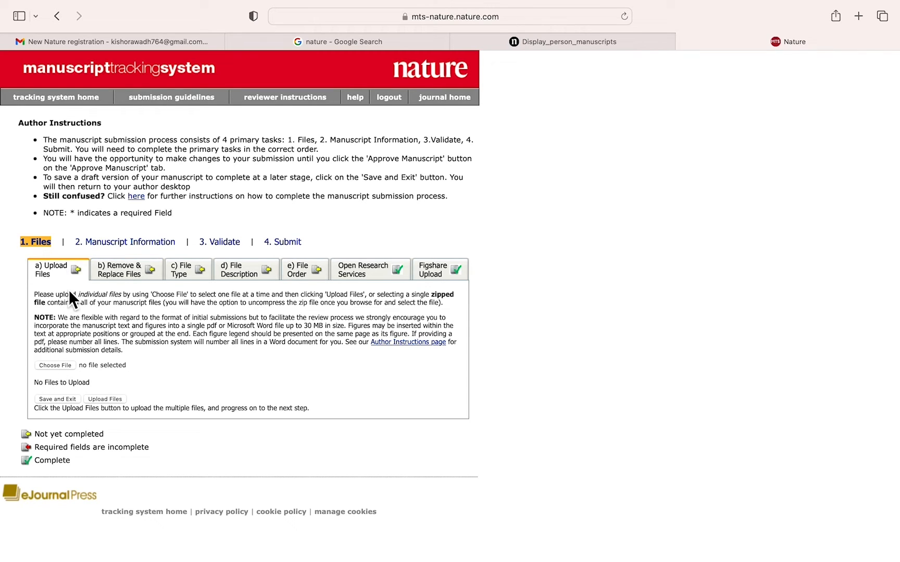
{"action": "mouse_move", "coordinate": [142, 270]}
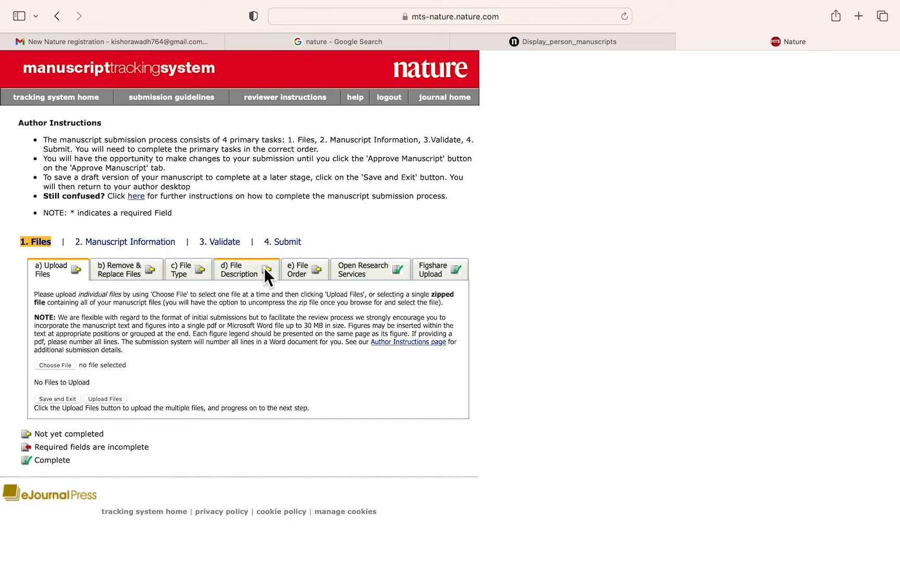
- Add Article.docx and Supplementary information.docx to the upload list
{"action": "left_click", "coordinate": [55, 366]}
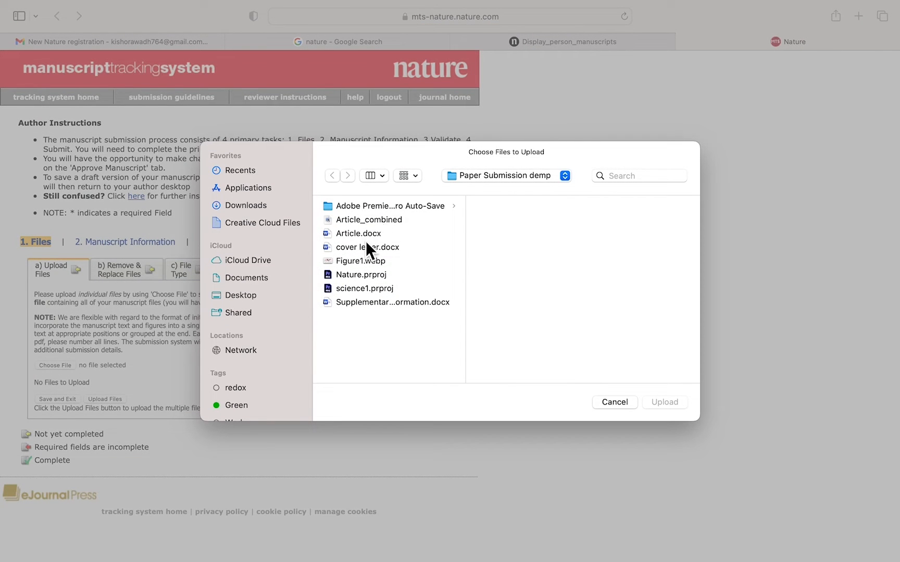
{"action": "left_click", "coordinate": [359, 233]}
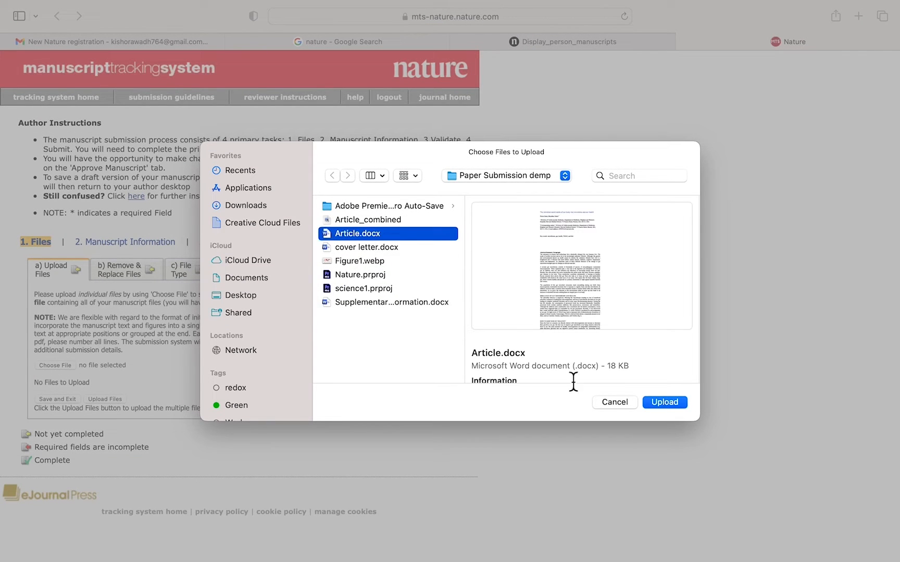
{"action": "left_click", "coordinate": [664, 402]}
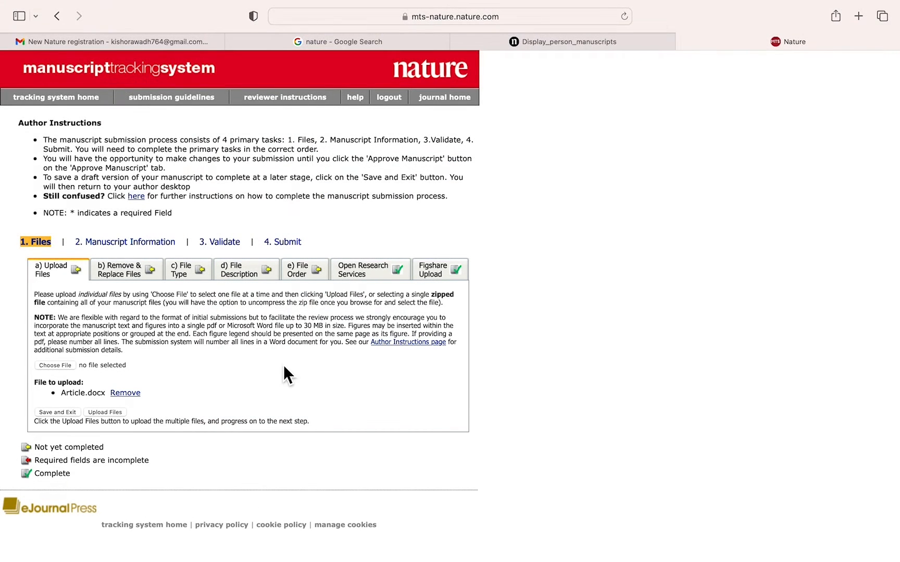
{"action": "mouse_move", "coordinate": [106, 395]}
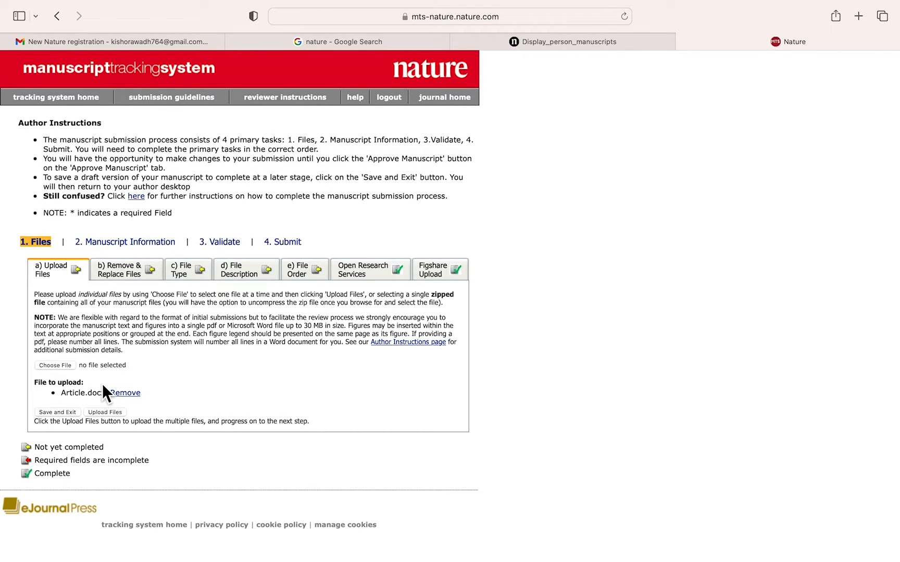
{"action": "left_click", "coordinate": [56, 366]}
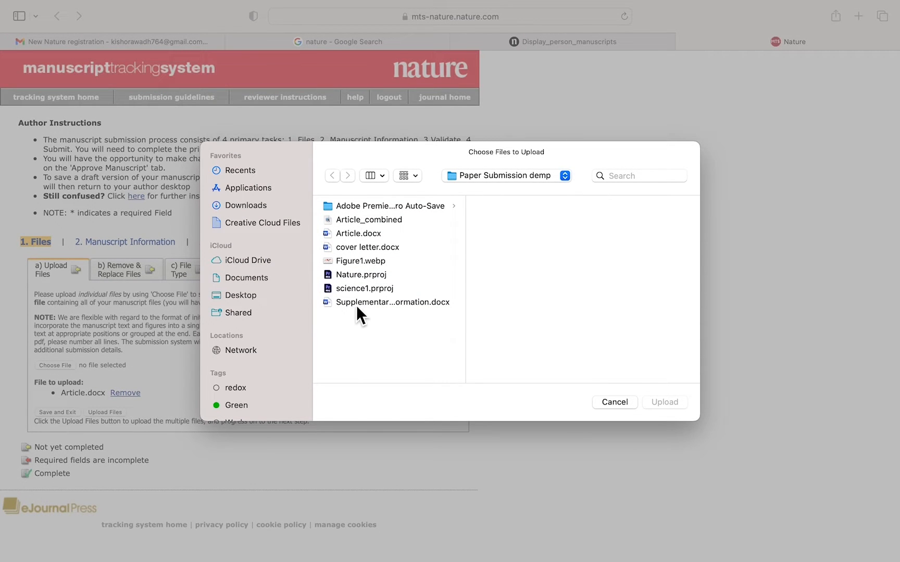
{"action": "left_click", "coordinate": [393, 302]}
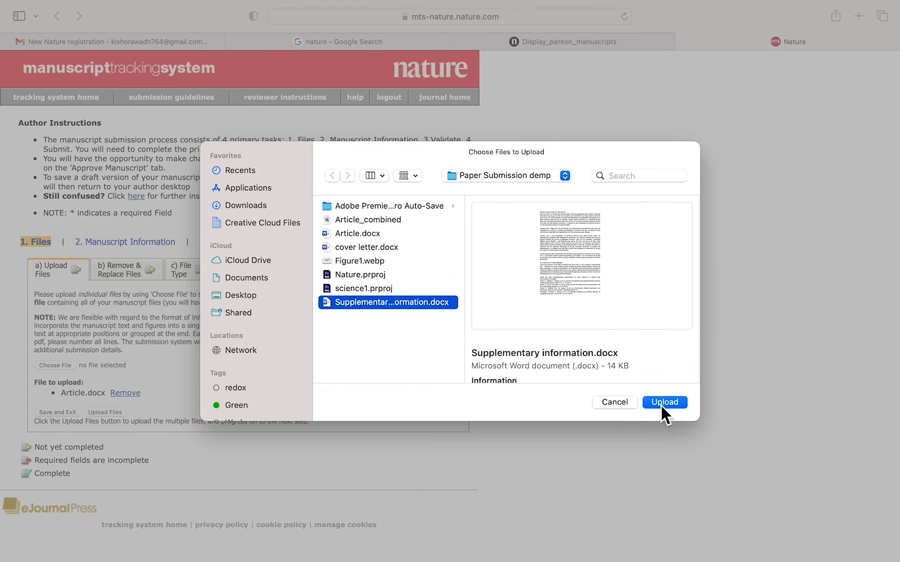
{"action": "left_click", "coordinate": [664, 401]}
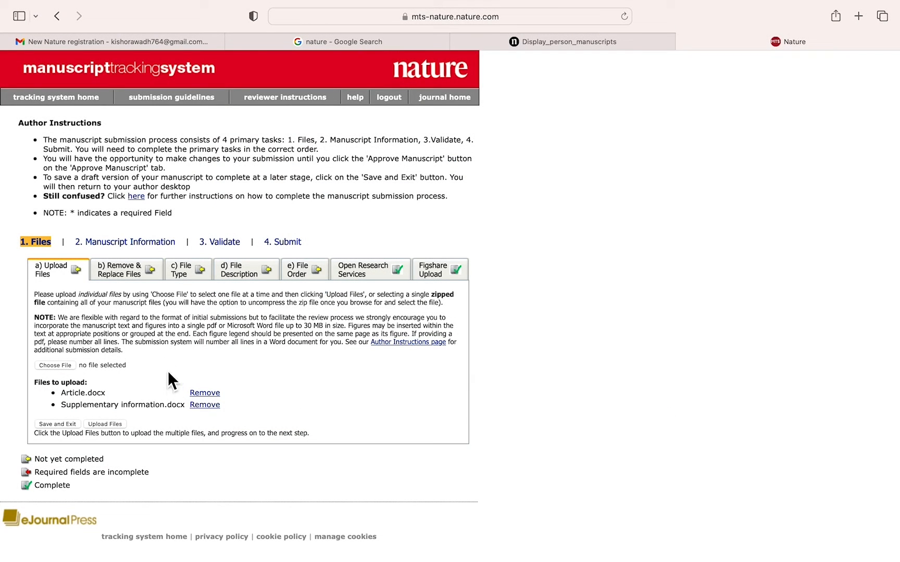
- Add Figure1.webp to the upload list and pick the supplementary file again
{"action": "left_click", "coordinate": [55, 365]}
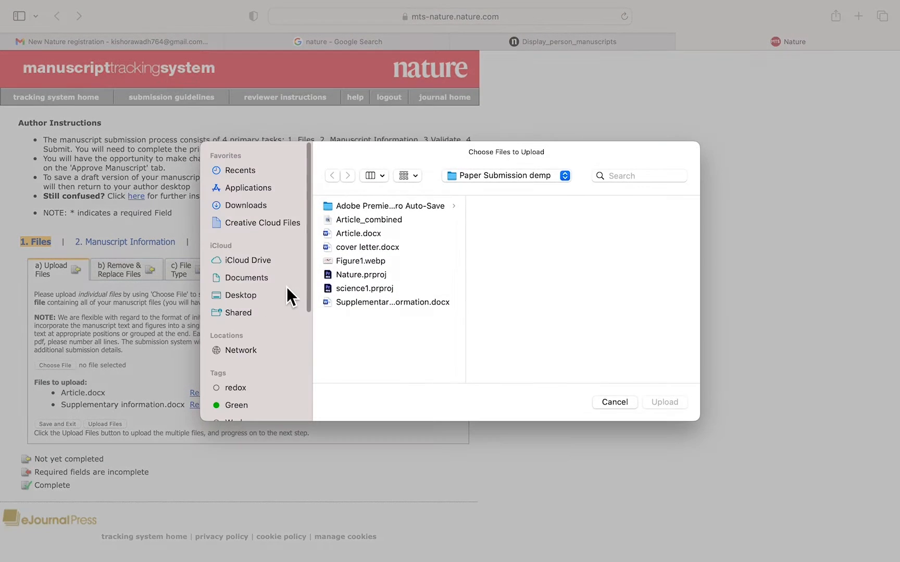
{"action": "left_click", "coordinate": [363, 260]}
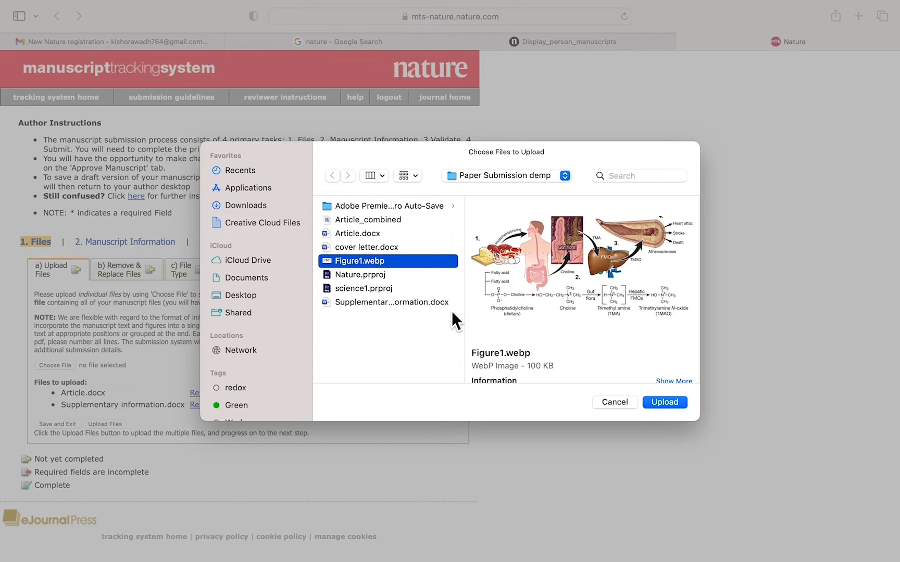
{"action": "left_click", "coordinate": [664, 403]}
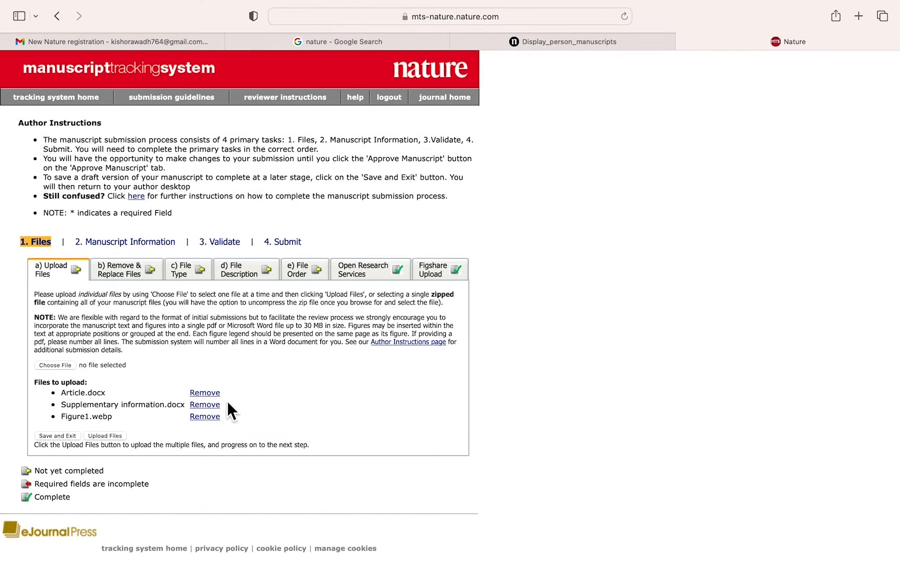
{"action": "mouse_move", "coordinate": [60, 379]}
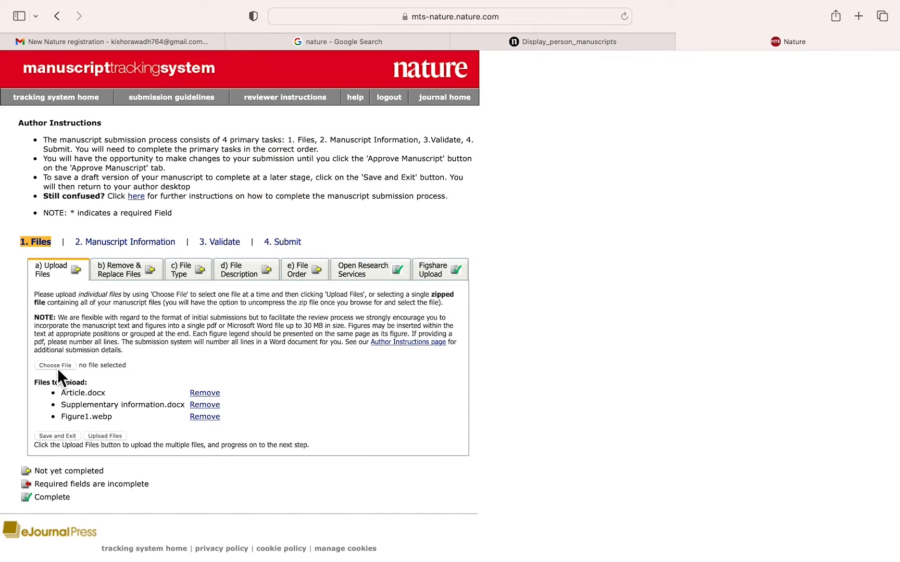
{"action": "left_click", "coordinate": [56, 365]}
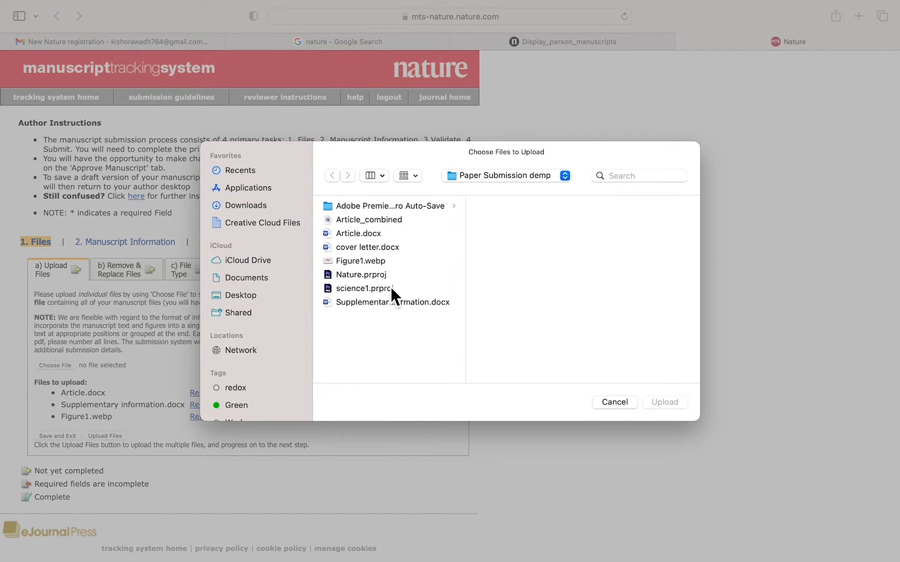
{"action": "left_click", "coordinate": [394, 302]}
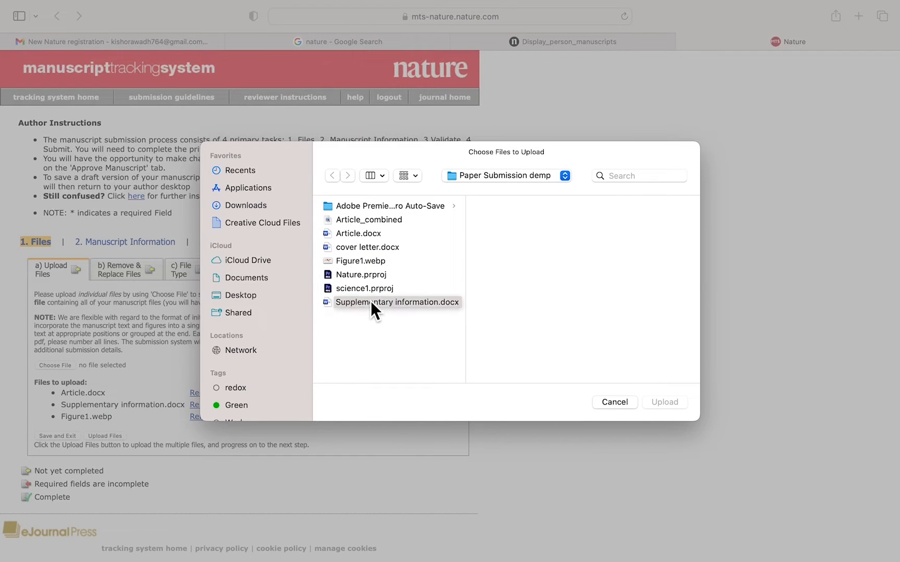
- Upload the files and set Figure1.webp as Figure, Article.docx as Article File, the rest as Supplementary Information
{"action": "left_click", "coordinate": [665, 401]}
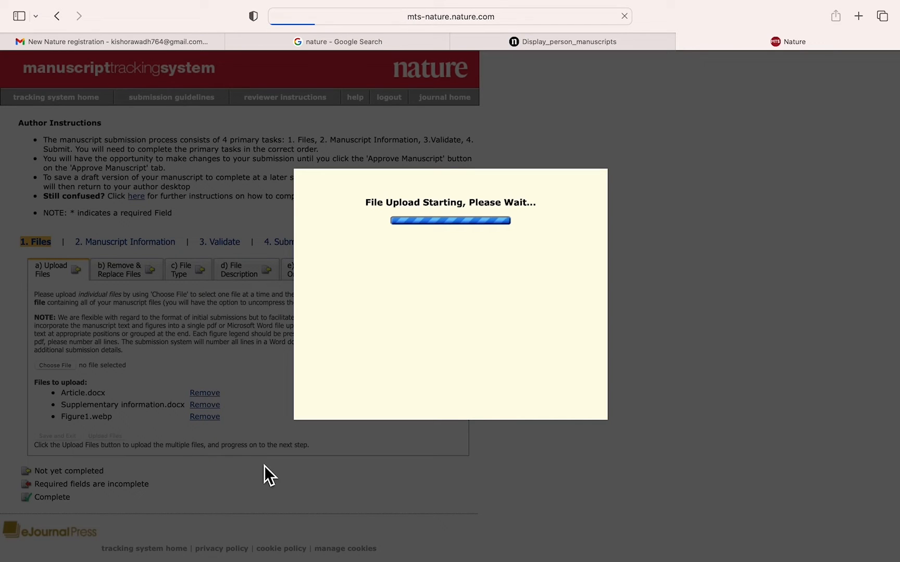
{"action": "mouse_move", "coordinate": [433, 491]}
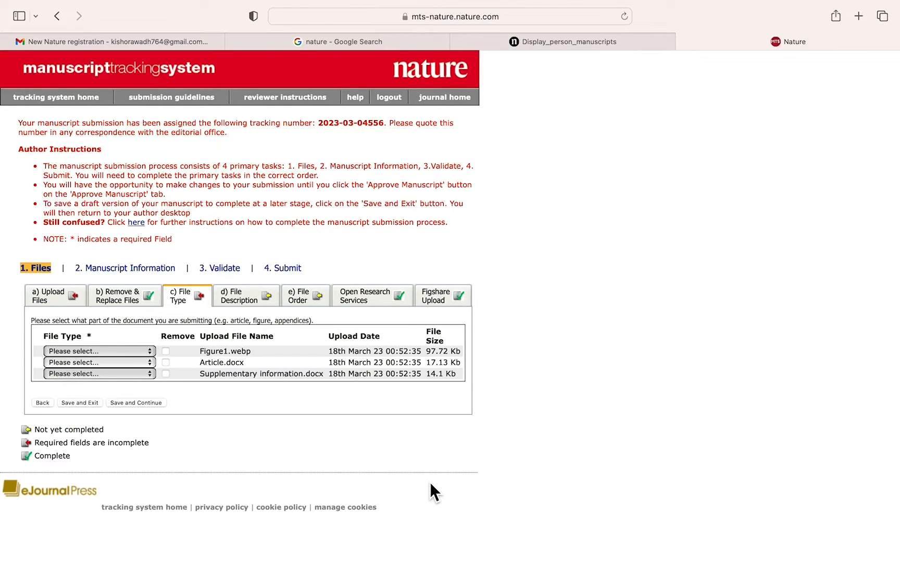
{"action": "mouse_move", "coordinate": [179, 383]}
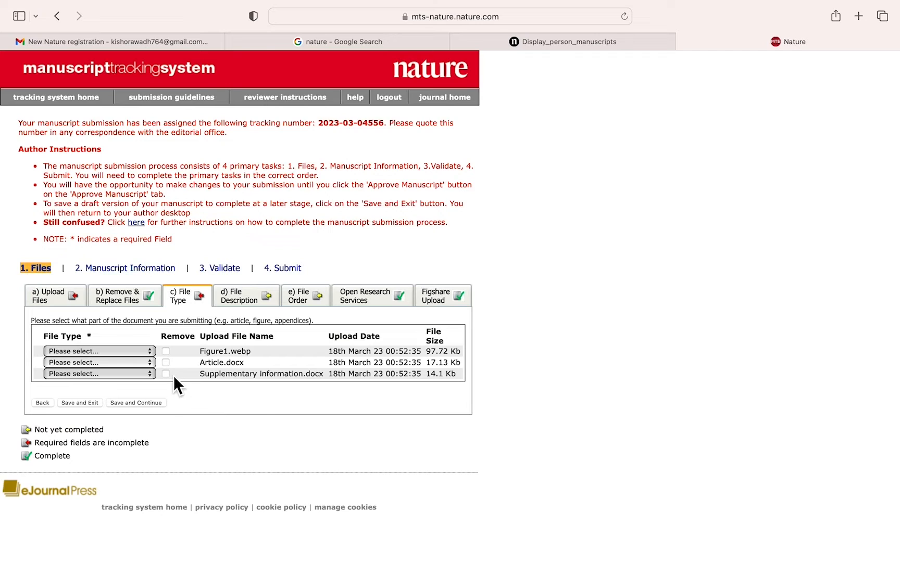
{"action": "left_click", "coordinate": [97, 350]}
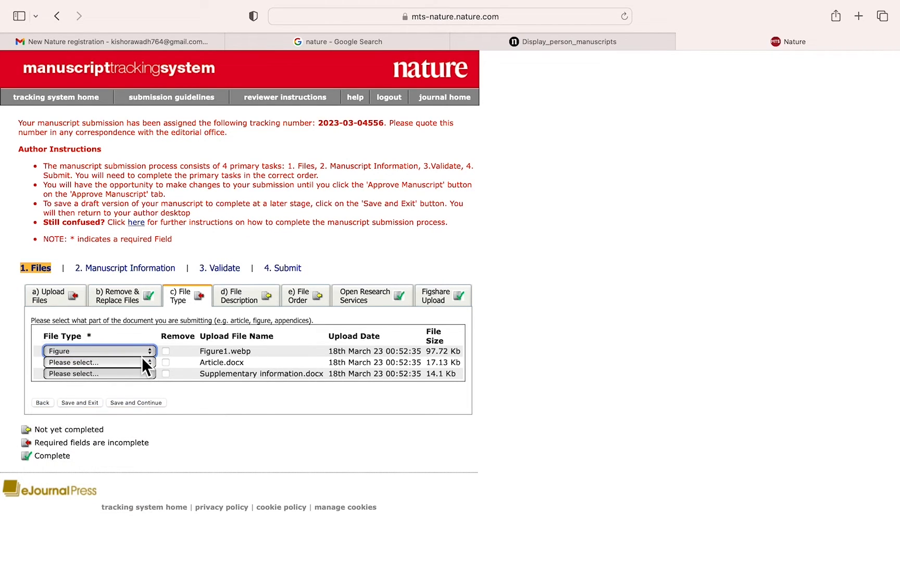
{"action": "left_click", "coordinate": [97, 362]}
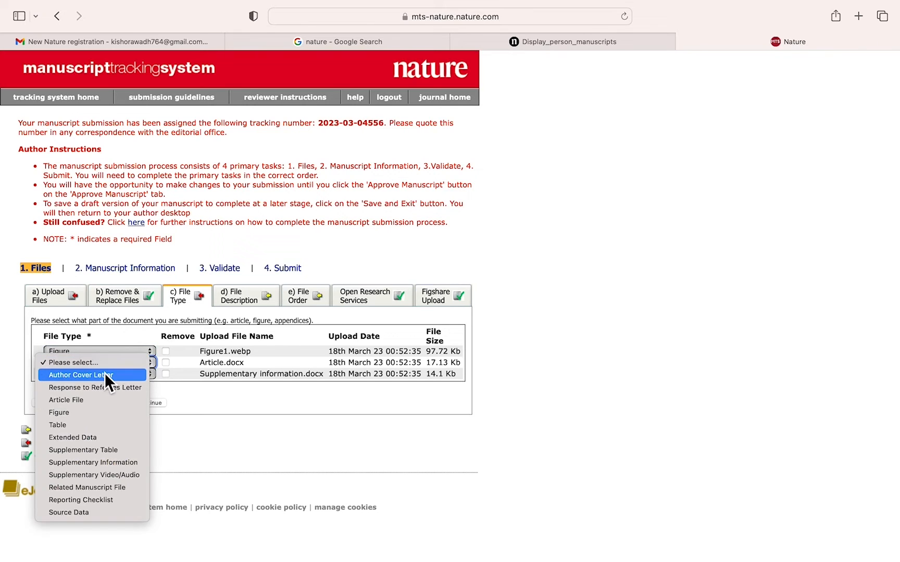
{"action": "mouse_move", "coordinate": [78, 400]}
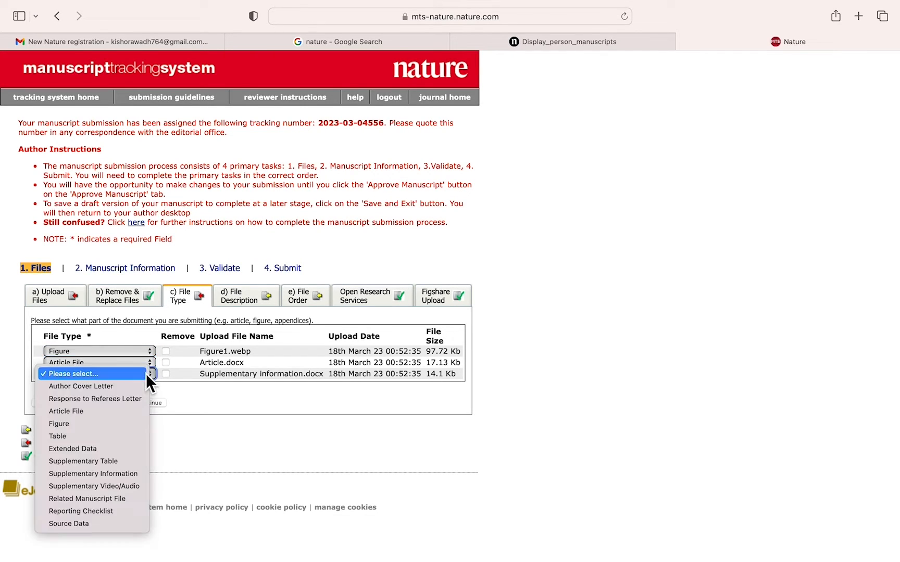
{"action": "mouse_move", "coordinate": [96, 399]}
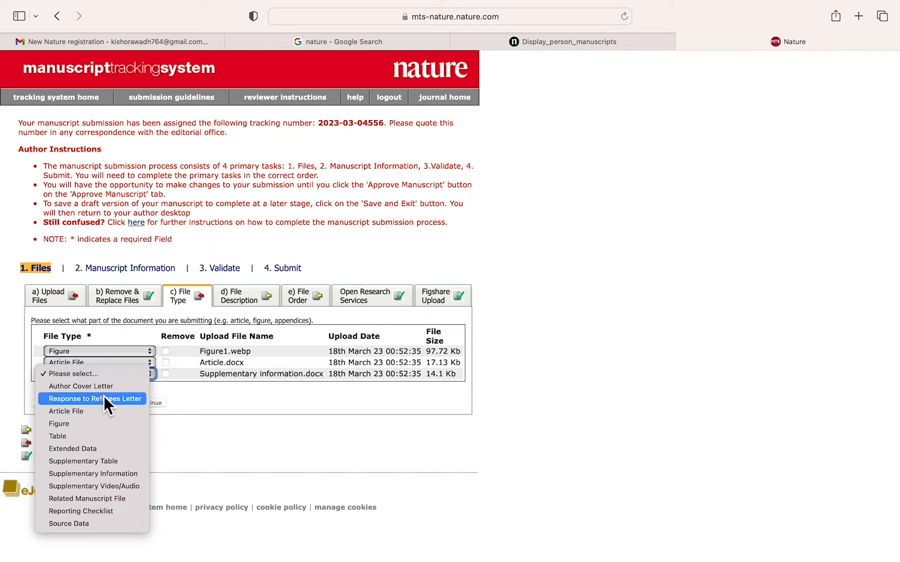
{"action": "mouse_move", "coordinate": [86, 481]}
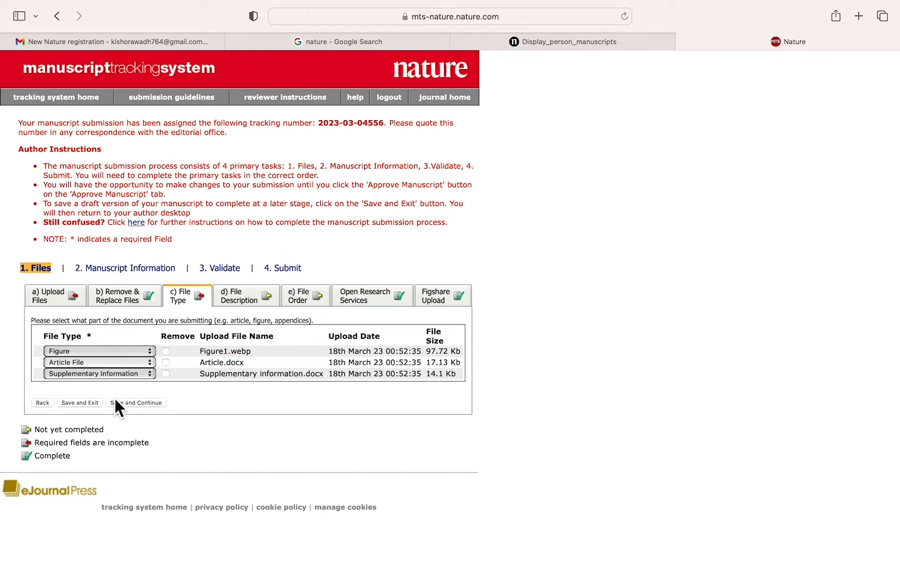
{"action": "mouse_move", "coordinate": [150, 419]}
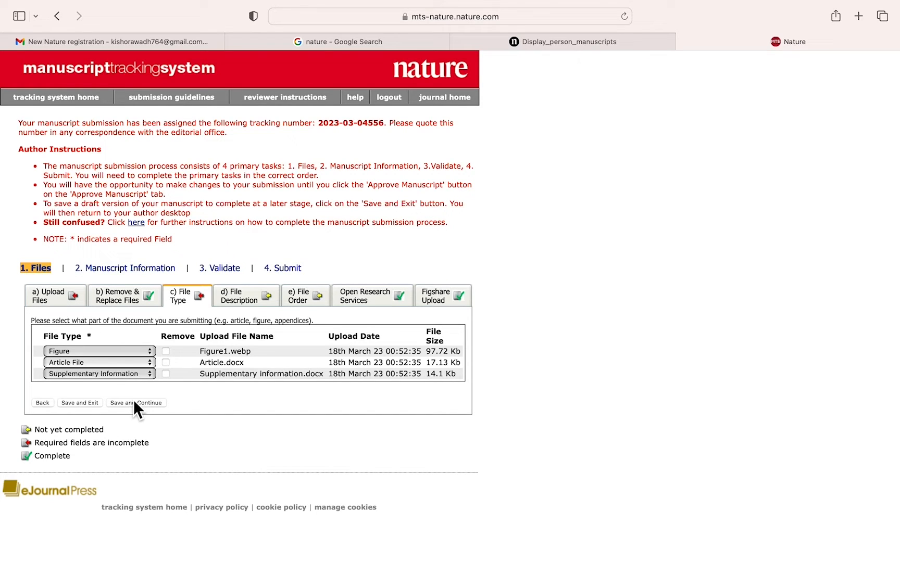
- Save the file types and mark the figure as Color on the File Description step
{"action": "left_click", "coordinate": [136, 403]}
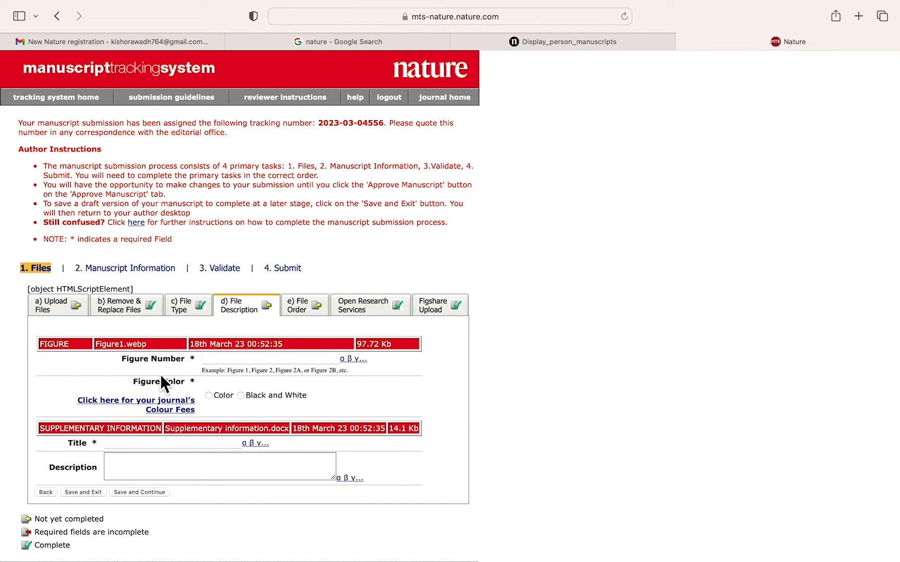
{"action": "scroll", "scroll_direction": "down", "scroll_amount": 3}
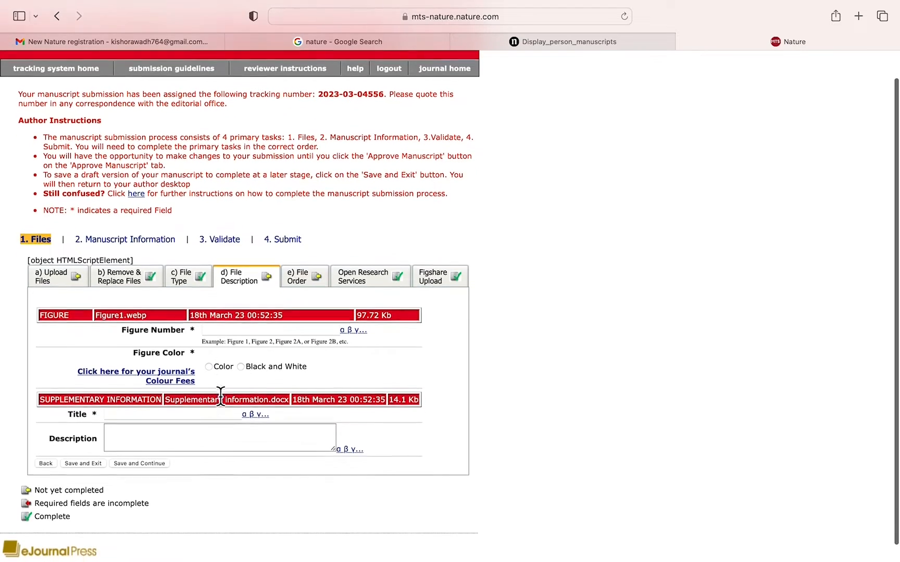
{"action": "scroll", "scroll_direction": "down", "scroll_amount": 3}
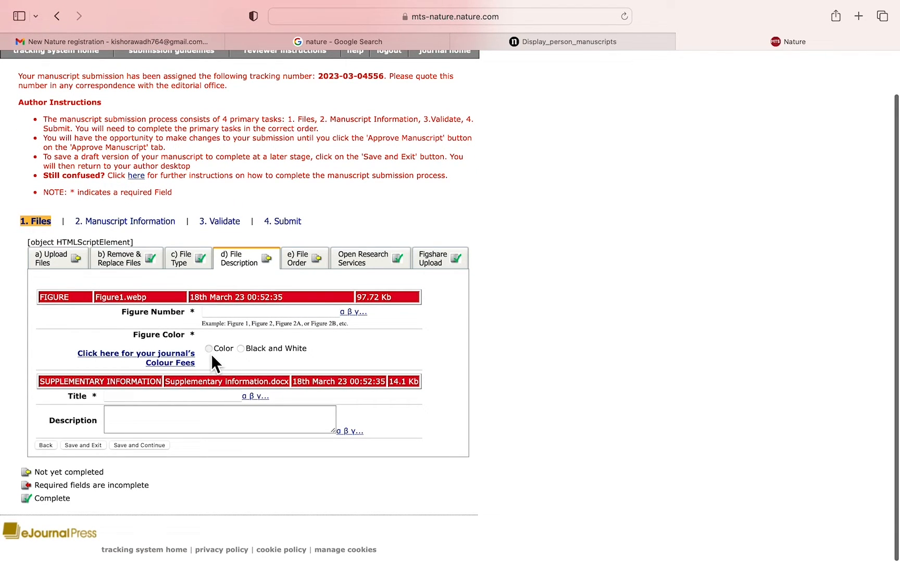
{"action": "left_click", "coordinate": [209, 349]}
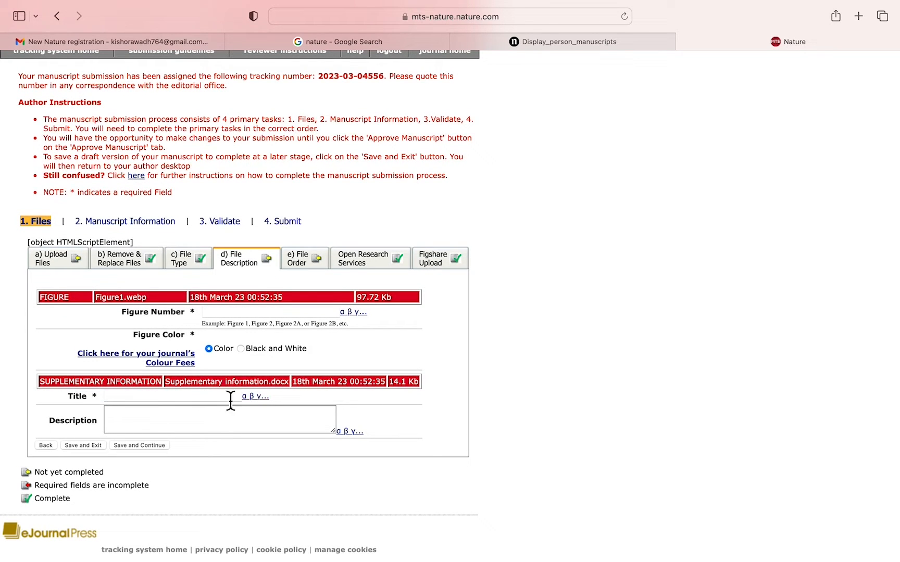
- Give the supplementary file the title 'supl' and the description 'supporting data'
{"action": "left_click", "coordinate": [172, 396]}
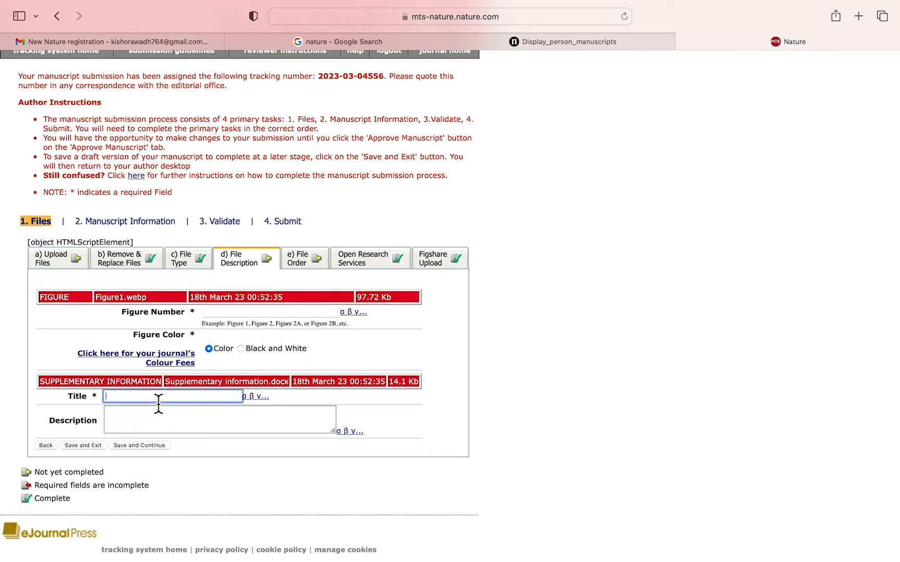
{"action": "type", "text": "su"}
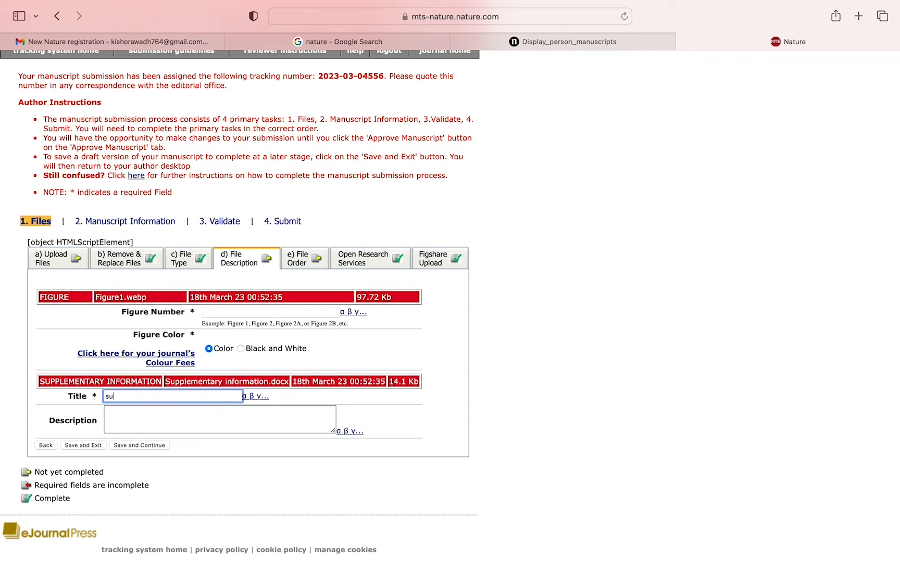
{"action": "type", "text": "p."}
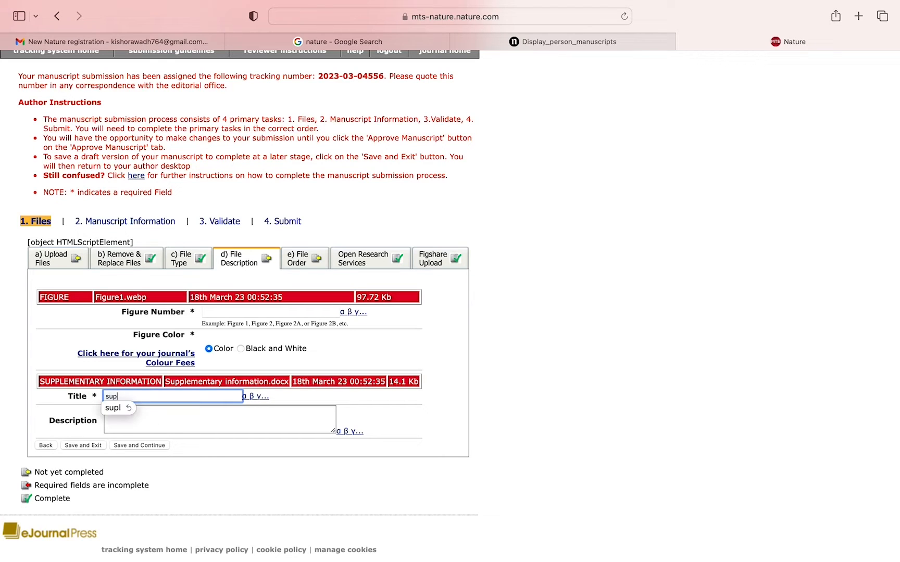
{"action": "left_click", "coordinate": [219, 421]}
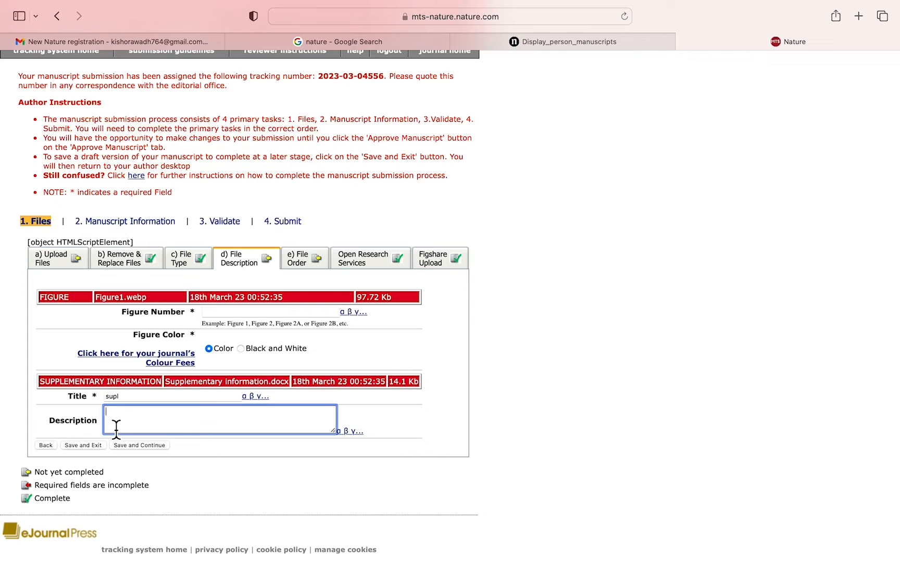
{"action": "type", "text": "supportin"}
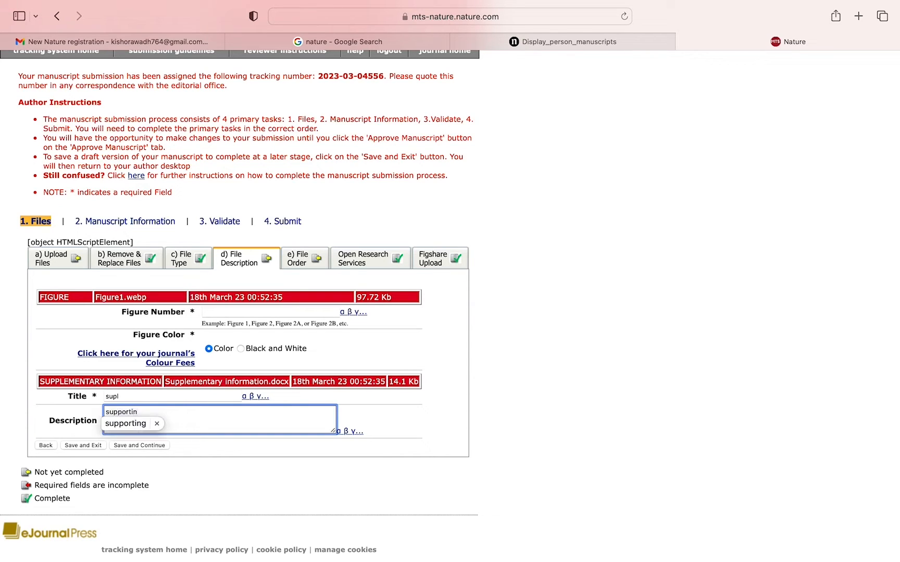
{"action": "left_click", "coordinate": [125, 423]}
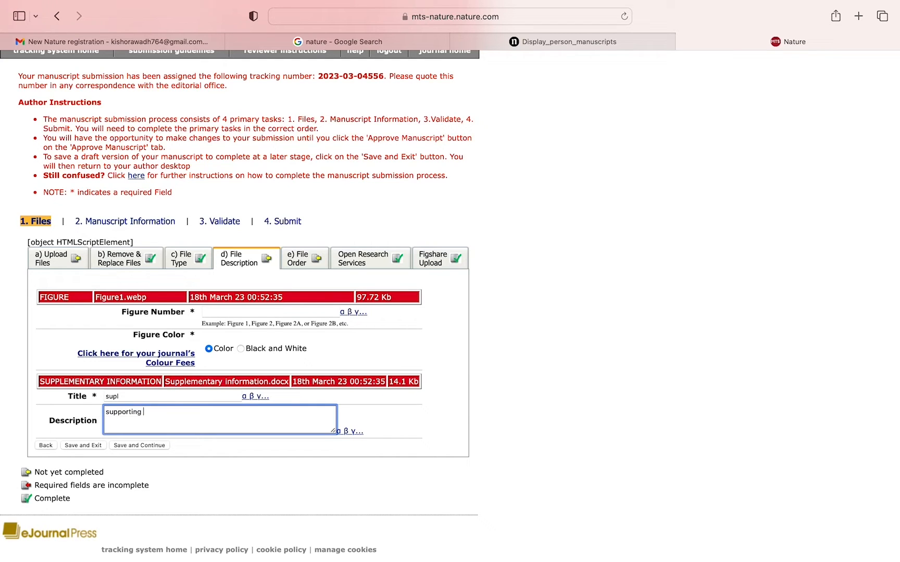
{"action": "type", "text": "data"}
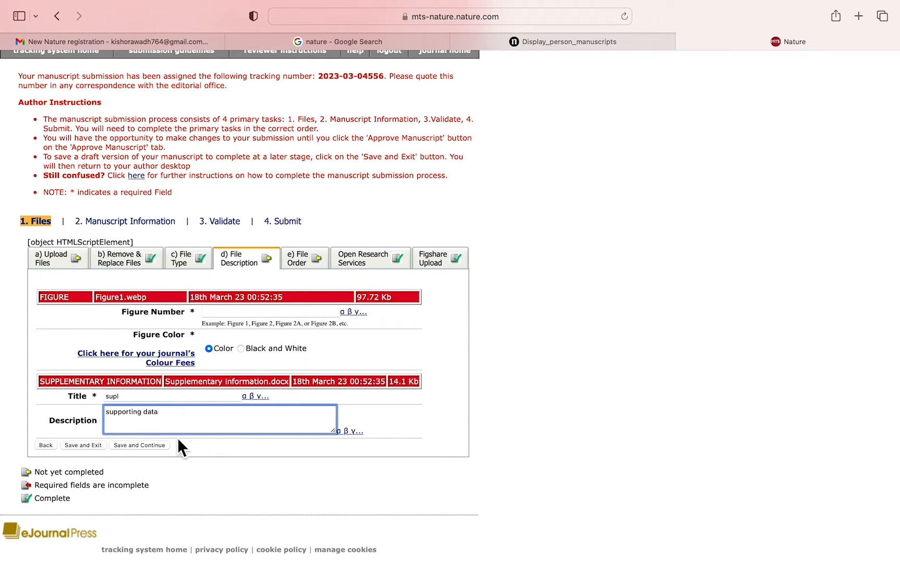
{"action": "mouse_move", "coordinate": [163, 453]}
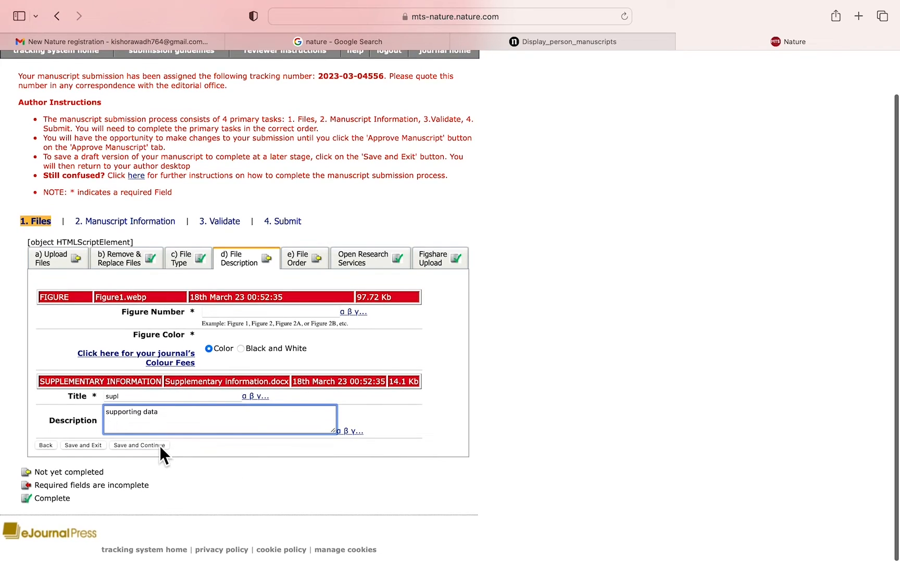
- Move to File Order, try the order arrows and leave Article File first, Figure second
{"action": "left_click", "coordinate": [140, 445]}
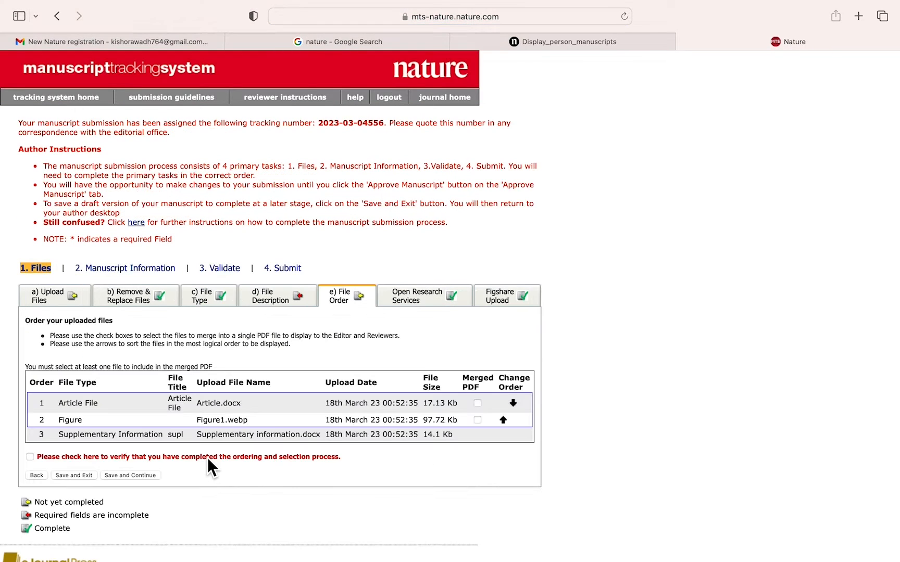
{"action": "mouse_move", "coordinate": [207, 478]}
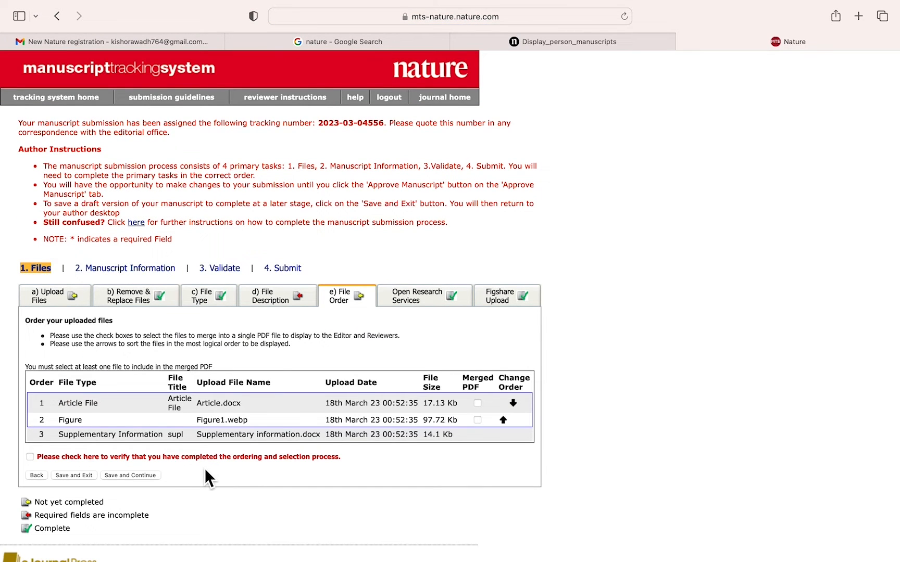
{"action": "scroll", "scroll_direction": "down", "scroll_amount": 3}
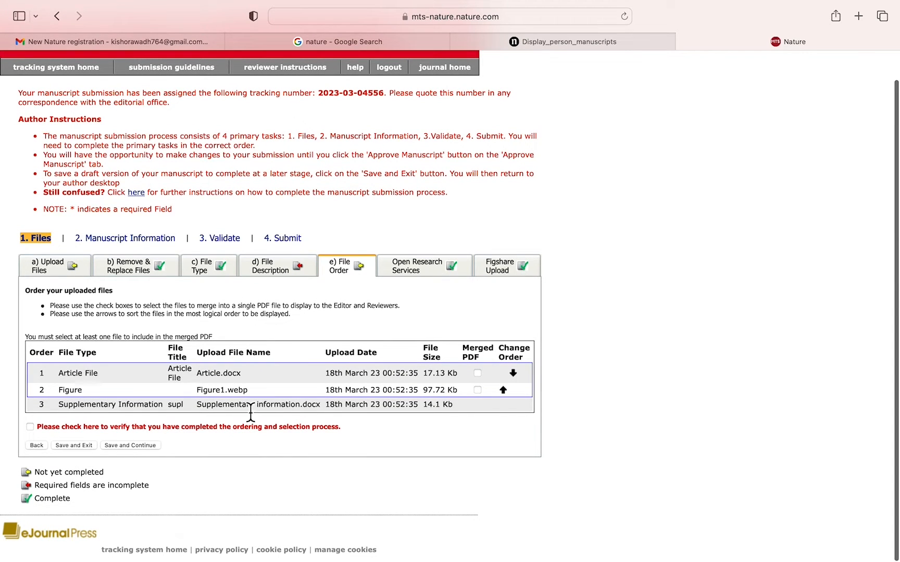
{"action": "mouse_move", "coordinate": [96, 394]}
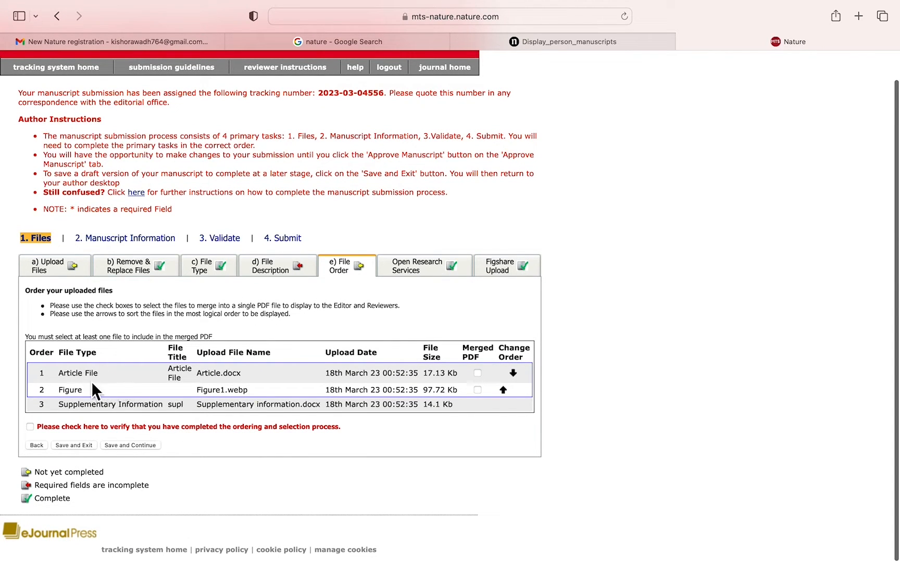
{"action": "mouse_move", "coordinate": [528, 390]}
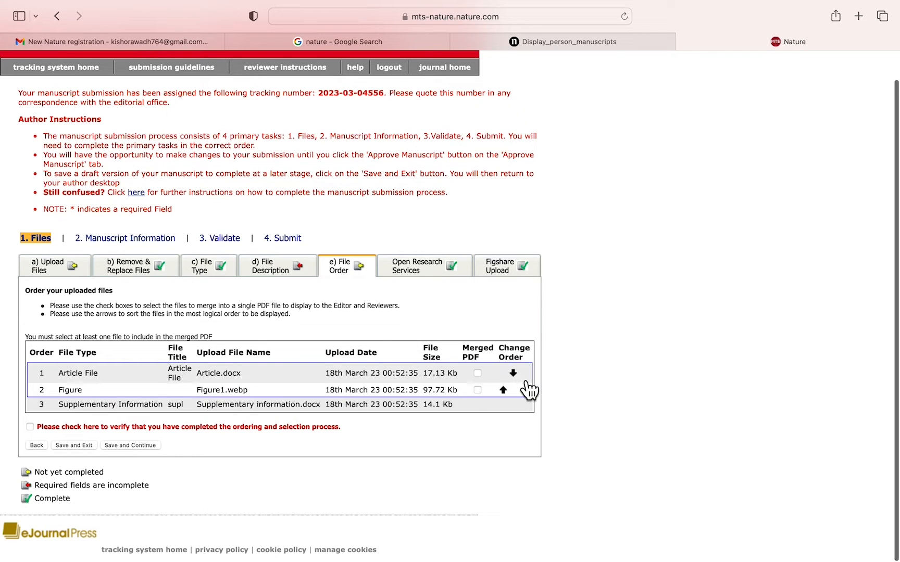
{"action": "left_click", "coordinate": [504, 390]}
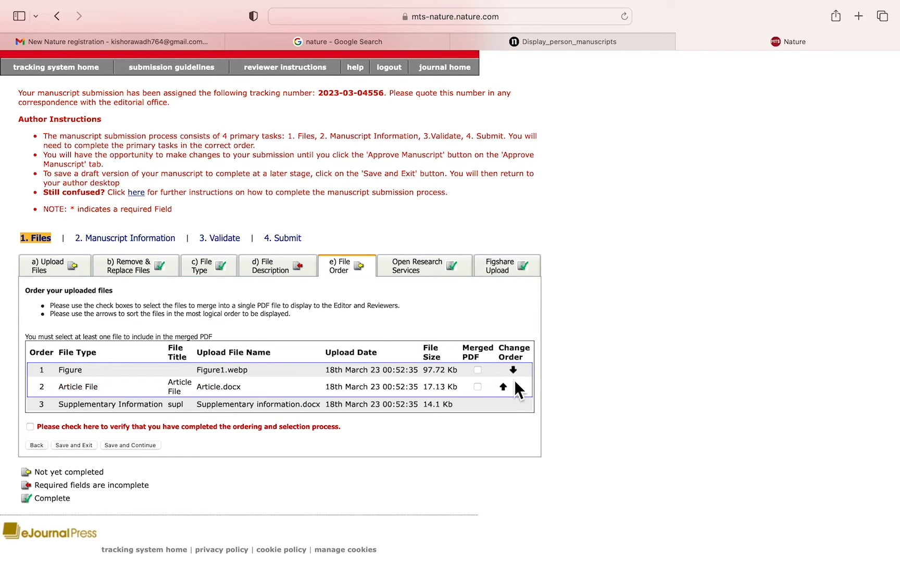
{"action": "left_click", "coordinate": [503, 387]}
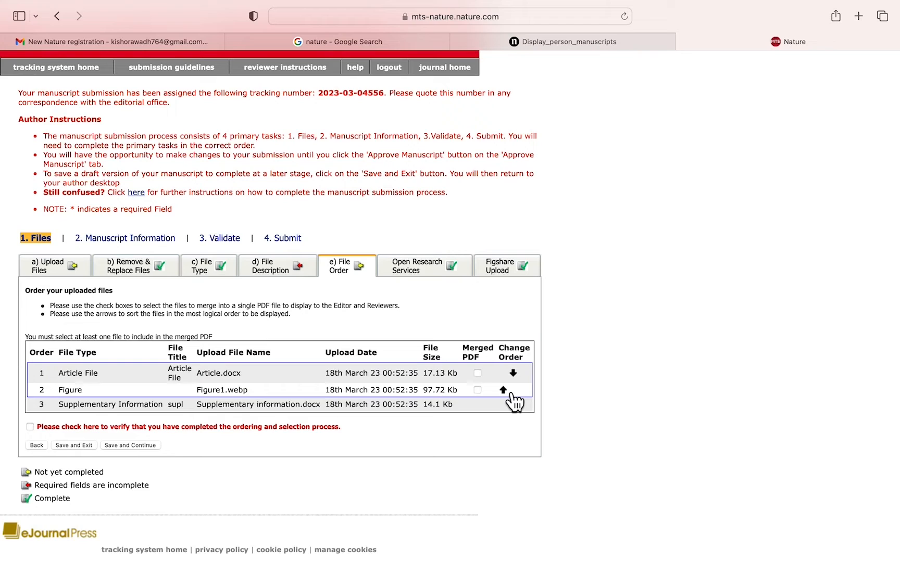
{"action": "left_click", "coordinate": [503, 390]}
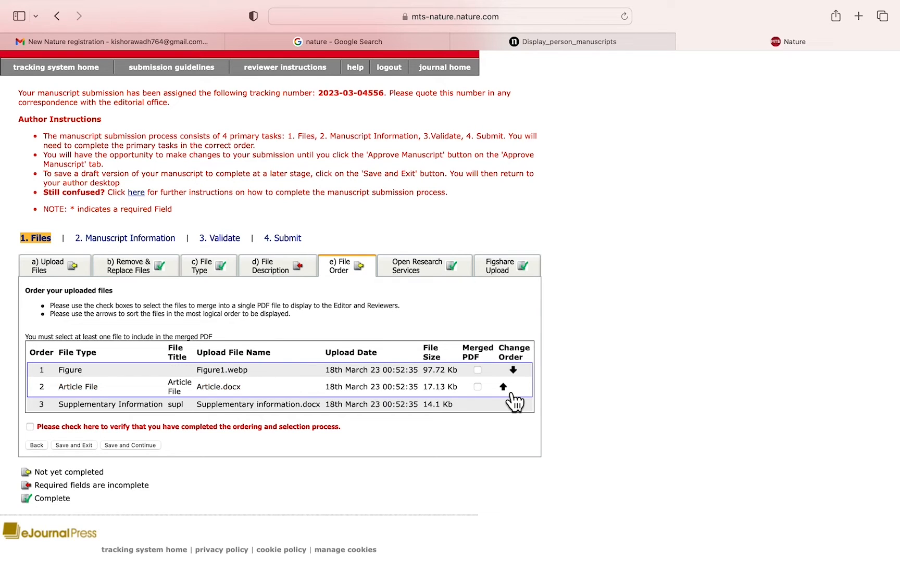
{"action": "left_click", "coordinate": [502, 387]}
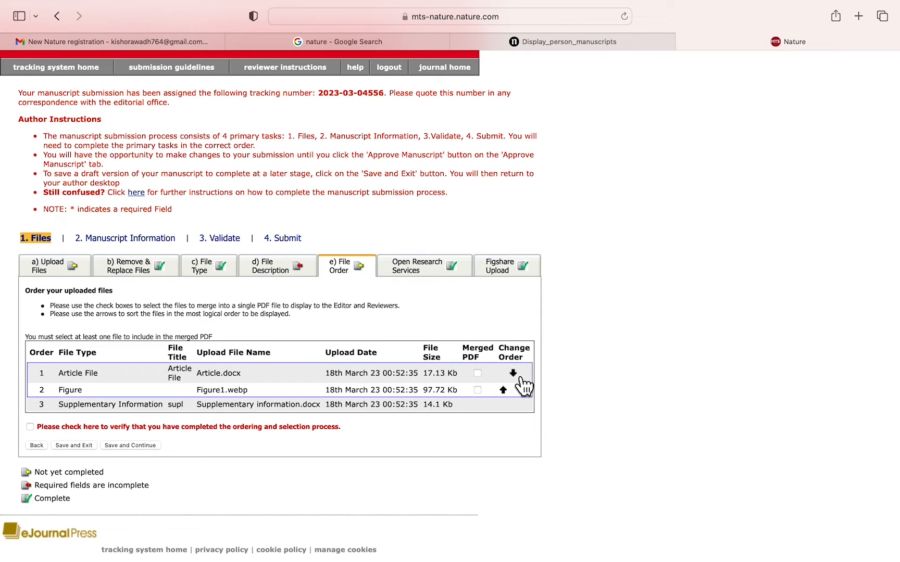
{"action": "mouse_move", "coordinate": [378, 428]}
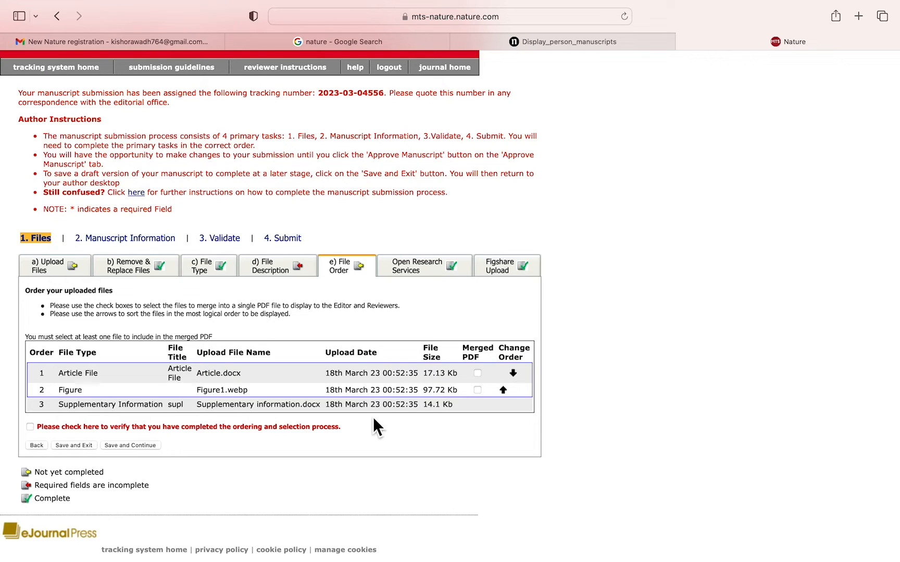
{"action": "mouse_move", "coordinate": [47, 445]}
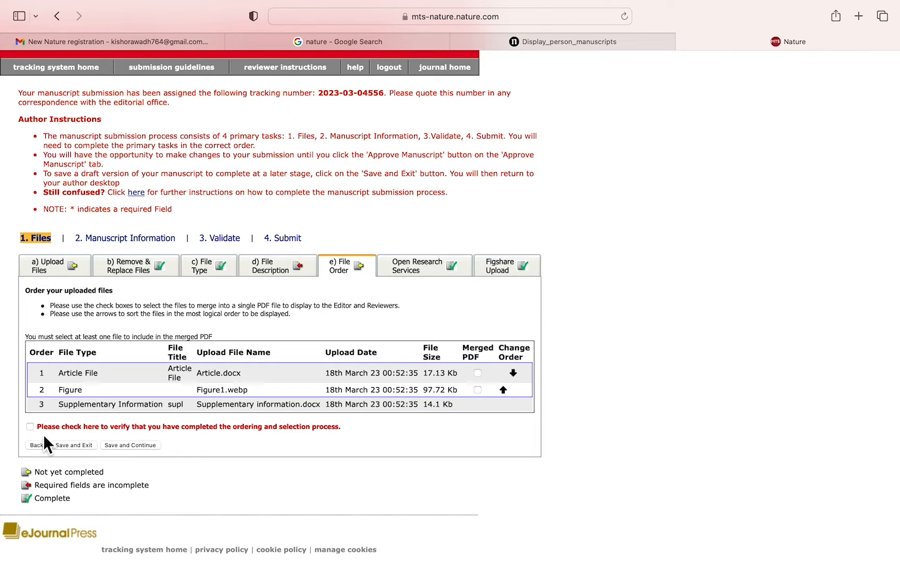
- Confirm the ordering and selection are complete and continue to Open Research Services
{"action": "left_click", "coordinate": [30, 426]}
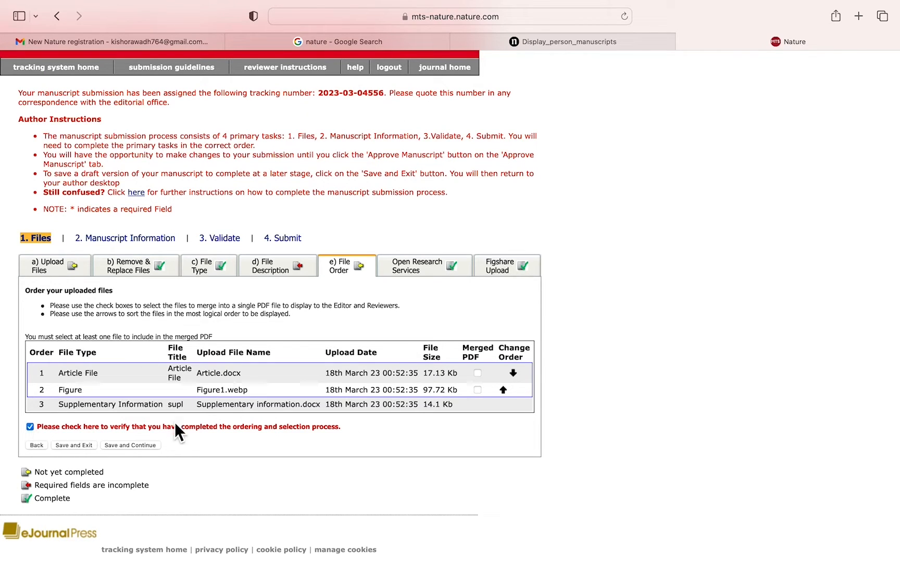
{"action": "left_click", "coordinate": [131, 446]}
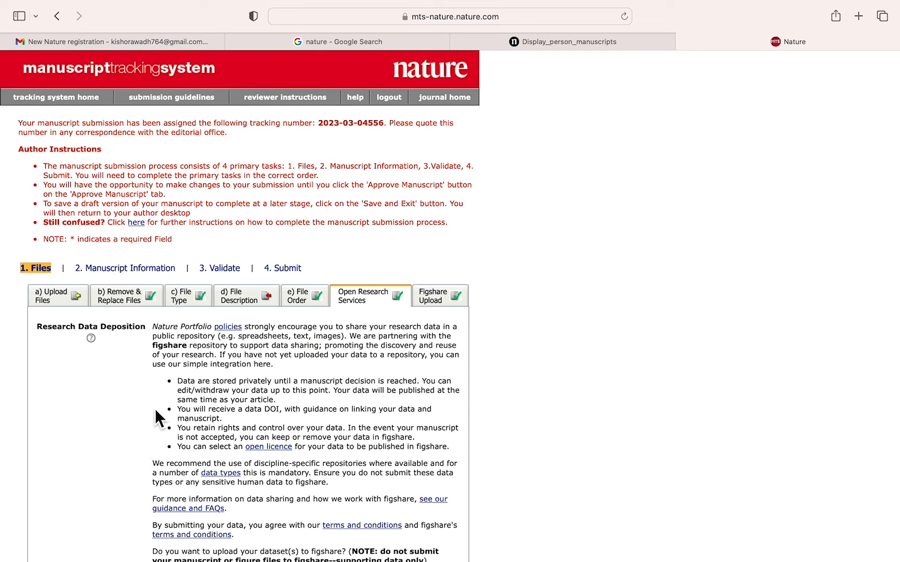
- Answer No to uploading datasets to figshare and save the answer to continue
{"action": "scroll", "scroll_direction": "down", "scroll_amount": 3}
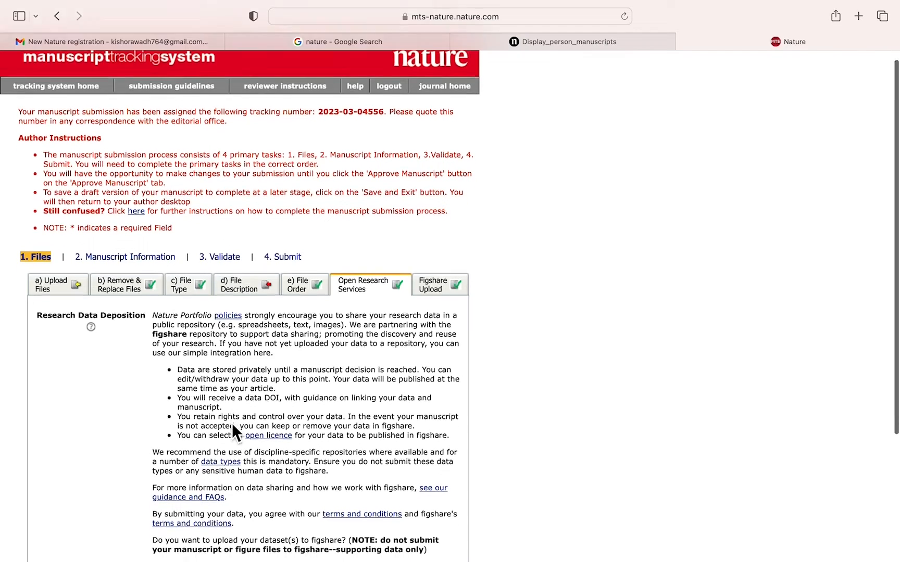
{"action": "scroll", "scroll_direction": "down", "scroll_amount": 3}
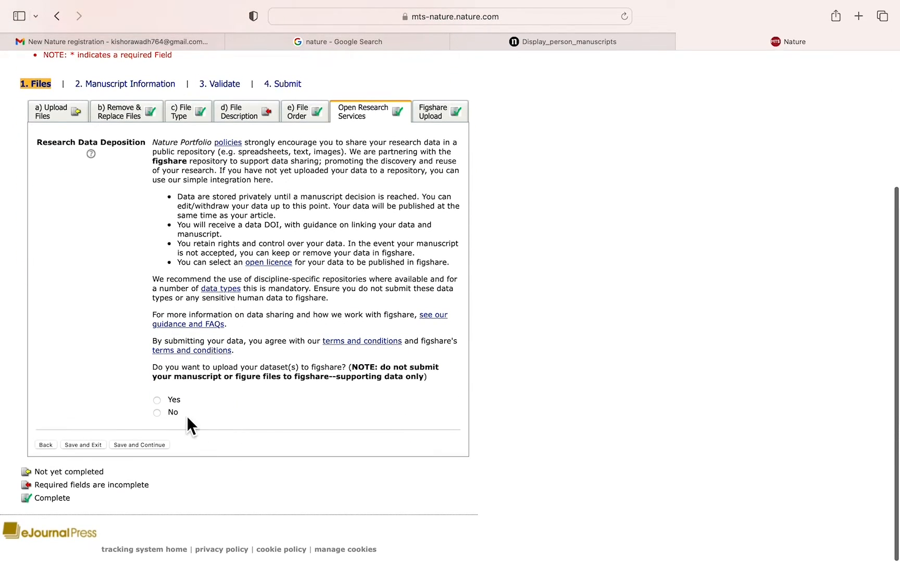
{"action": "mouse_move", "coordinate": [182, 430]}
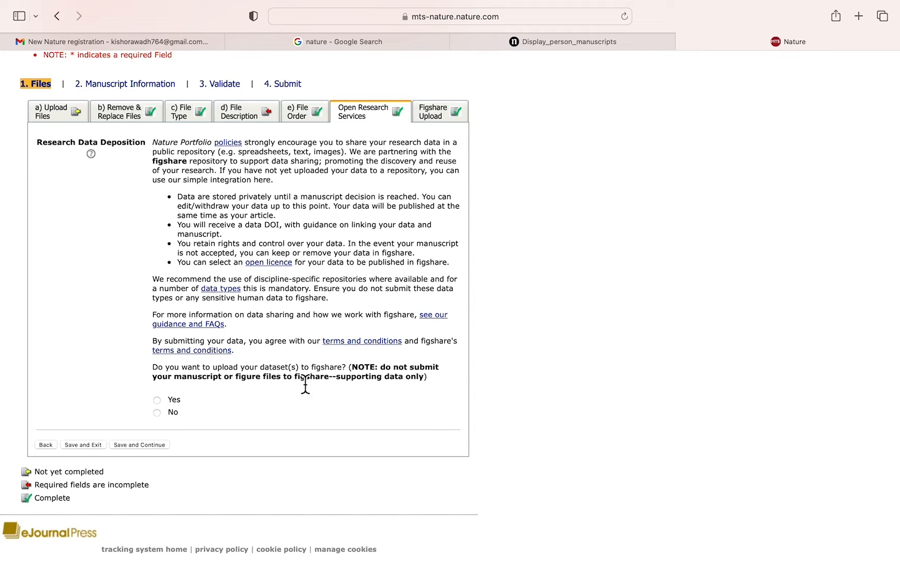
{"action": "mouse_move", "coordinate": [258, 398]}
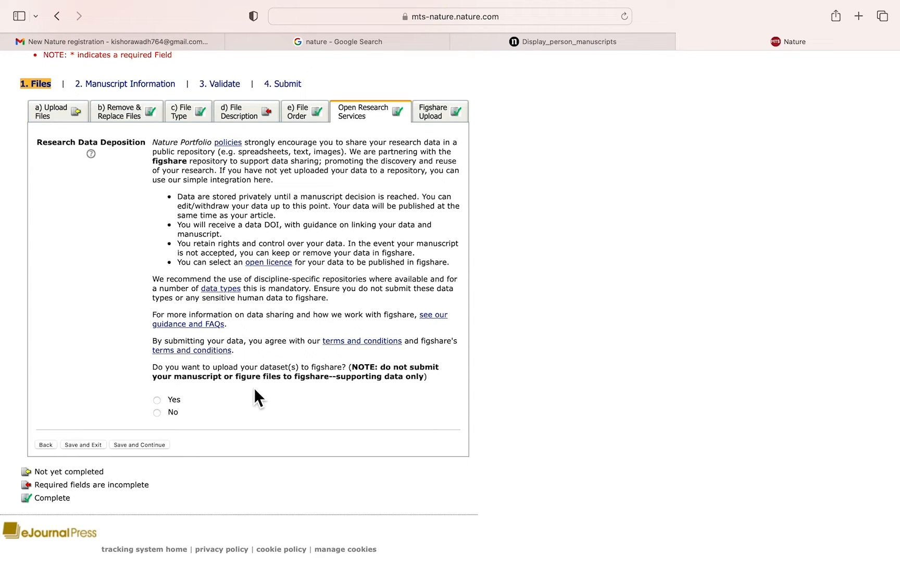
{"action": "mouse_move", "coordinate": [163, 425]}
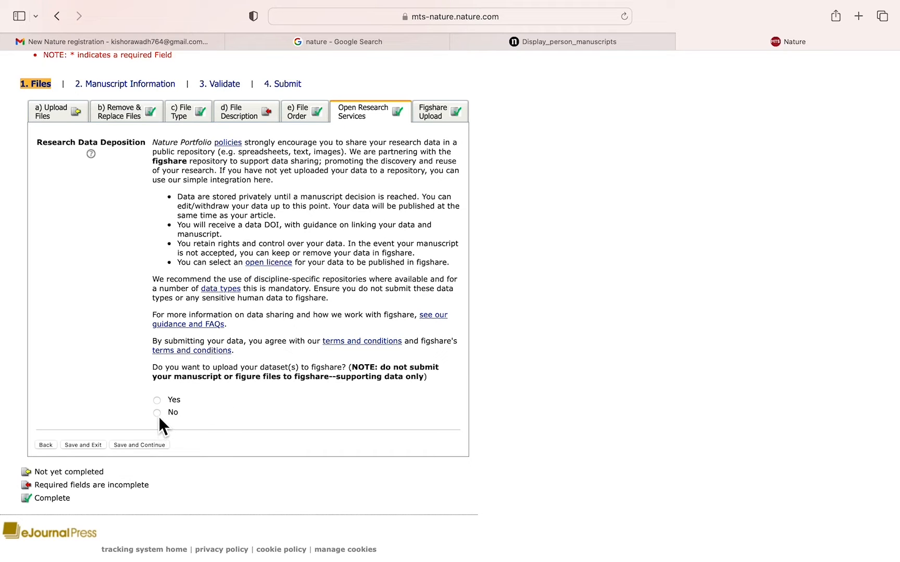
{"action": "left_click", "coordinate": [157, 413]}
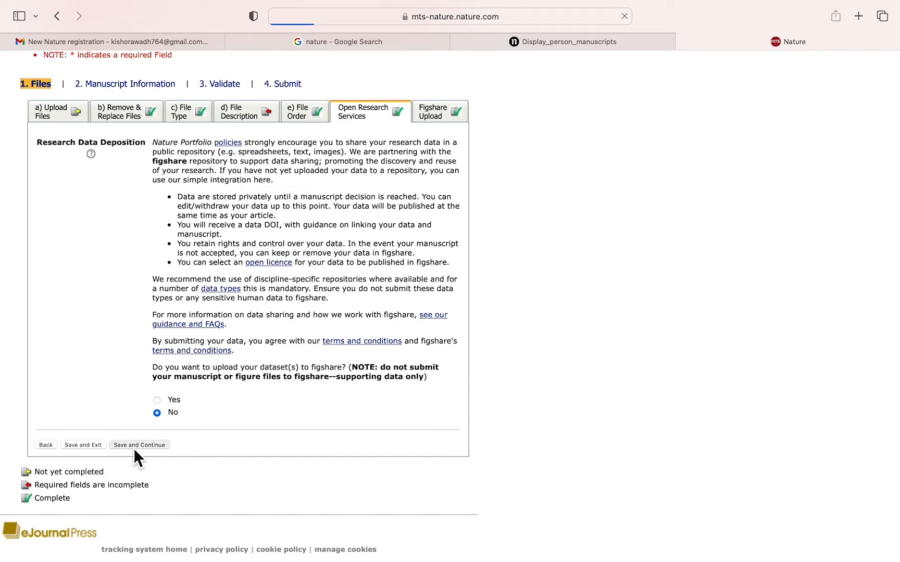
{"action": "left_click", "coordinate": [139, 444]}
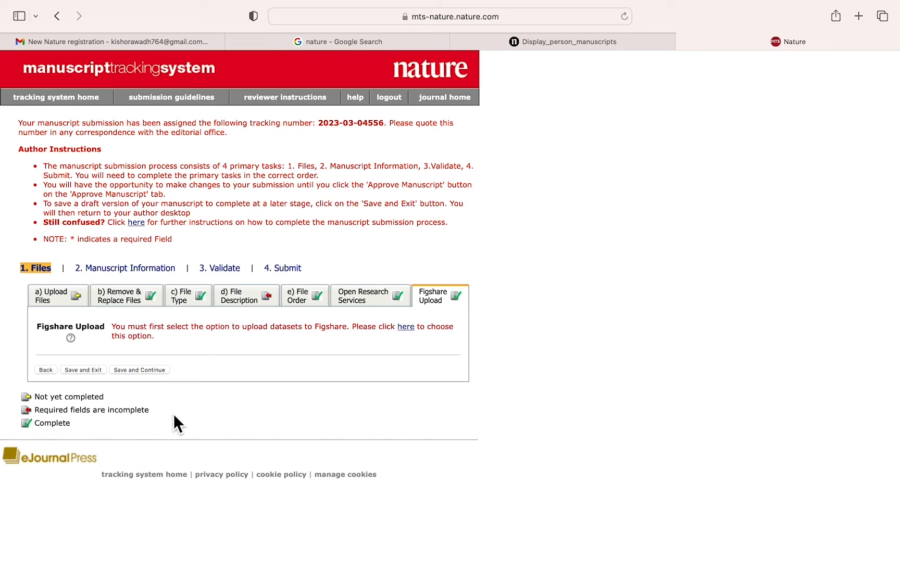
{"action": "mouse_move", "coordinate": [190, 382]}
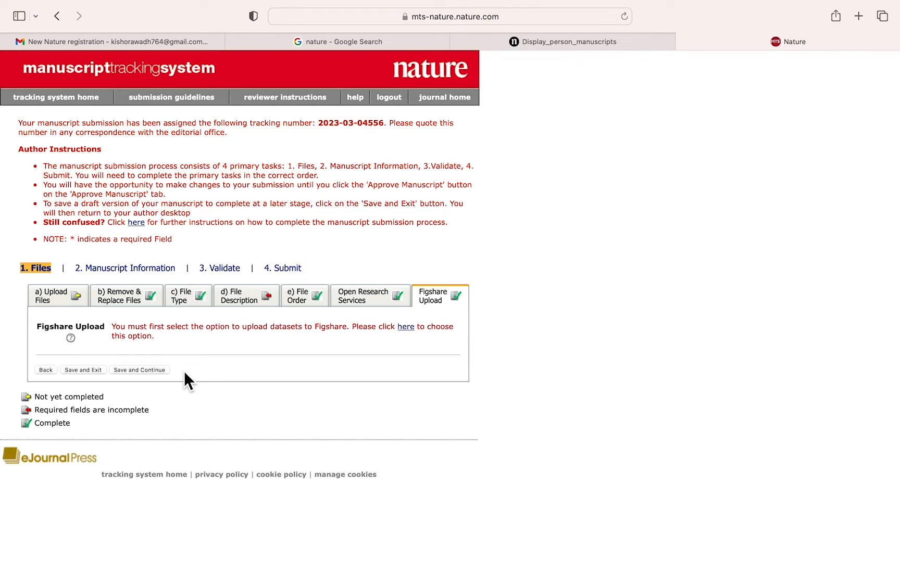
{"action": "mouse_move", "coordinate": [118, 344]}
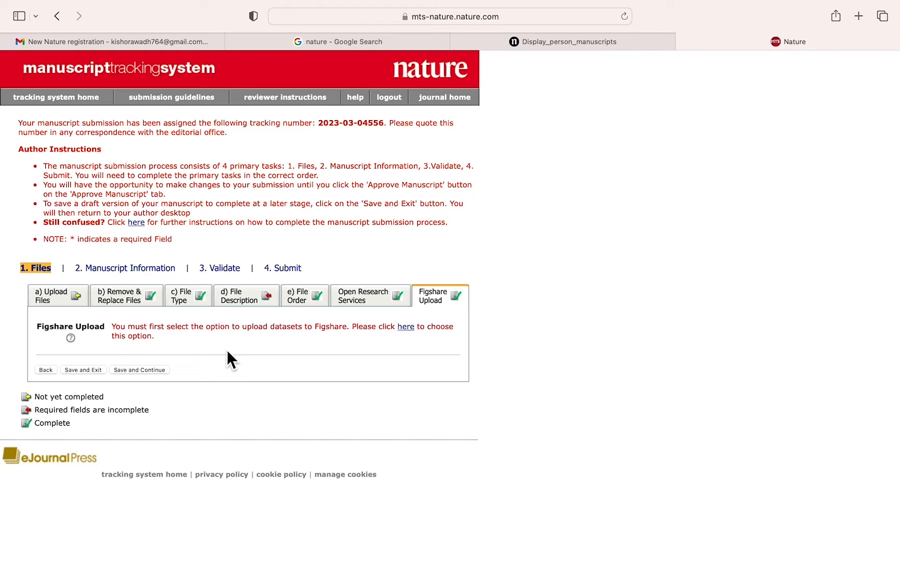
{"action": "mouse_move", "coordinate": [156, 388]}
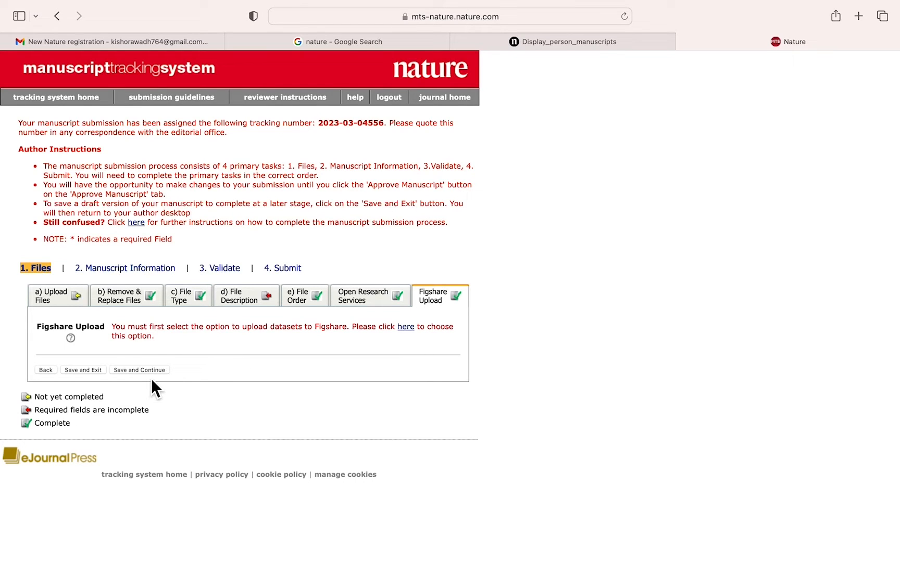
- Save and continue past Figshare Upload to reach the Manuscript Information title and abstract form
{"action": "left_click", "coordinate": [125, 268]}
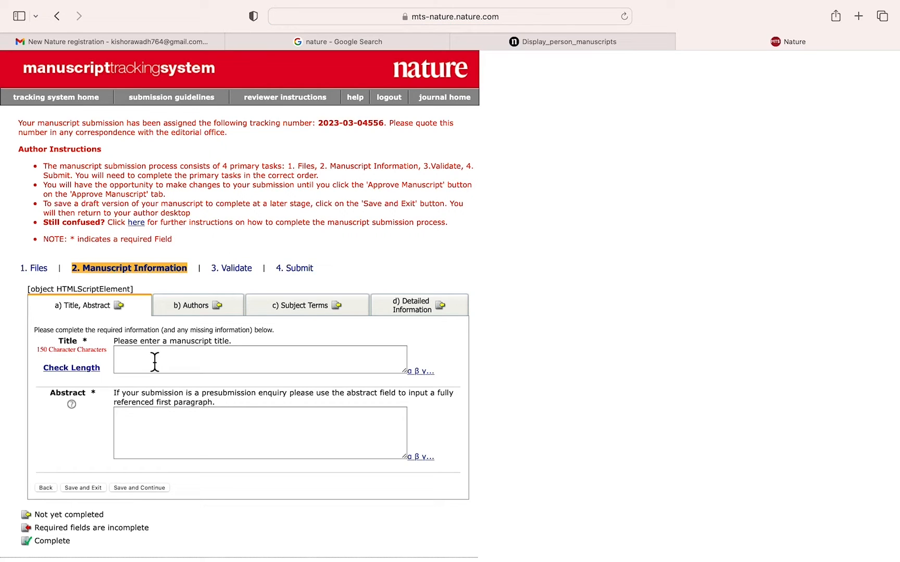
{"action": "left_click", "coordinate": [260, 360]}
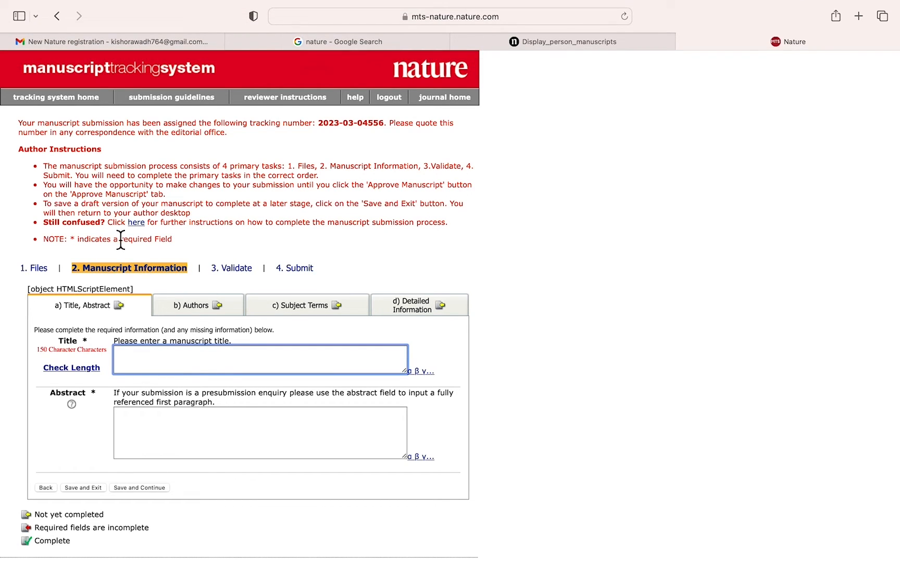
{"action": "mouse_move", "coordinate": [98, 327]}
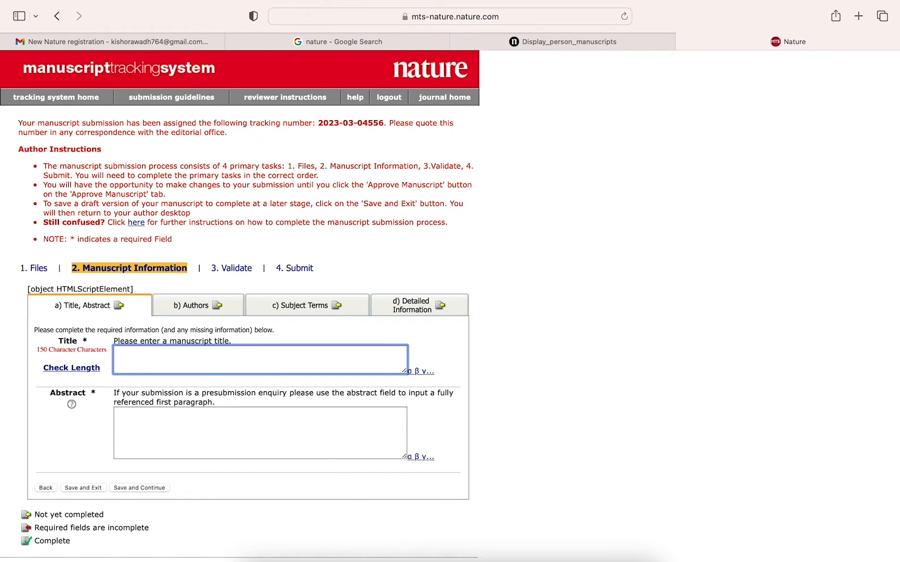
{"action": "mouse_move", "coordinate": [490, 545]}
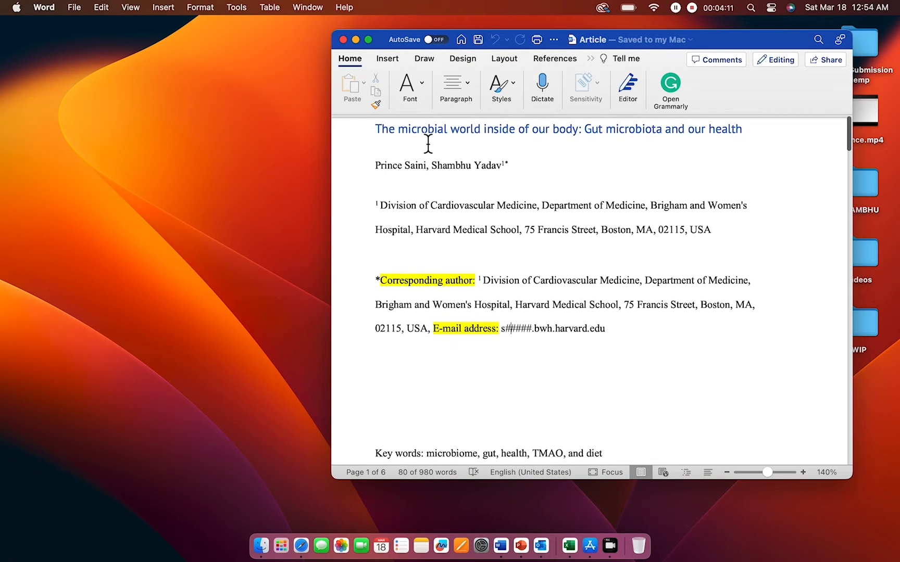
- Select the title text 'The microbial world inside of our body' in the Word article
{"action": "left_click_drag", "start_coordinate": [376, 129], "coordinate": [530, 129]}
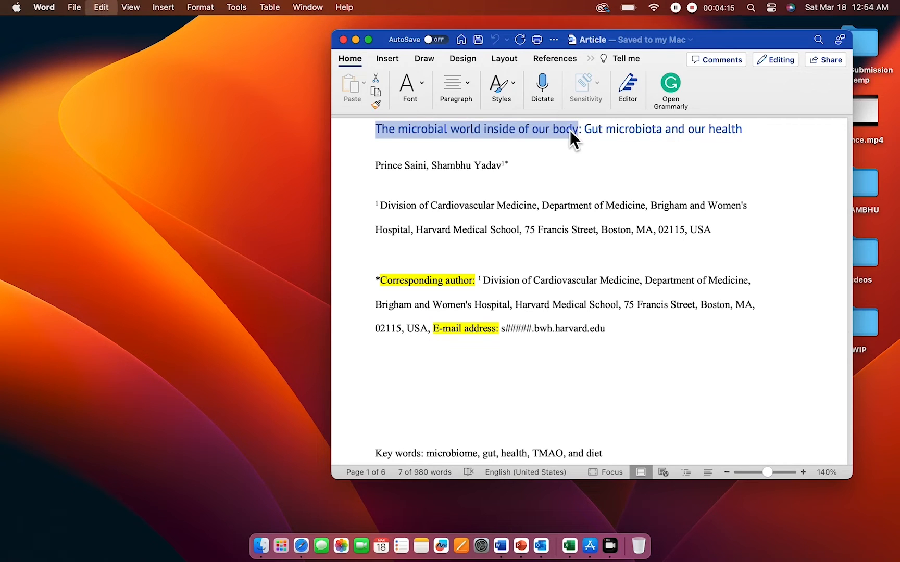
{"action": "mouse_move", "coordinate": [501, 545]}
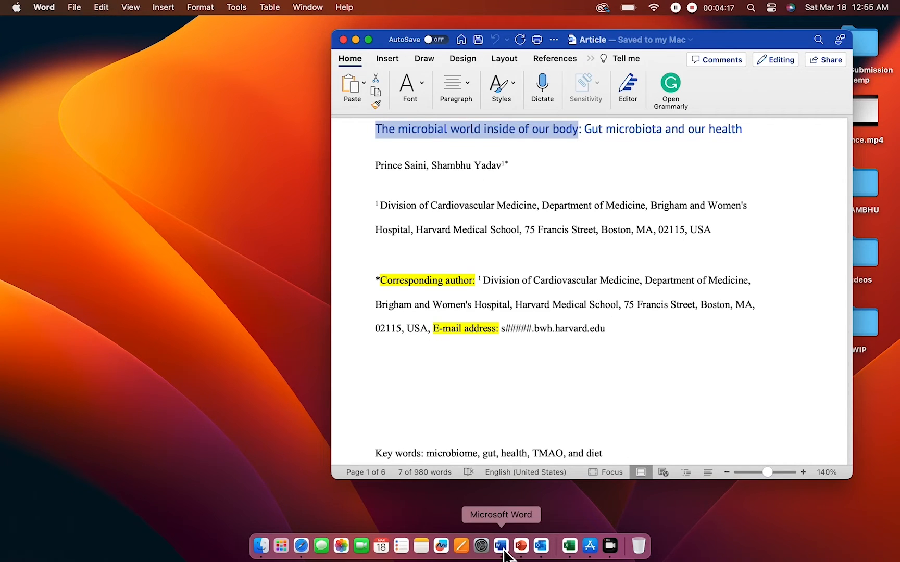
{"action": "mouse_move", "coordinate": [300, 545]}
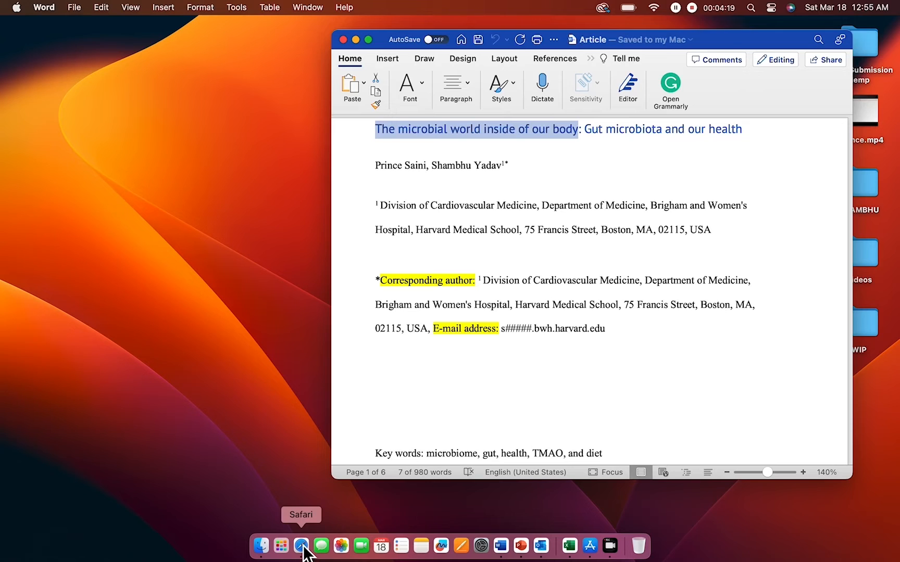
- Enter the title 'The microbial world inside of our body' in the submission form and check its length
{"action": "left_click", "coordinate": [300, 546]}
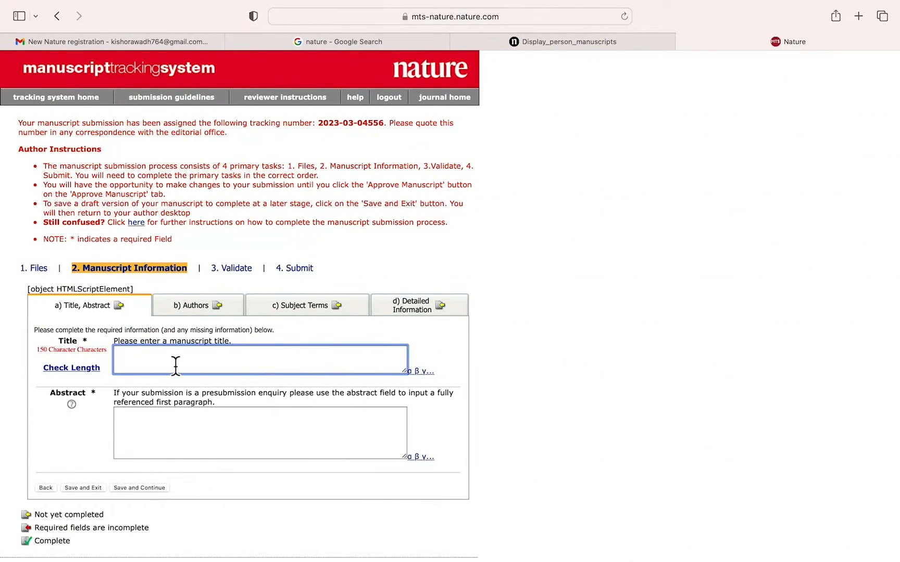
{"action": "left_click", "coordinate": [72, 368]}
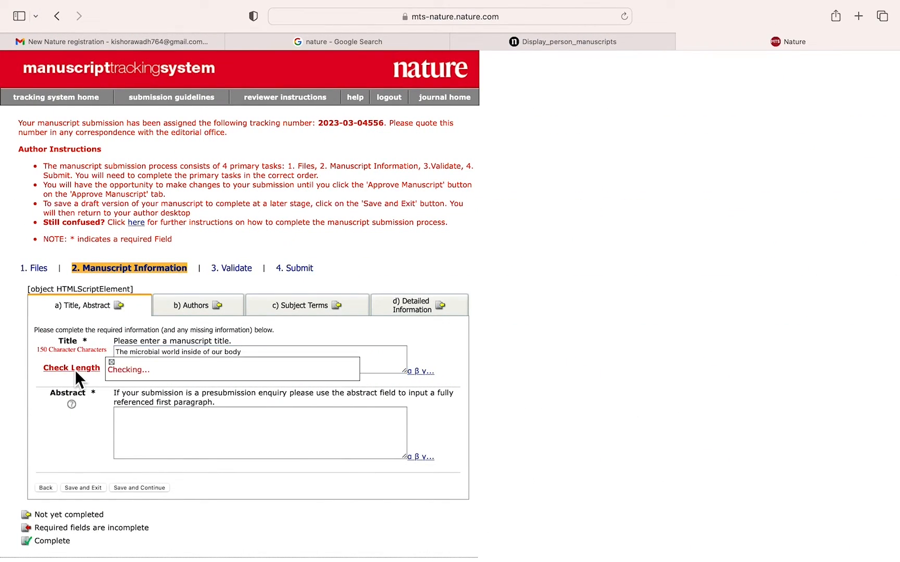
{"action": "left_click", "coordinate": [71, 368]}
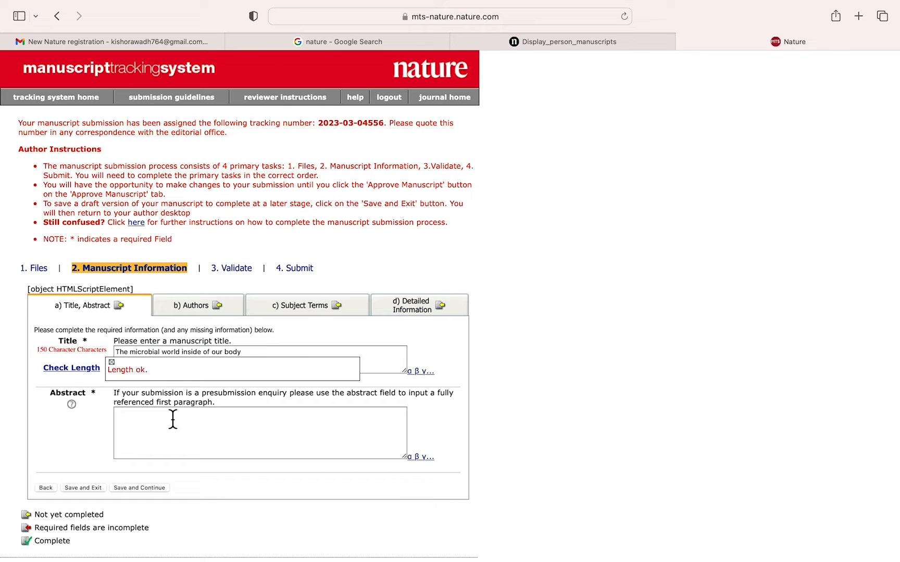
{"action": "left_click", "coordinate": [259, 433]}
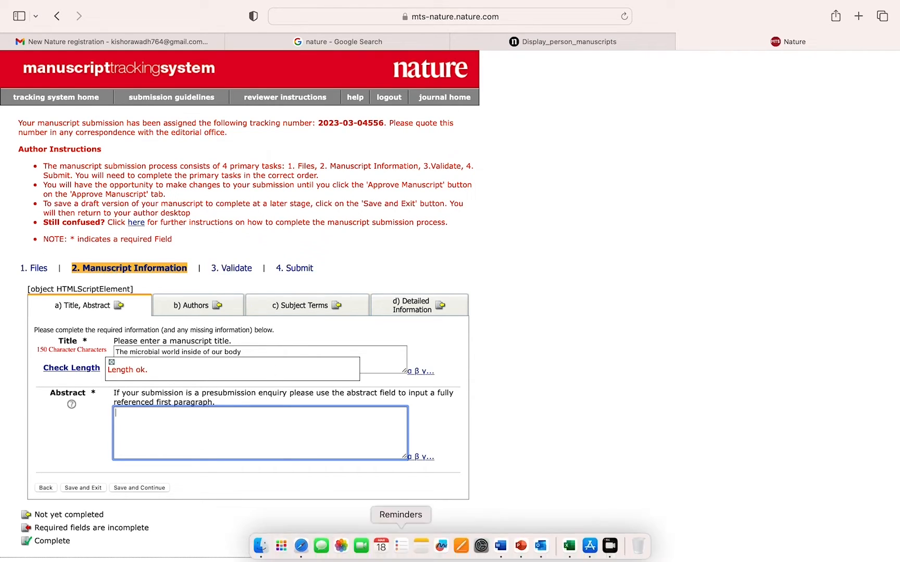
- Copy the first Abstract/Summary paragraph from Word into the abstract and save to continue to Authors
{"action": "left_click", "coordinate": [500, 546]}
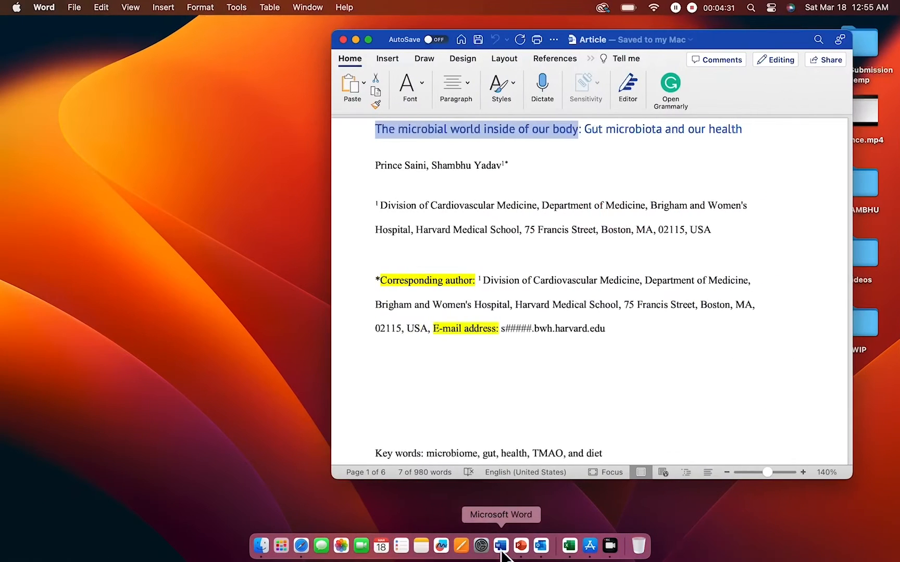
{"action": "scroll", "scroll_direction": "down", "scroll_amount": 3}
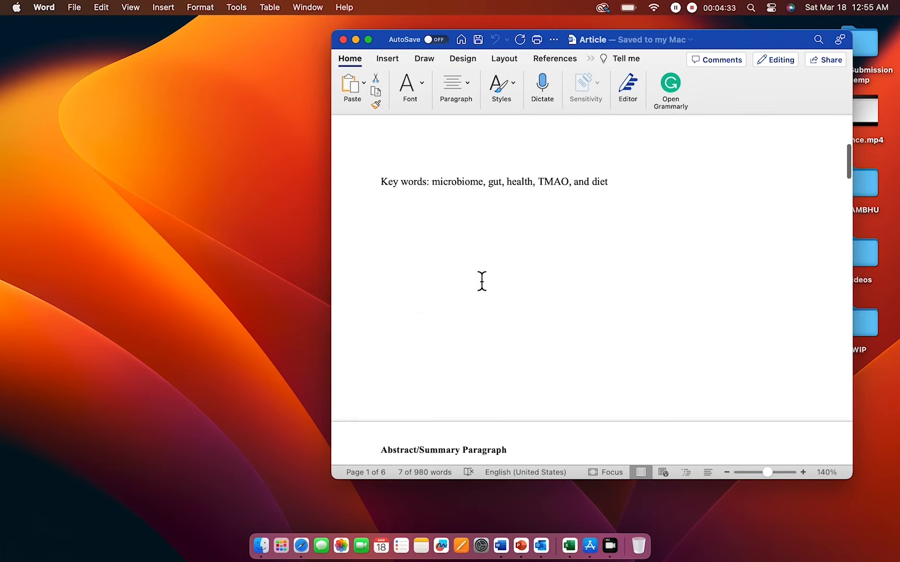
{"action": "scroll", "scroll_direction": "down", "scroll_amount": 3}
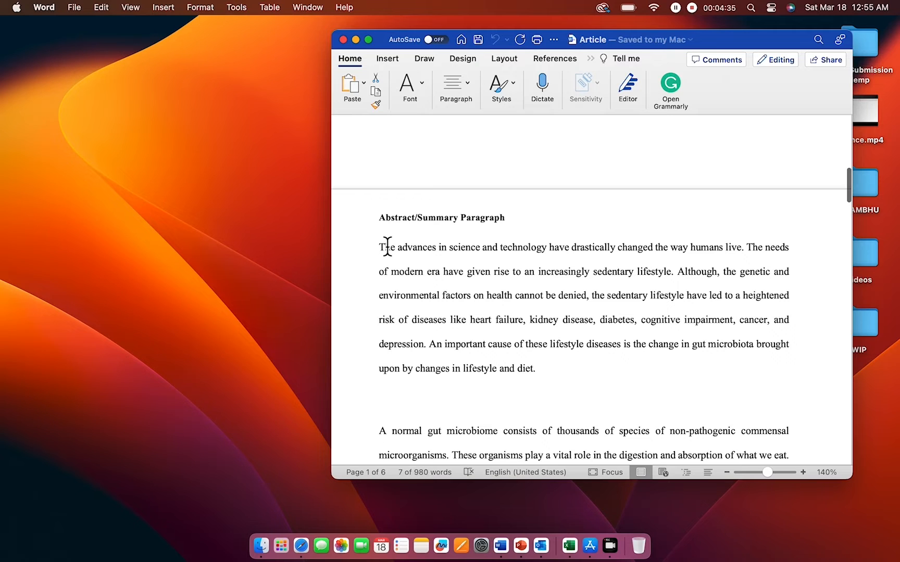
{"action": "left_click_drag", "start_coordinate": [384, 247], "coordinate": [534, 369]}
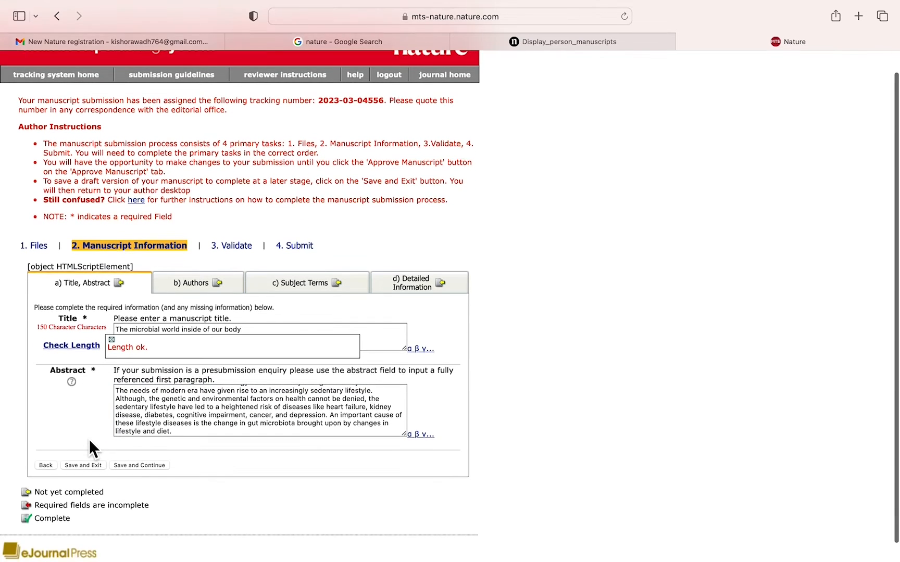
{"action": "left_click", "coordinate": [139, 466]}
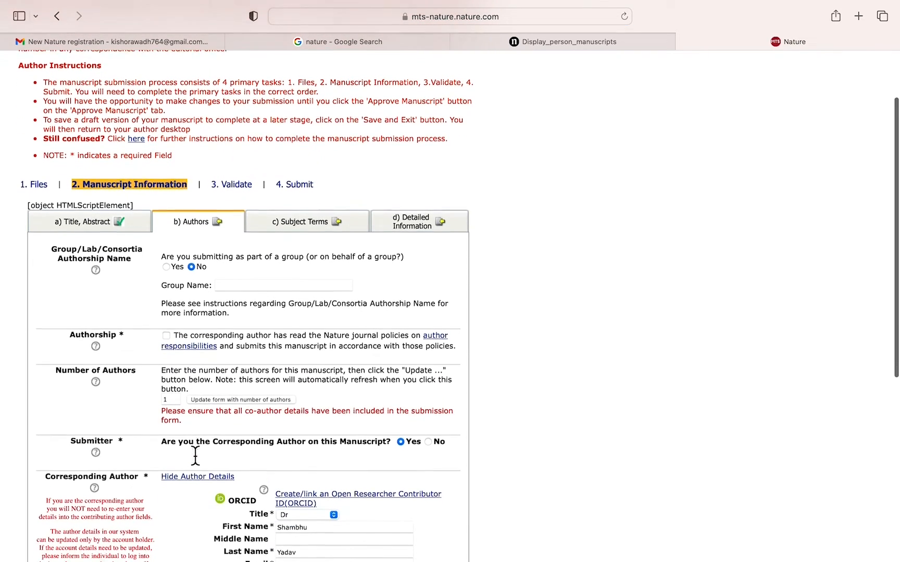
- Confirm the authorship policy on the Authors form and scroll to the corresponding and contributing author sections
{"action": "scroll", "scroll_direction": "down", "scroll_amount": 3}
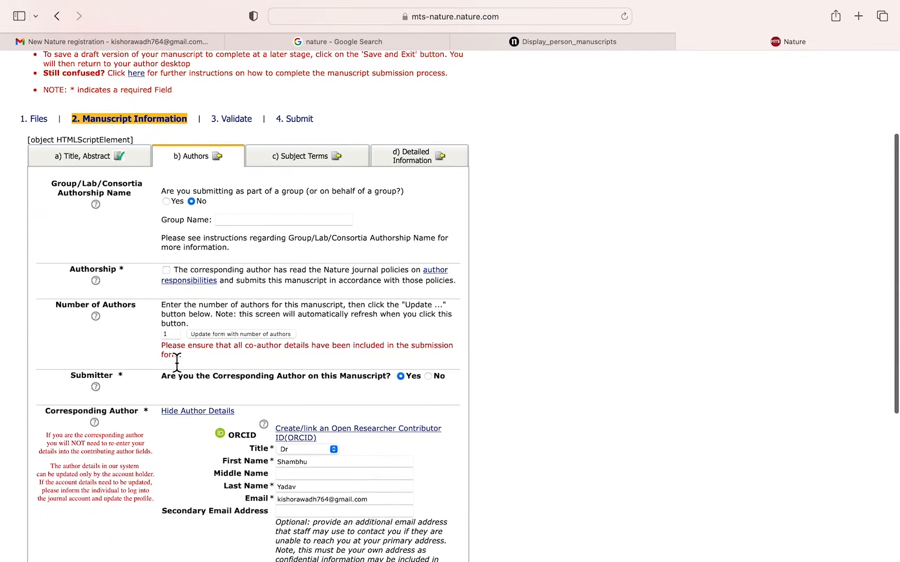
{"action": "mouse_move", "coordinate": [198, 373]}
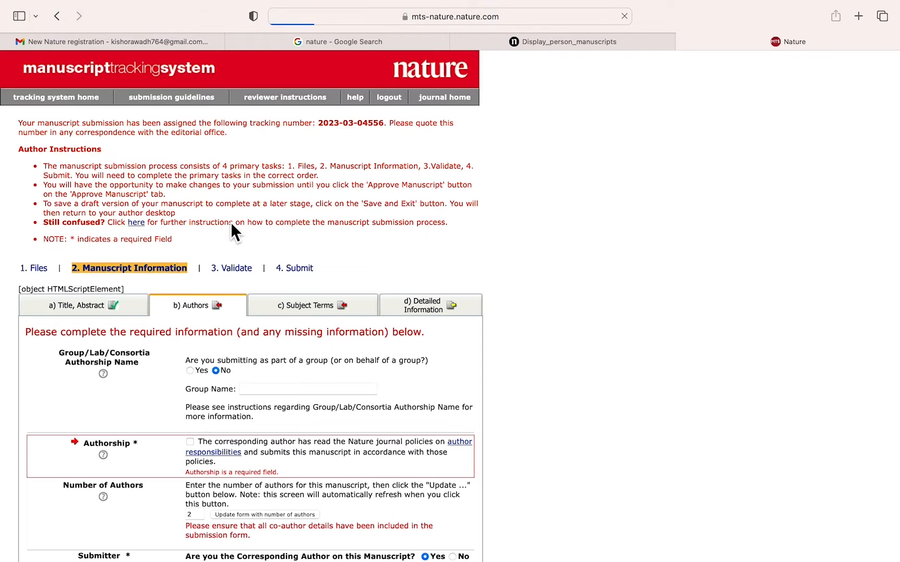
{"action": "scroll", "scroll_direction": "down", "scroll_amount": 3}
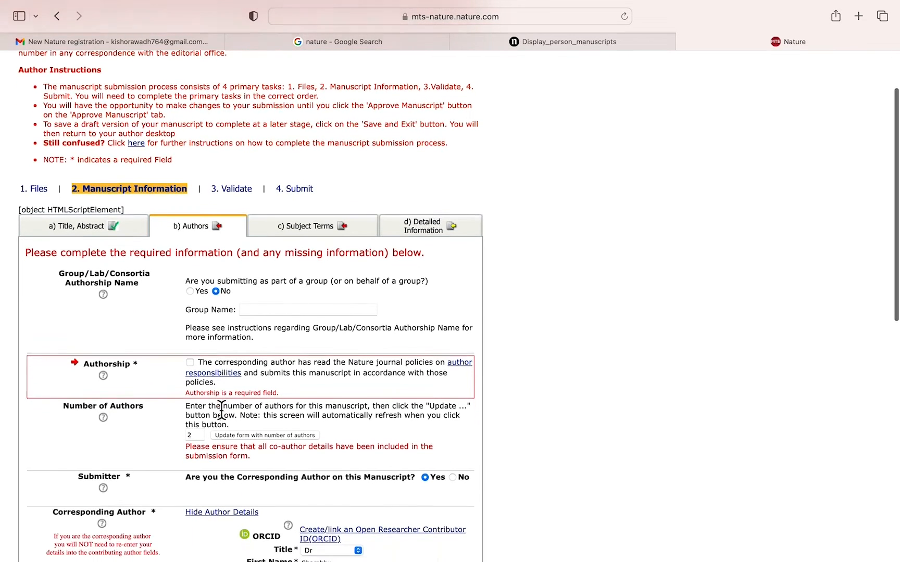
{"action": "scroll", "scroll_direction": "down", "scroll_amount": 3}
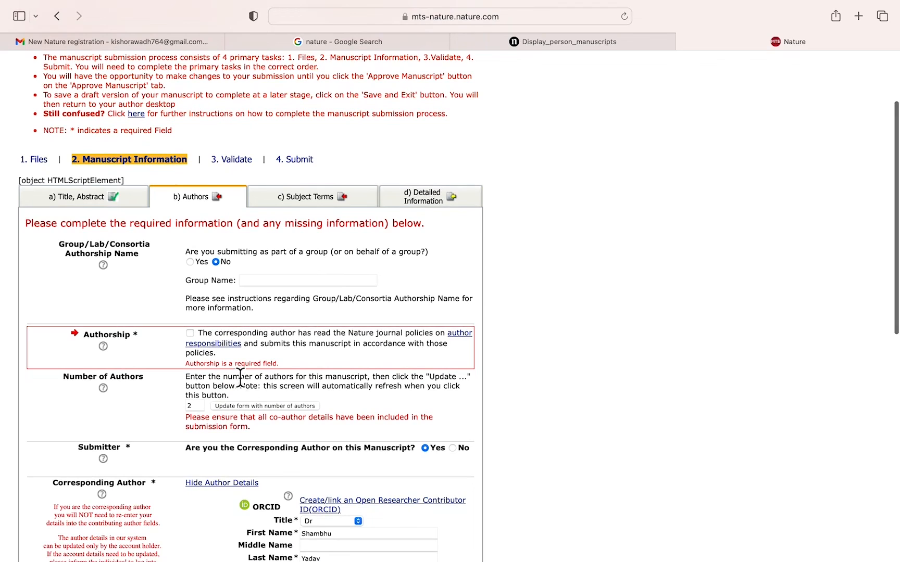
{"action": "mouse_move", "coordinate": [198, 347]}
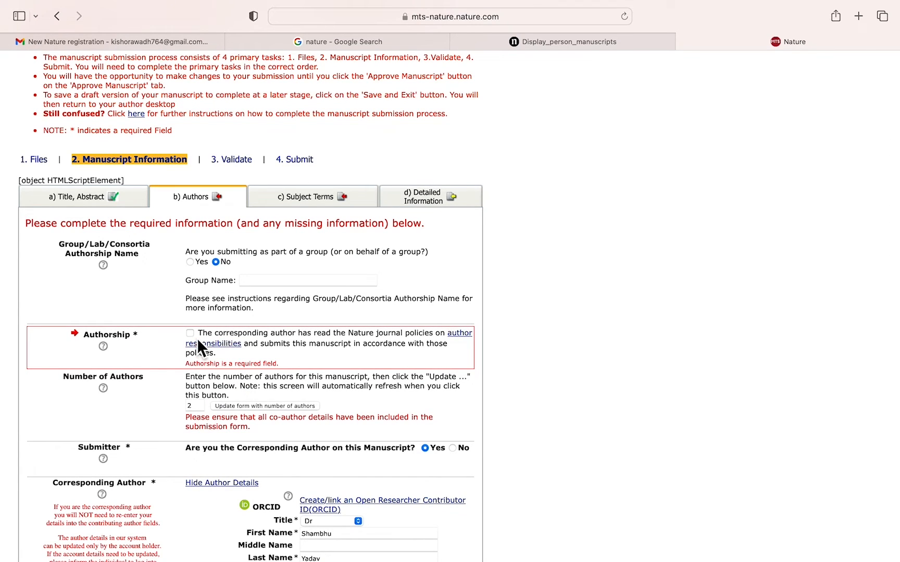
{"action": "left_click", "coordinate": [190, 333]}
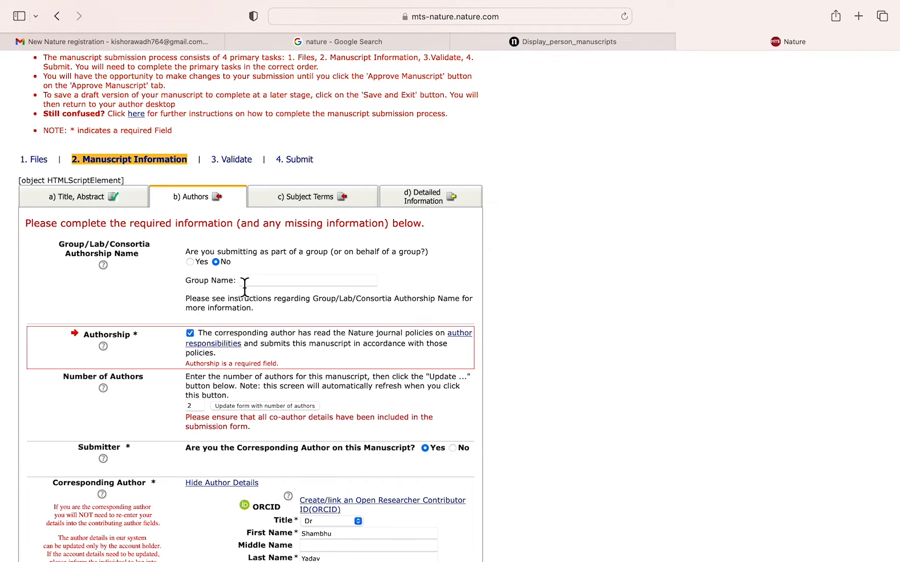
{"action": "mouse_move", "coordinate": [241, 359]}
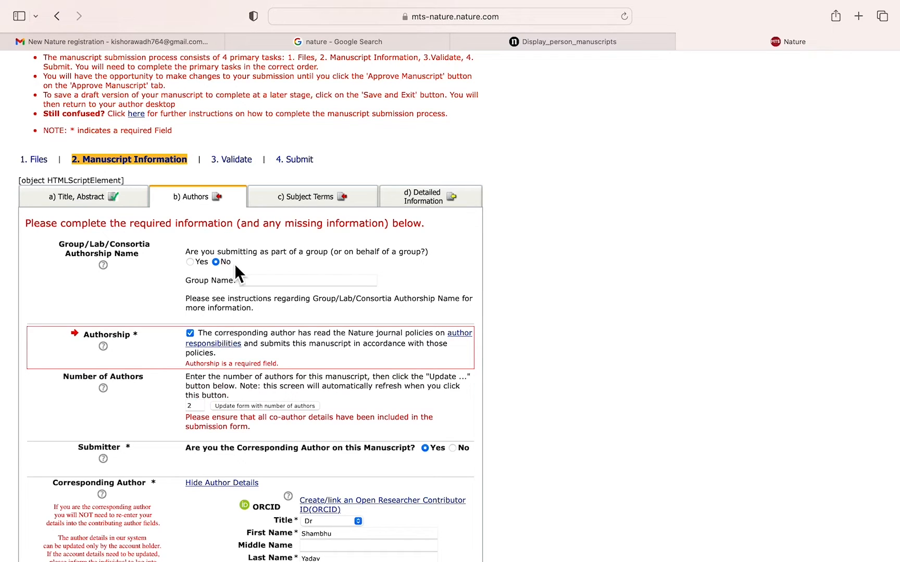
{"action": "mouse_move", "coordinate": [272, 276]}
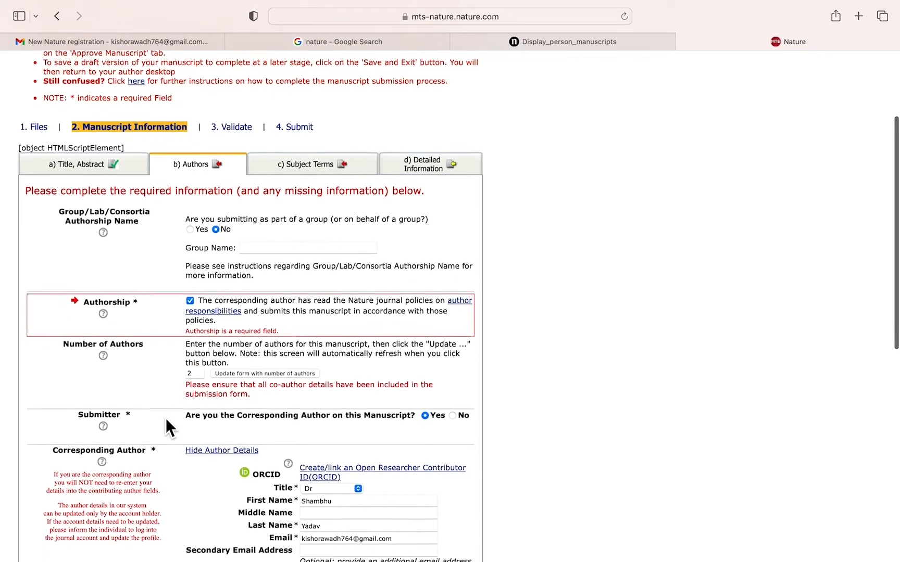
{"action": "scroll", "scroll_direction": "down", "scroll_amount": 3}
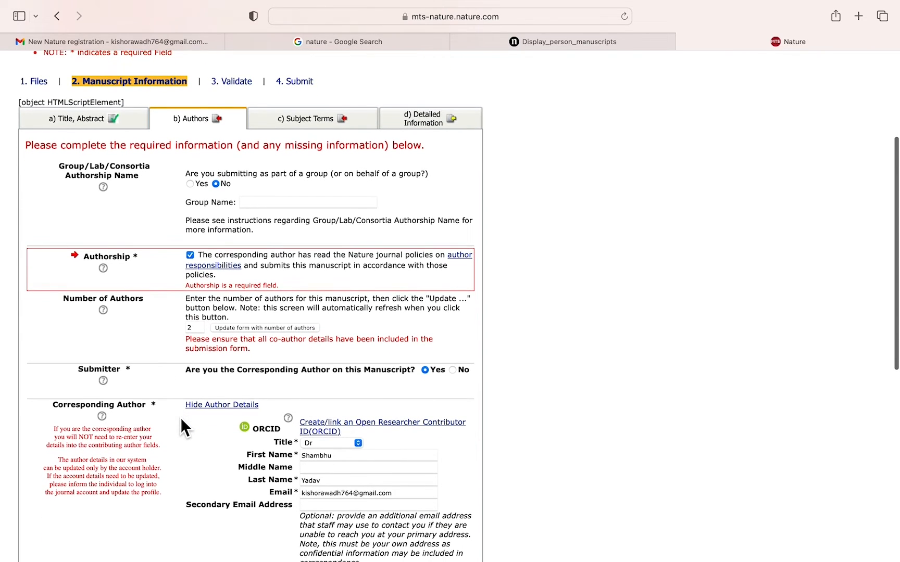
{"action": "mouse_move", "coordinate": [198, 281]}
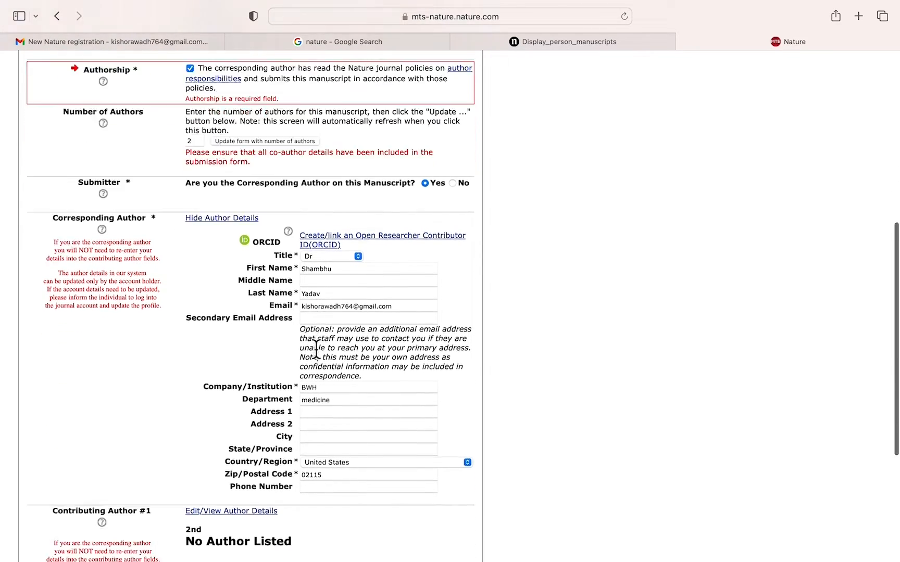
{"action": "scroll", "scroll_direction": "down", "scroll_amount": 3}
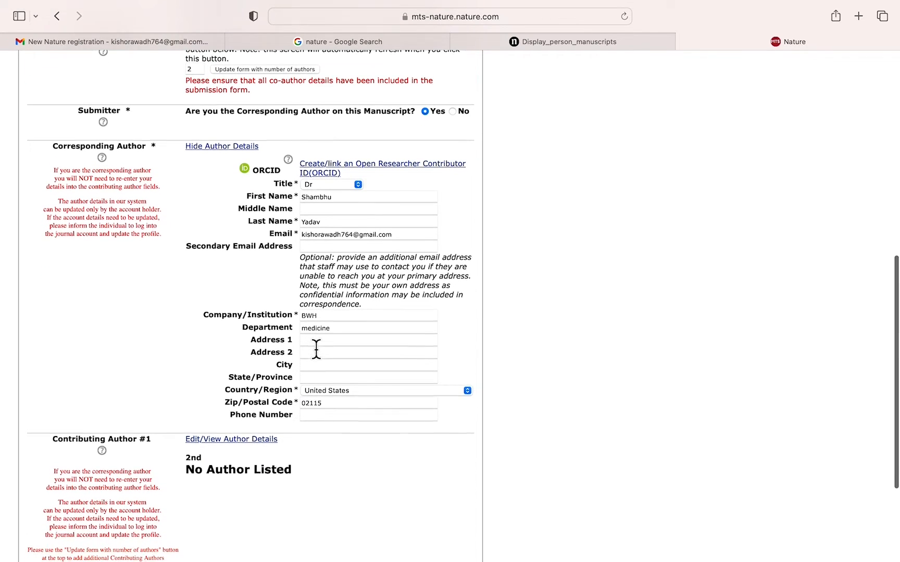
{"action": "scroll", "scroll_direction": "down", "scroll_amount": 3}
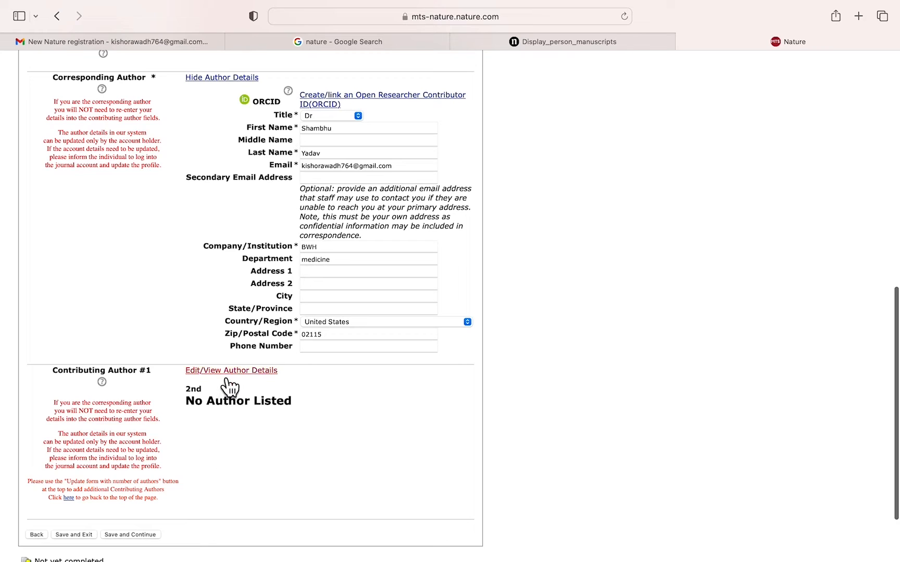
{"action": "left_click", "coordinate": [231, 371]}
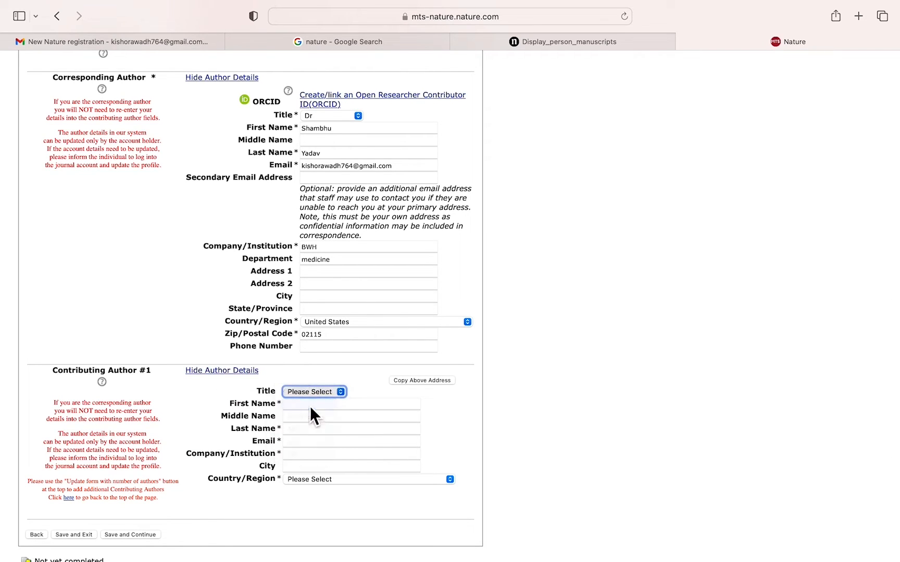
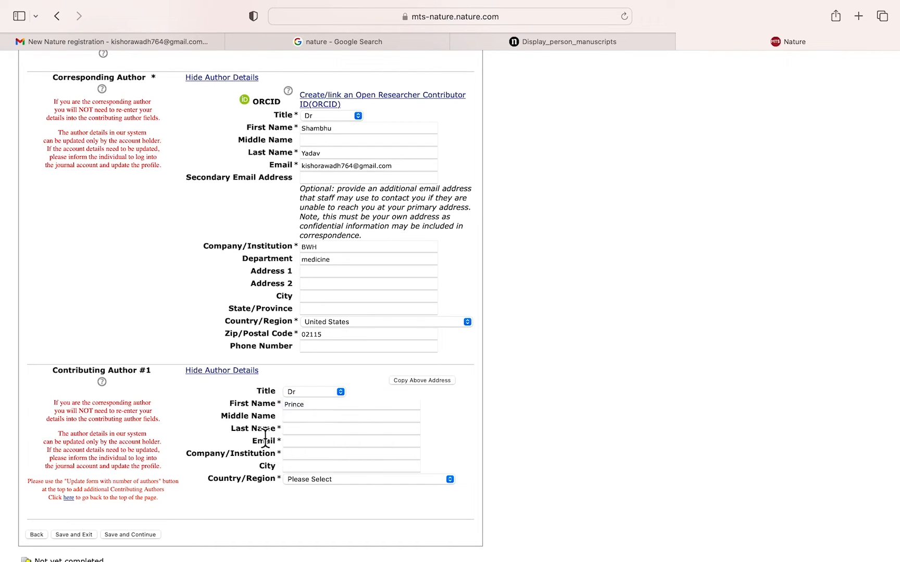
{"action": "left_click", "coordinate": [350, 429]}
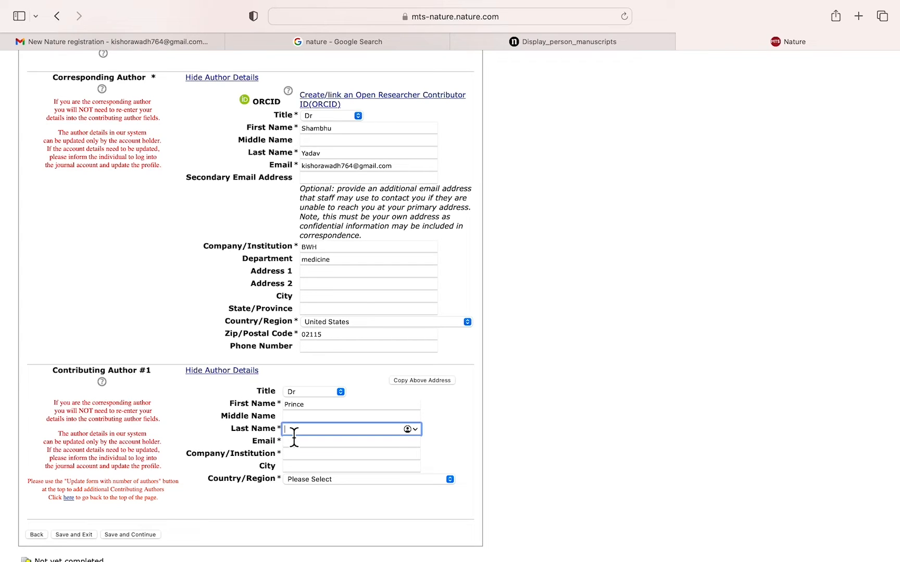
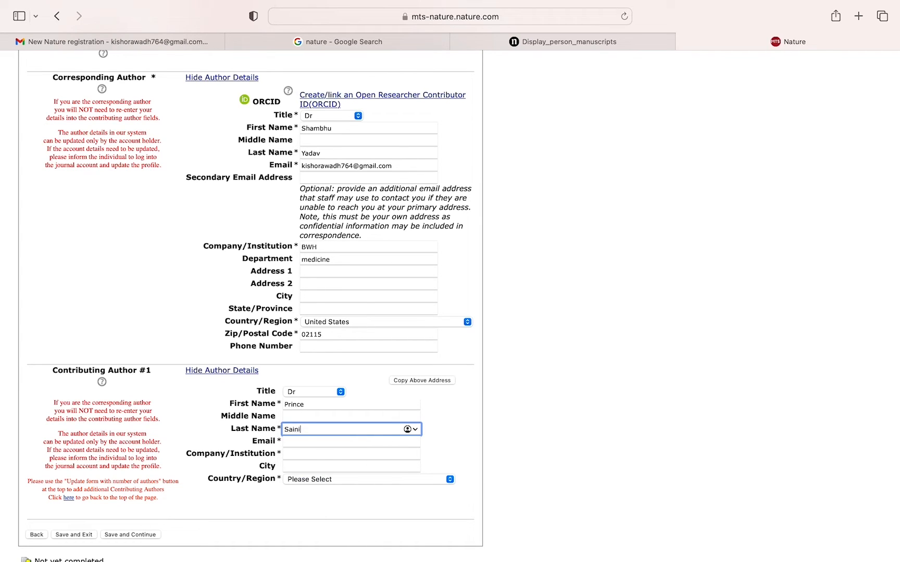
{"action": "left_click", "coordinate": [349, 454]}
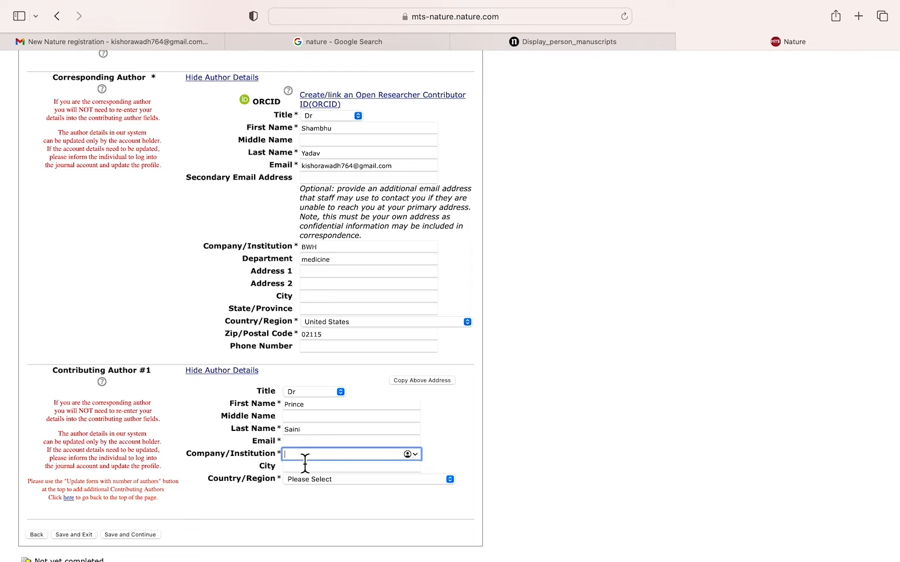
{"action": "type", "text": "BW"}
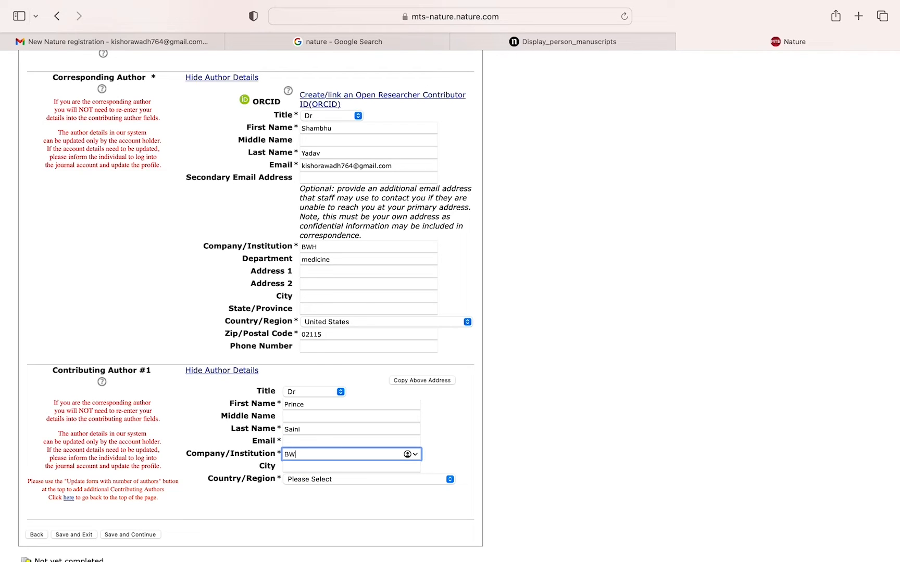
{"action": "type", "text": "H"}
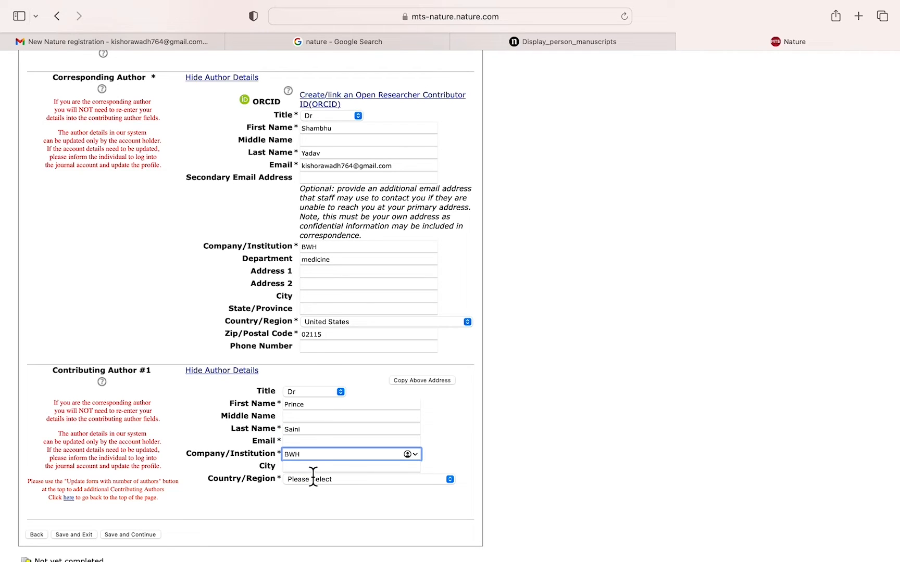
{"action": "type", "text": "Boston"}
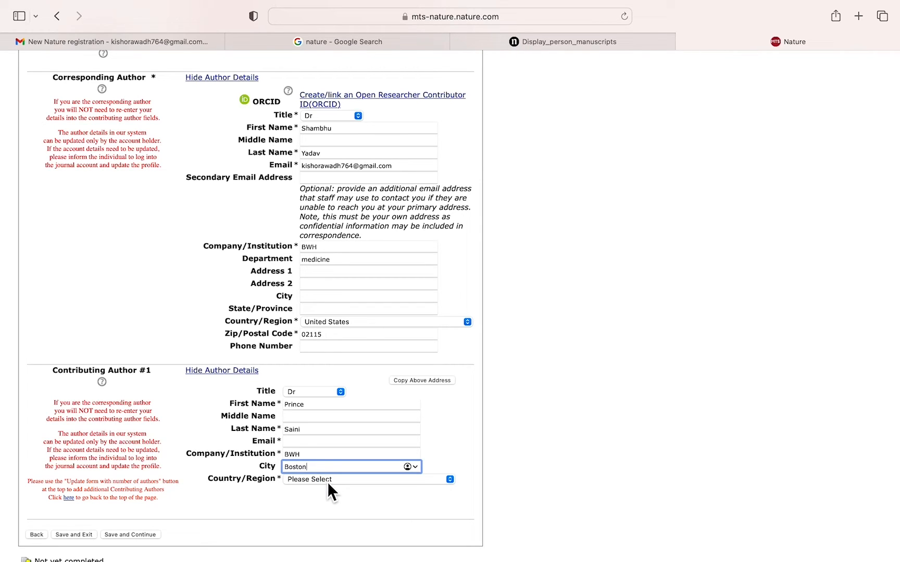
- Choose United States as the co-author's country and save the author details
{"action": "left_click", "coordinate": [367, 479]}
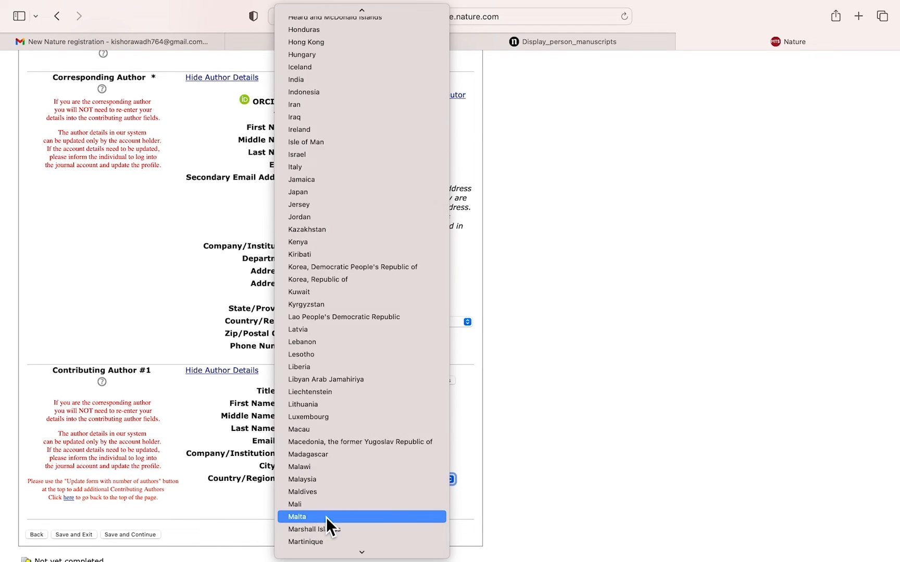
{"action": "scroll", "scroll_direction": "down", "scroll_amount": 3}
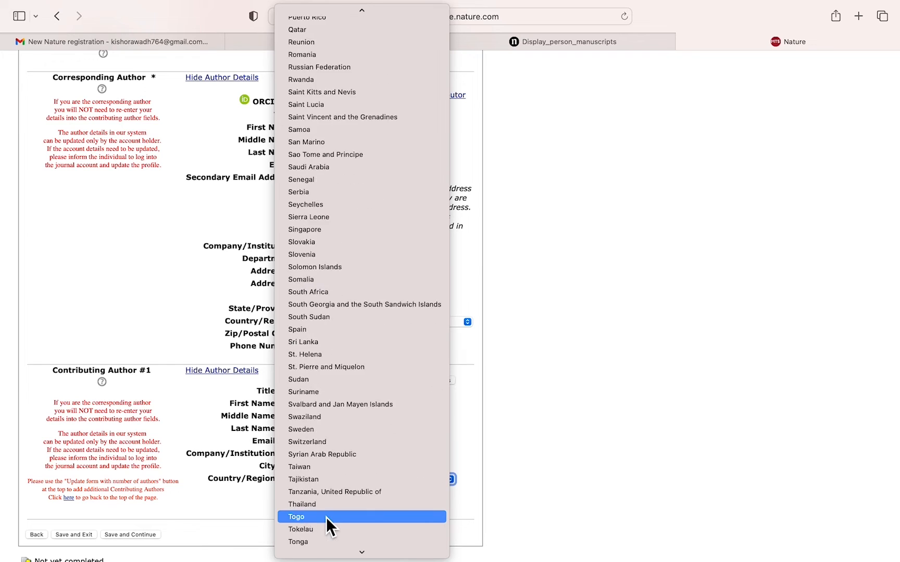
{"action": "scroll", "scroll_direction": "down", "scroll_amount": 3}
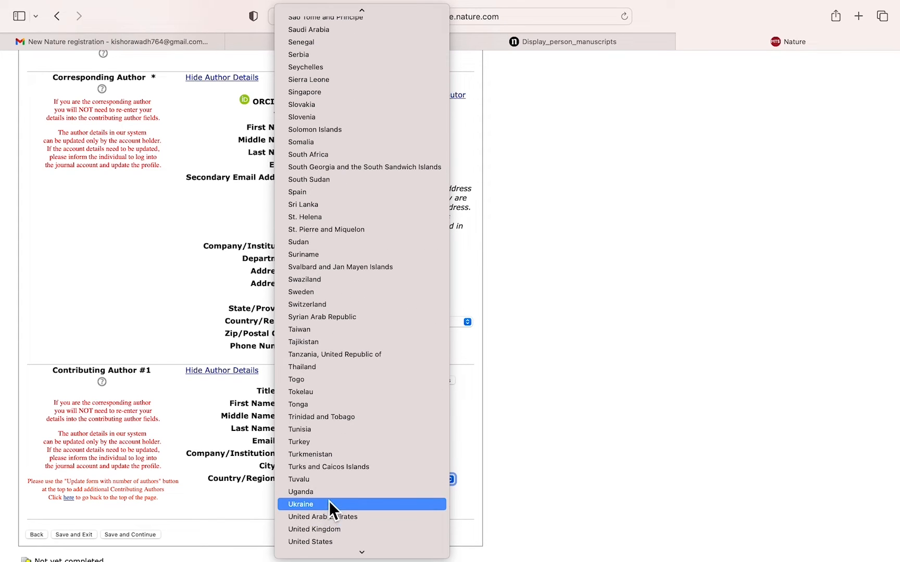
{"action": "mouse_move", "coordinate": [340, 517]}
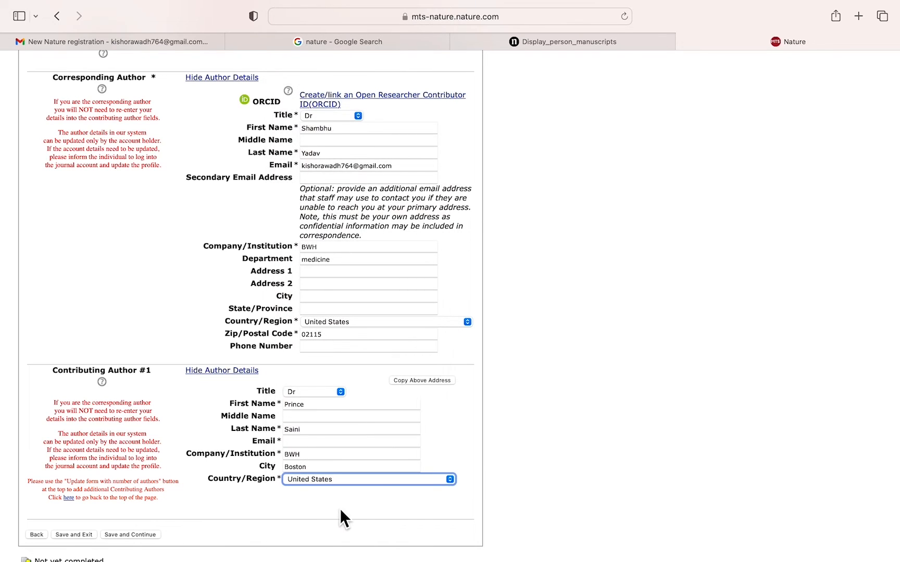
{"action": "mouse_move", "coordinate": [493, 274]}
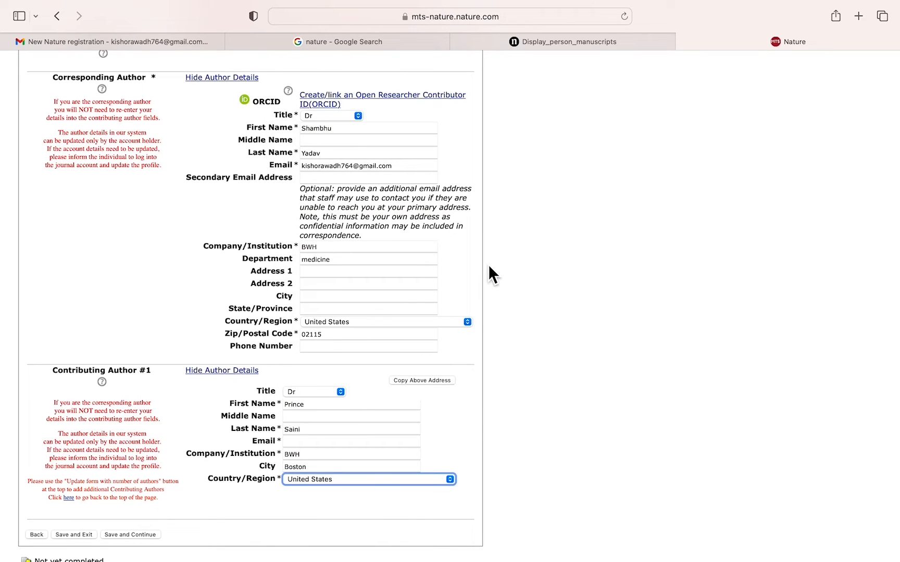
{"action": "scroll", "scroll_direction": "down", "scroll_amount": 3}
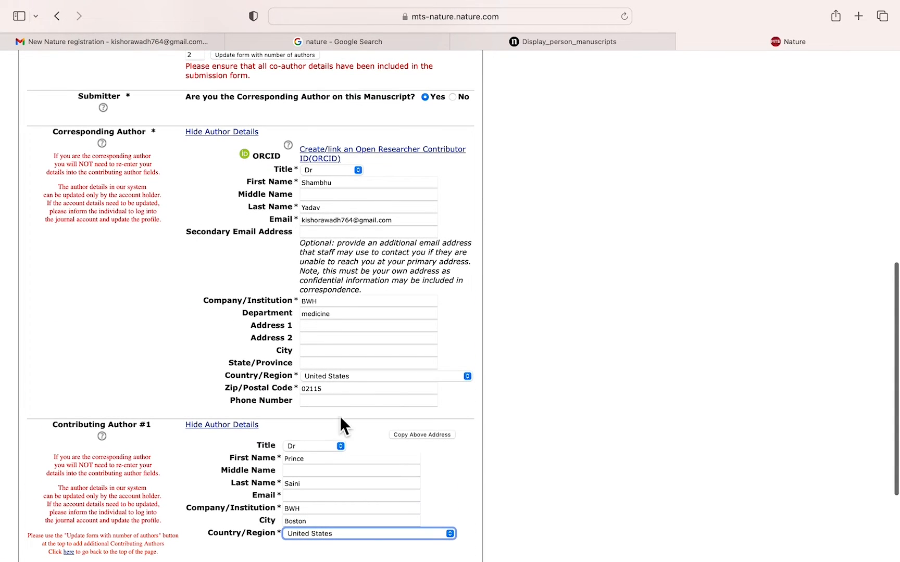
{"action": "scroll", "scroll_direction": "down", "scroll_amount": 3}
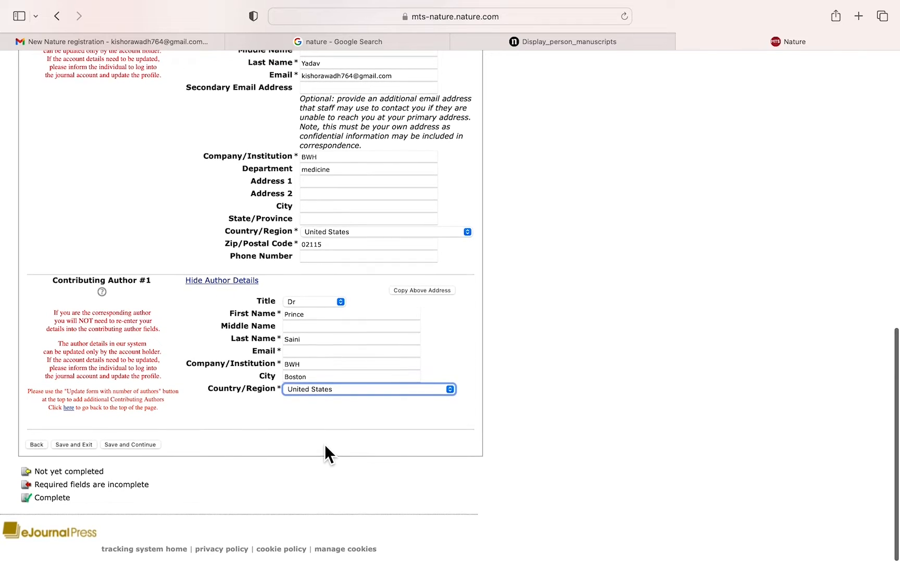
{"action": "left_click", "coordinate": [129, 445]}
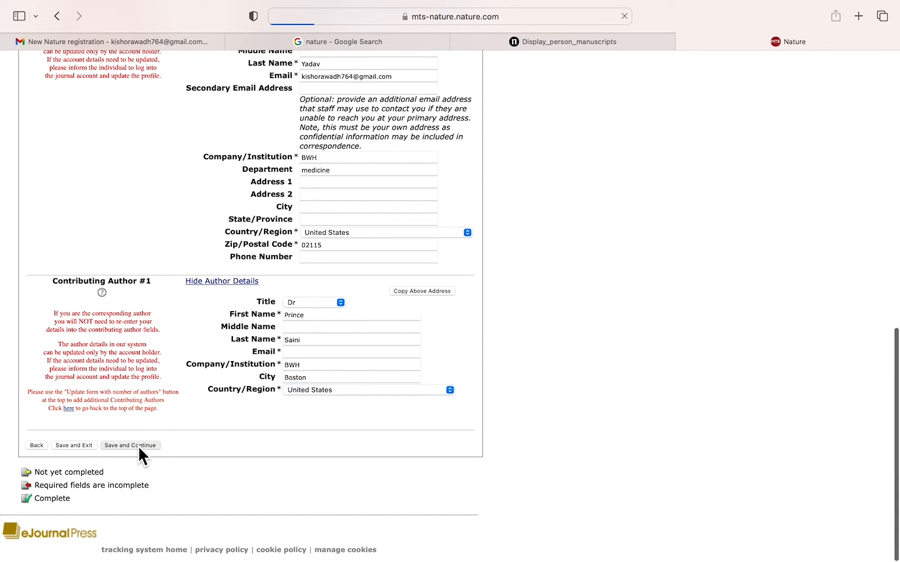
- Add the subject term Biological sciences / Biochemistry / Enzymes / Kinases to the manuscript
{"action": "left_click", "coordinate": [130, 445]}
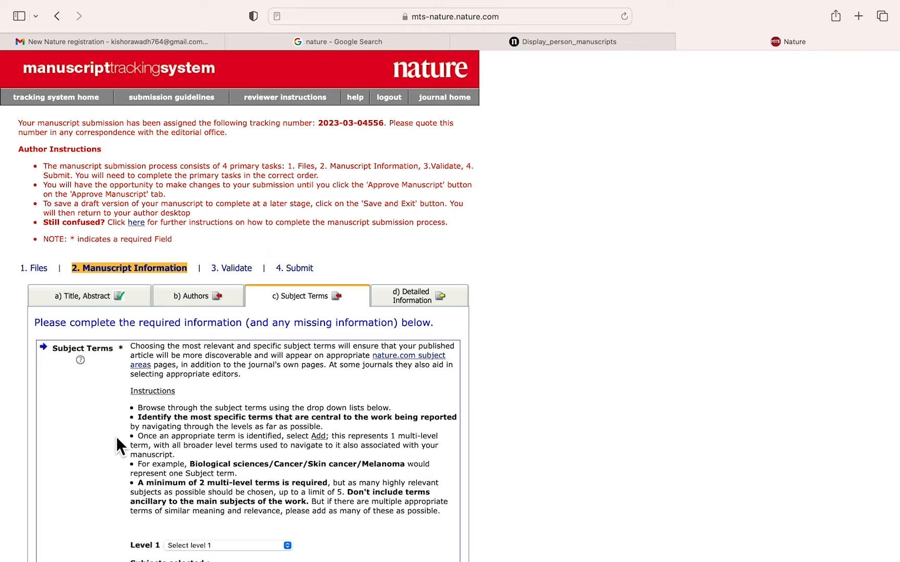
{"action": "scroll", "scroll_direction": "down", "scroll_amount": 3}
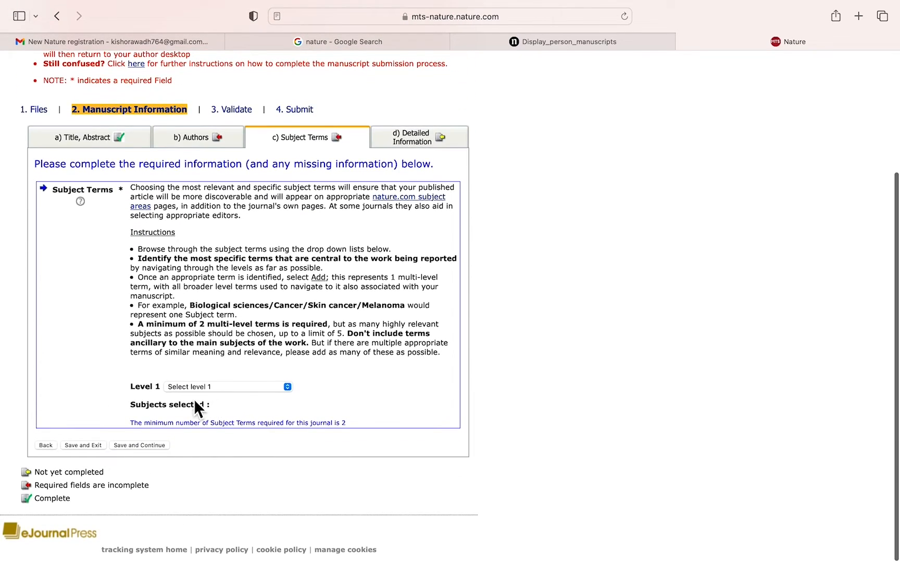
{"action": "left_click", "coordinate": [227, 386]}
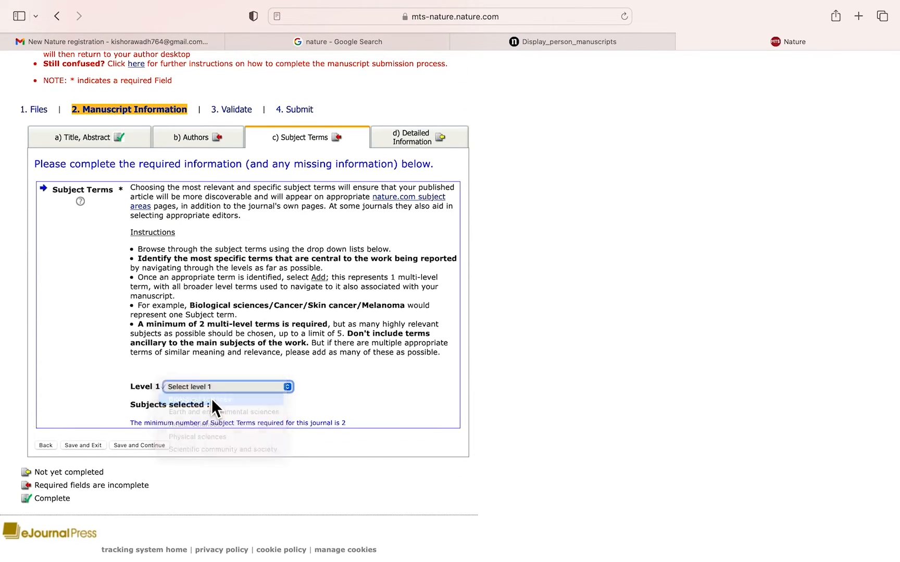
{"action": "left_click", "coordinate": [226, 387]}
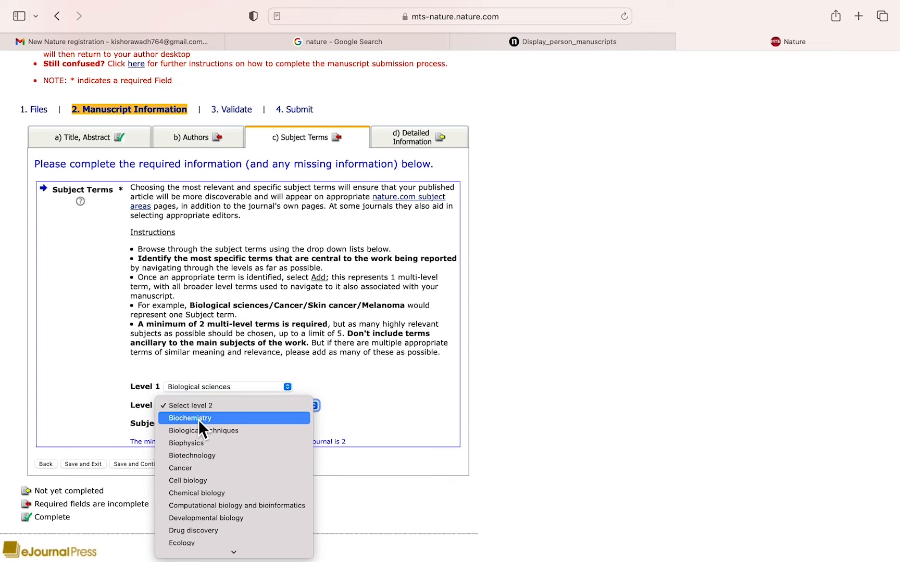
{"action": "left_click", "coordinate": [190, 418]}
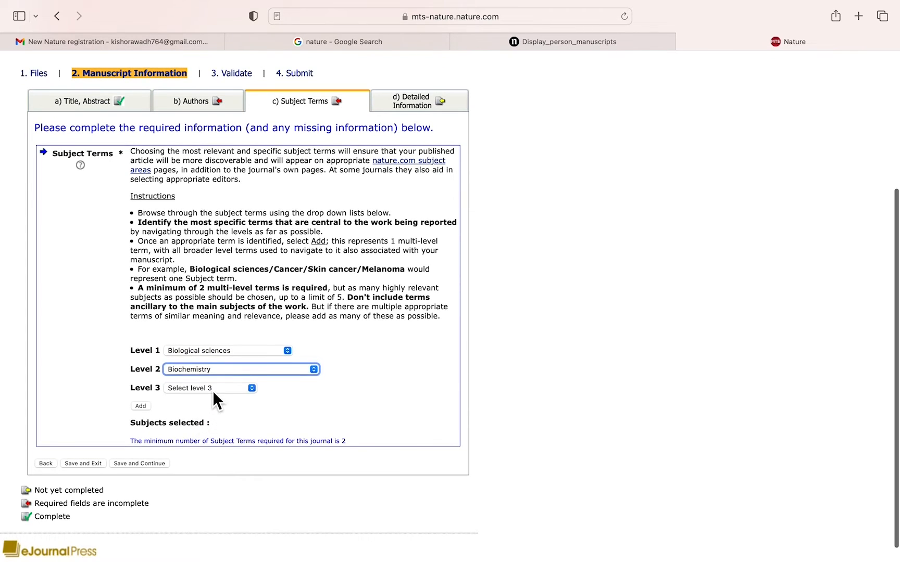
{"action": "left_click", "coordinate": [209, 388]}
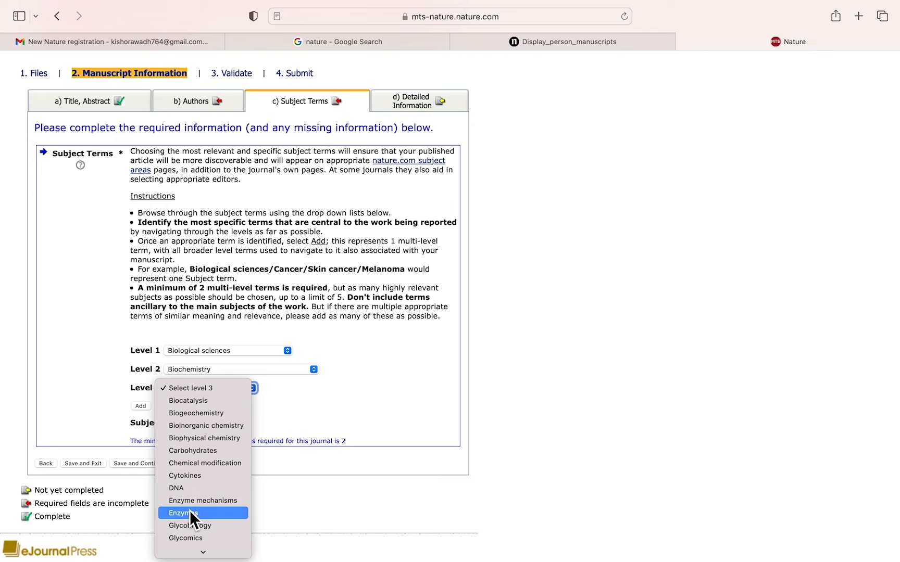
{"action": "left_click", "coordinate": [182, 513]}
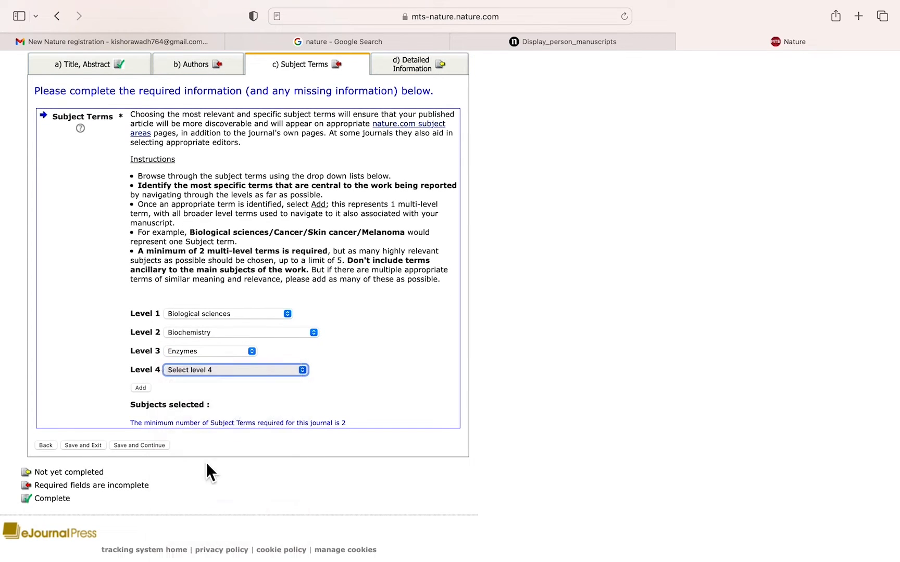
{"action": "left_click", "coordinate": [140, 388]}
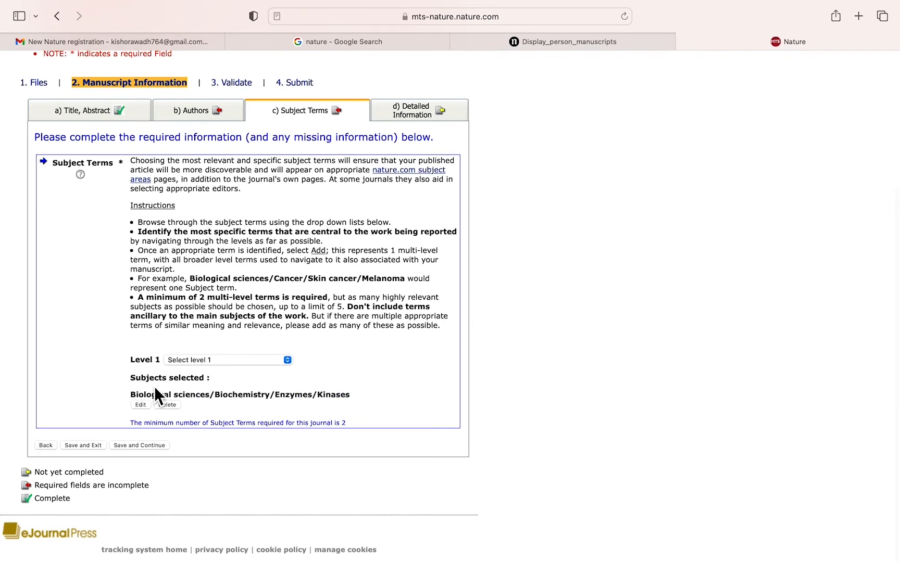
- Choose the same Biological sciences / Biochemistry / Enzymes / Kinases path again in the Level 1–4 dropdowns
{"action": "left_click", "coordinate": [227, 360]}
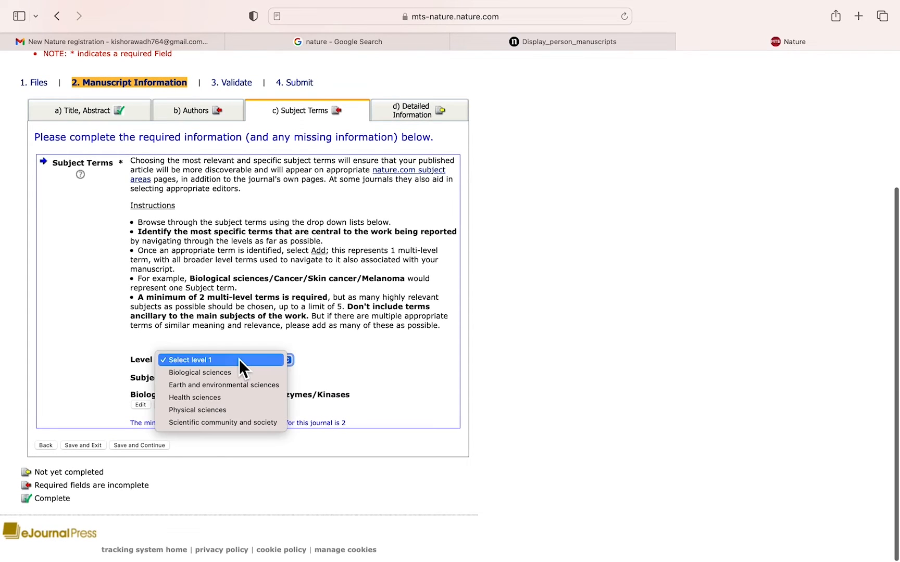
{"action": "left_click", "coordinate": [200, 372]}
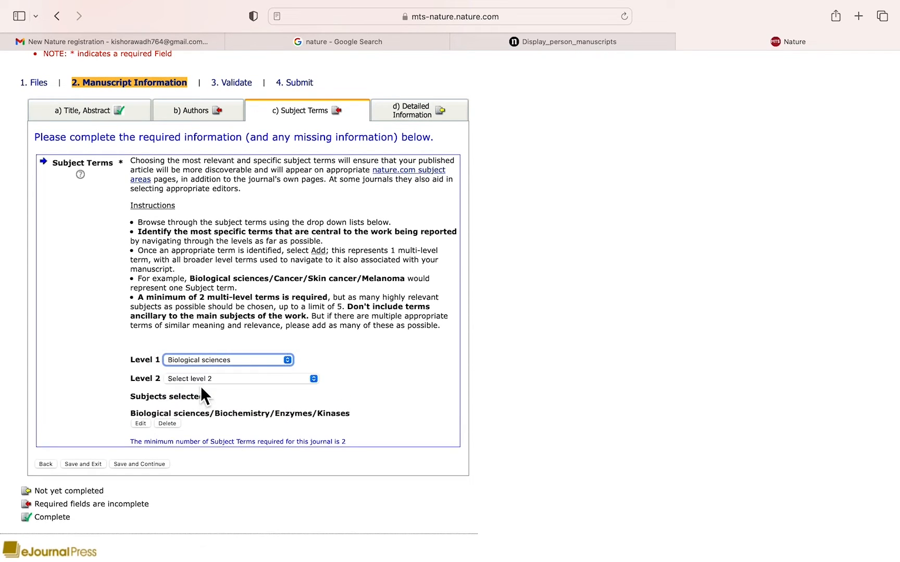
{"action": "left_click", "coordinate": [241, 378]}
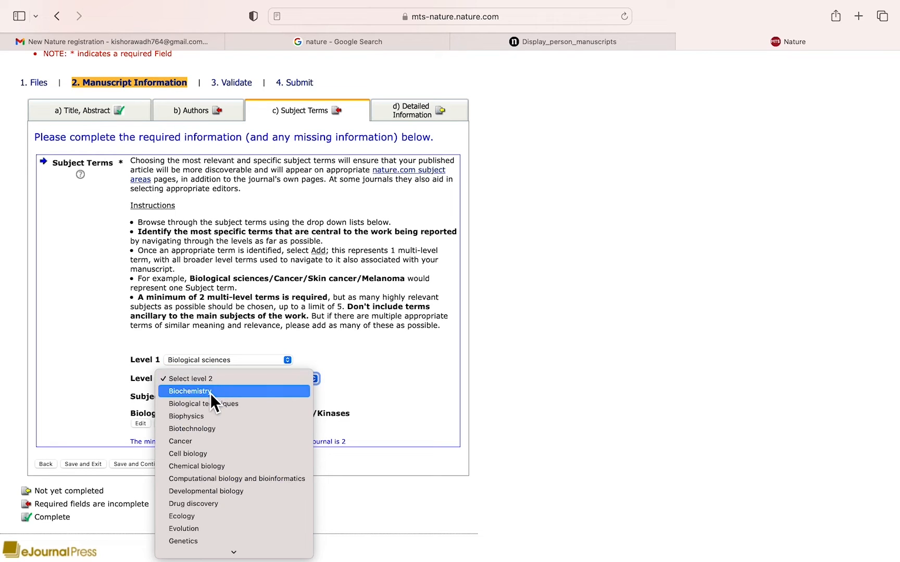
{"action": "left_click", "coordinate": [190, 390]}
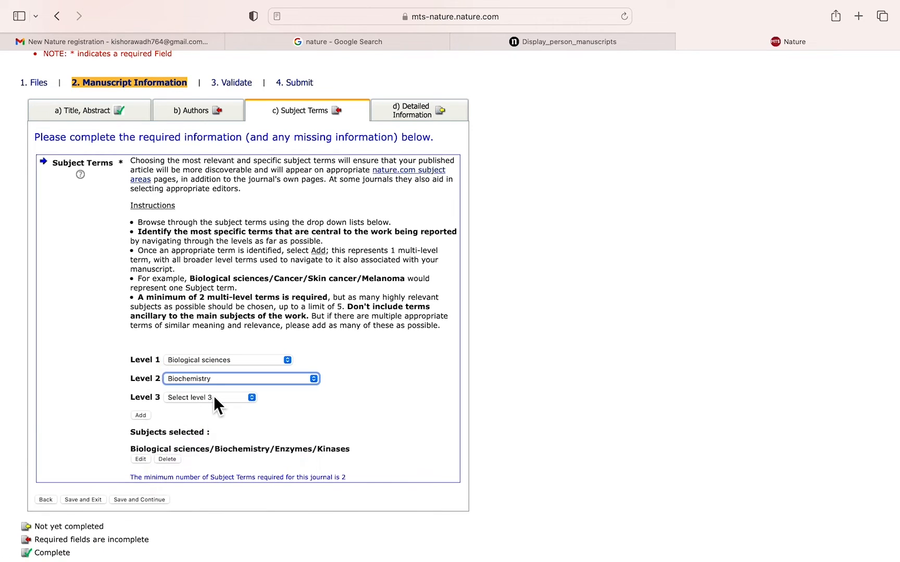
{"action": "left_click", "coordinate": [209, 397]}
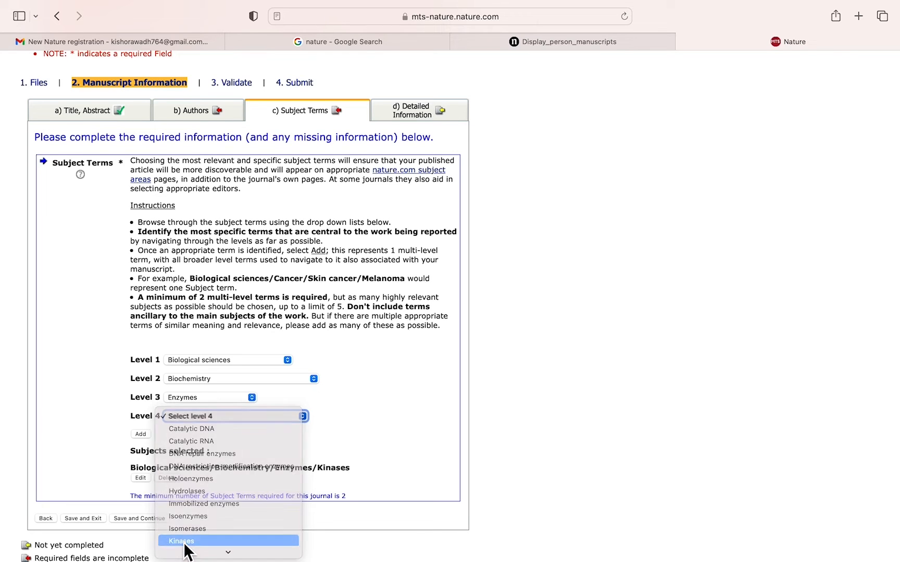
{"action": "left_click", "coordinate": [180, 540]}
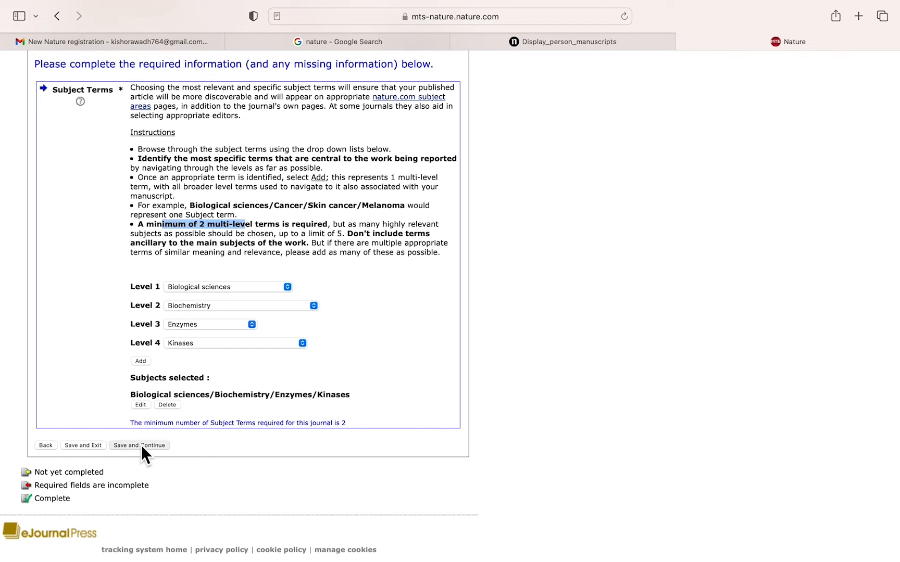
- On Detailed Information answer No to competing interests, In Review sharing and double-blind review
{"action": "left_click", "coordinate": [138, 445]}
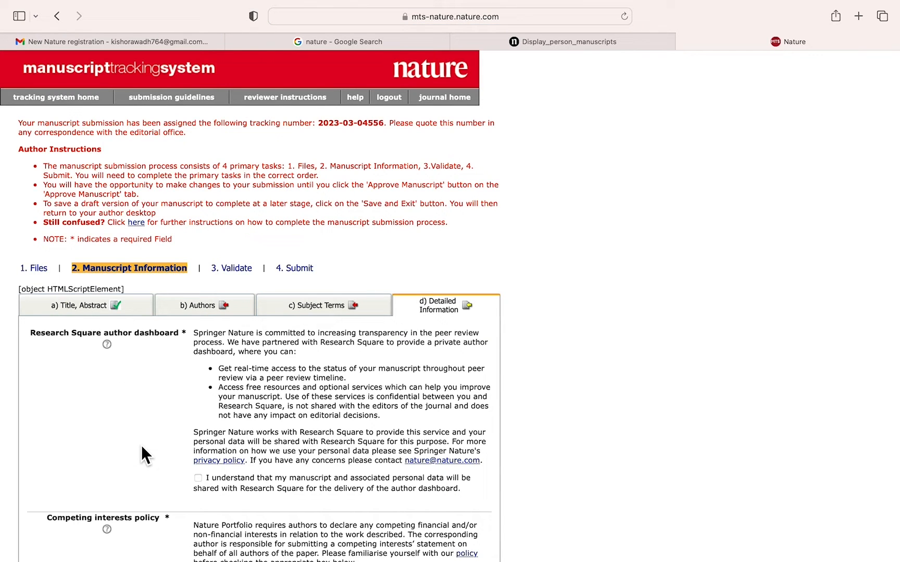
{"action": "scroll", "scroll_direction": "down", "scroll_amount": 3}
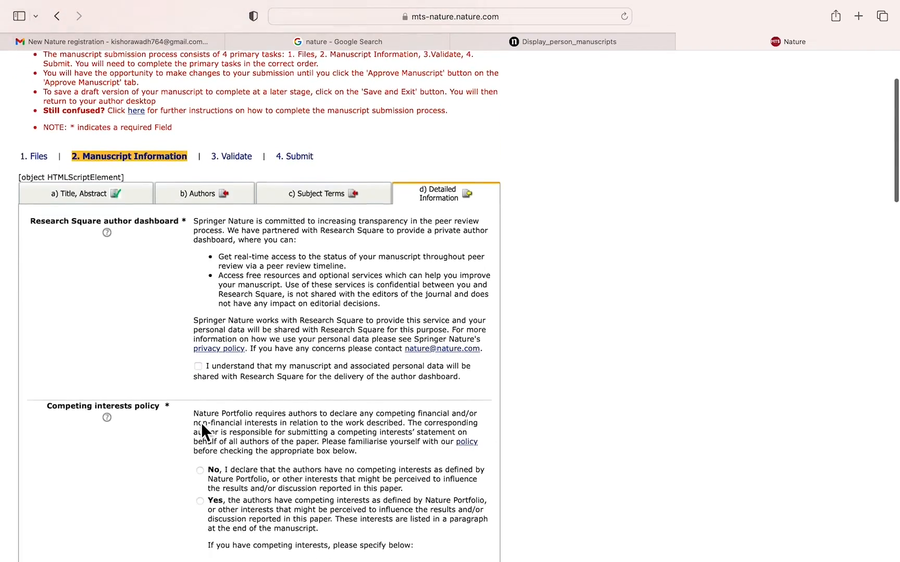
{"action": "scroll", "scroll_direction": "down", "scroll_amount": 3}
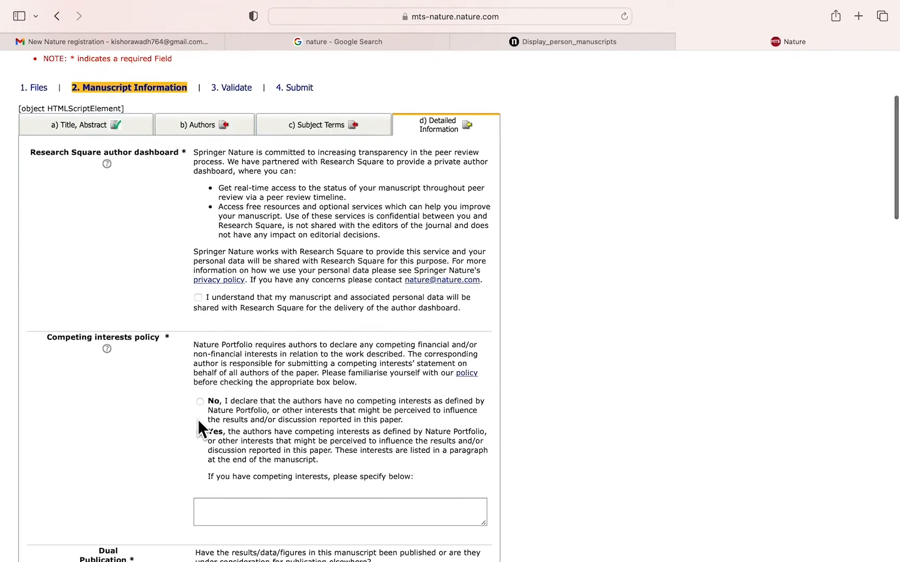
{"action": "scroll", "scroll_direction": "down", "scroll_amount": 3}
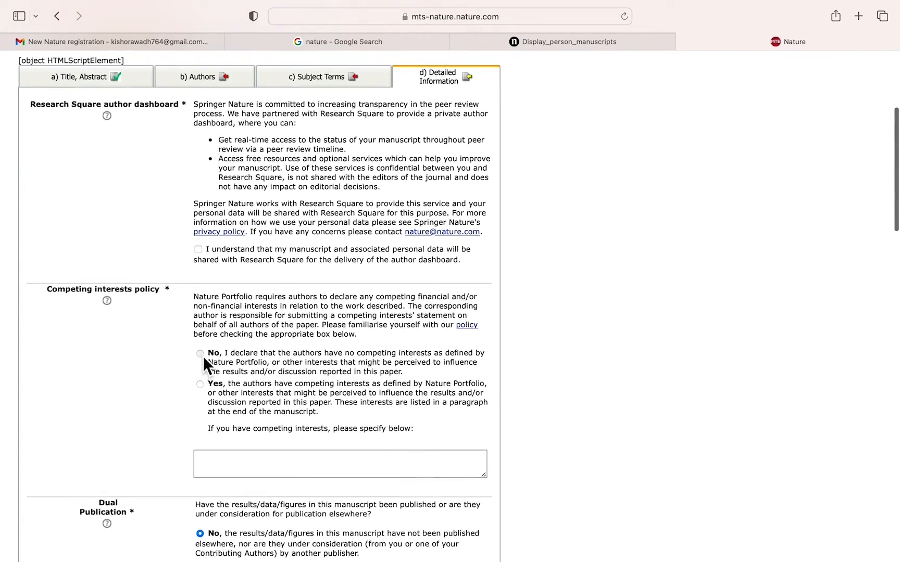
{"action": "left_click", "coordinate": [200, 353]}
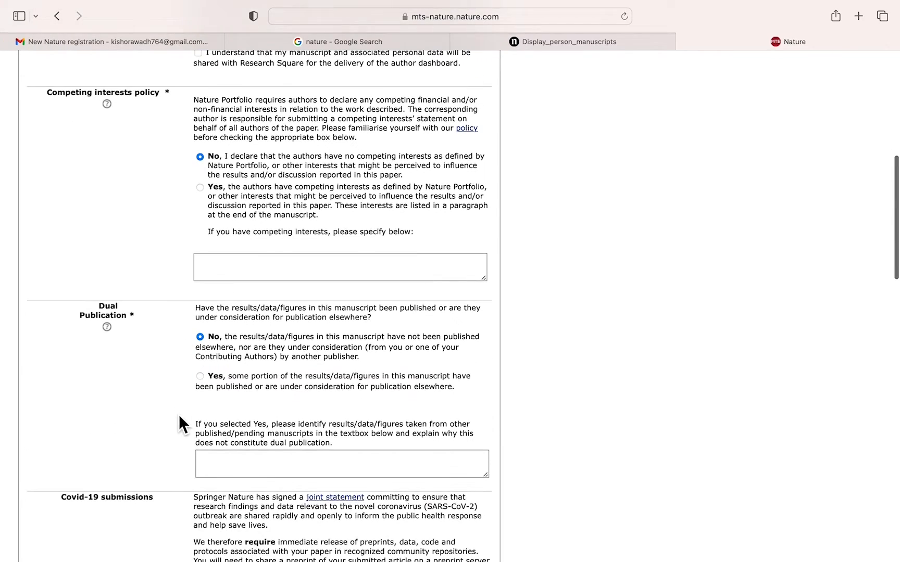
{"action": "scroll", "scroll_direction": "down", "scroll_amount": 3}
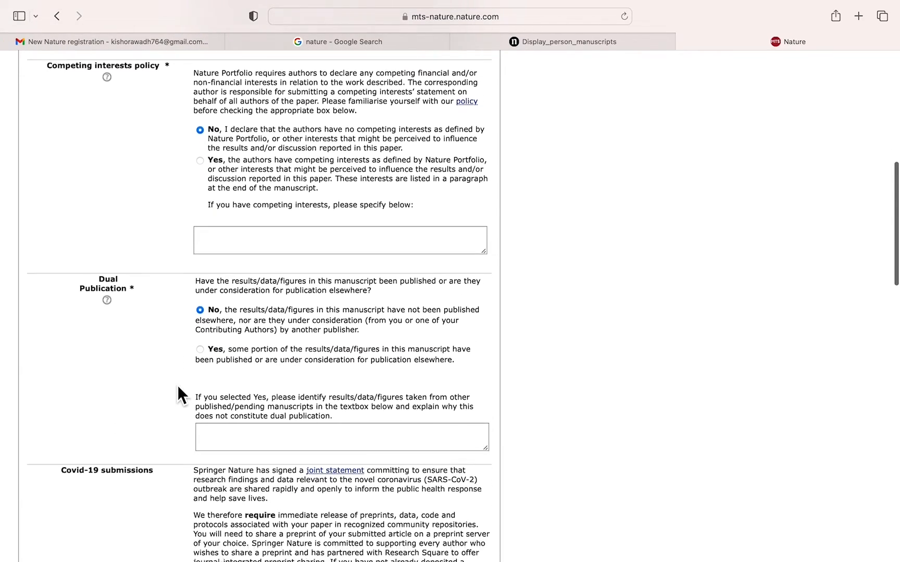
{"action": "scroll", "scroll_direction": "down", "scroll_amount": 3}
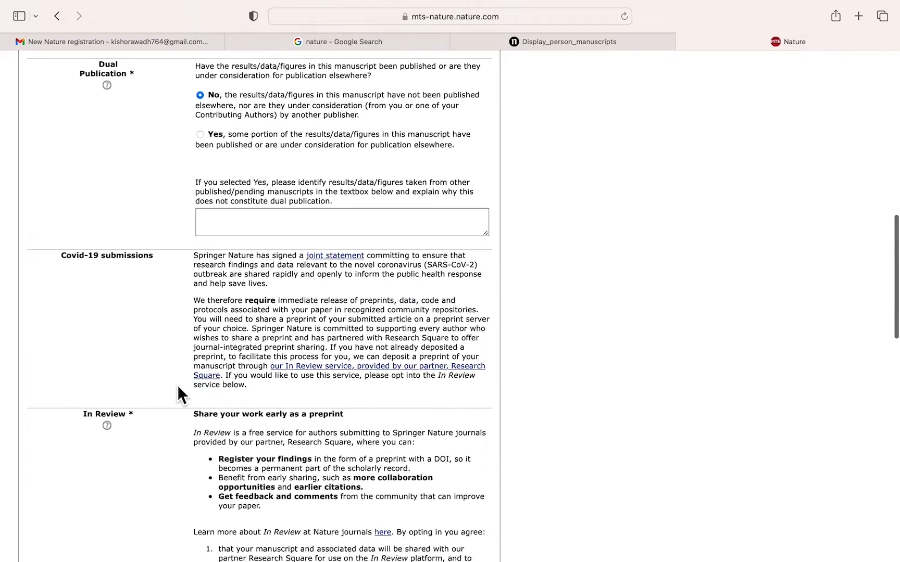
{"action": "scroll", "scroll_direction": "down", "scroll_amount": 3}
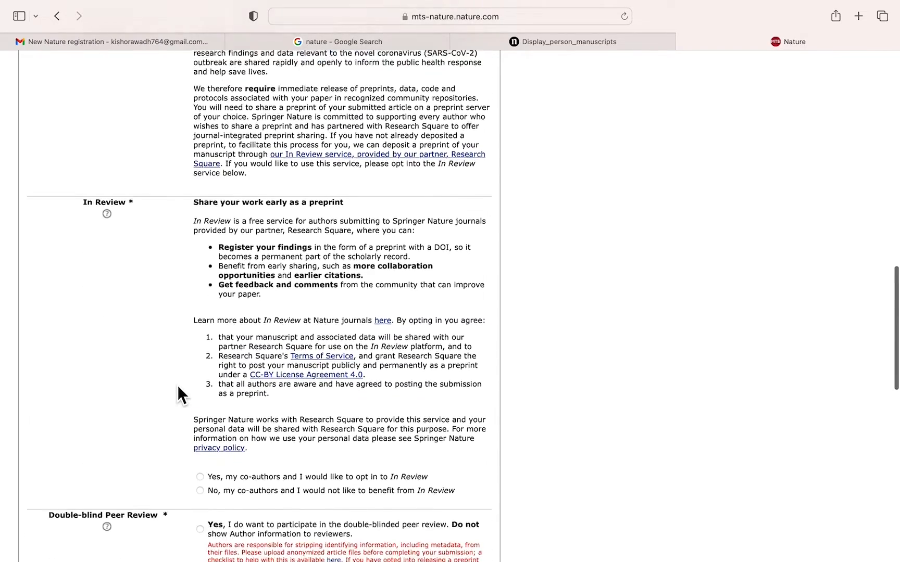
{"action": "left_click", "coordinate": [200, 433]}
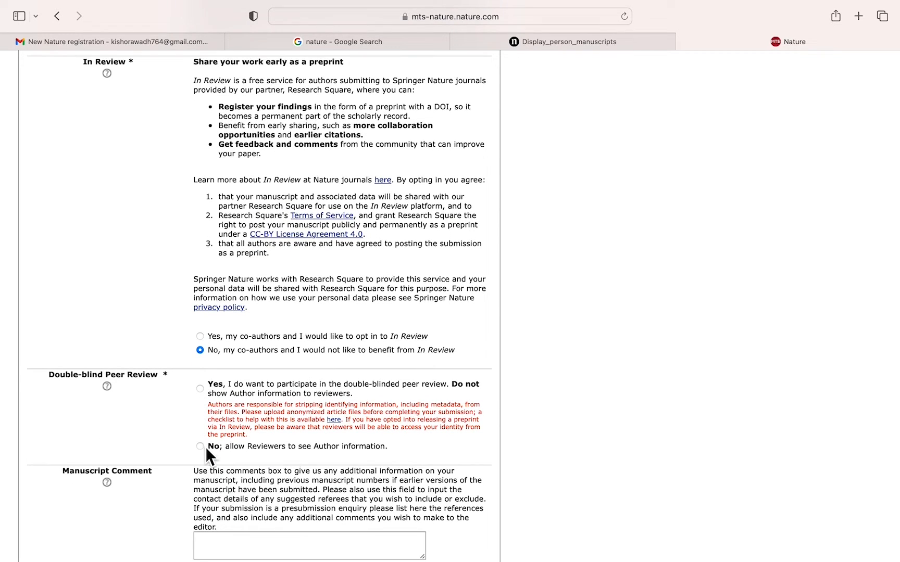
{"action": "left_click", "coordinate": [201, 446]}
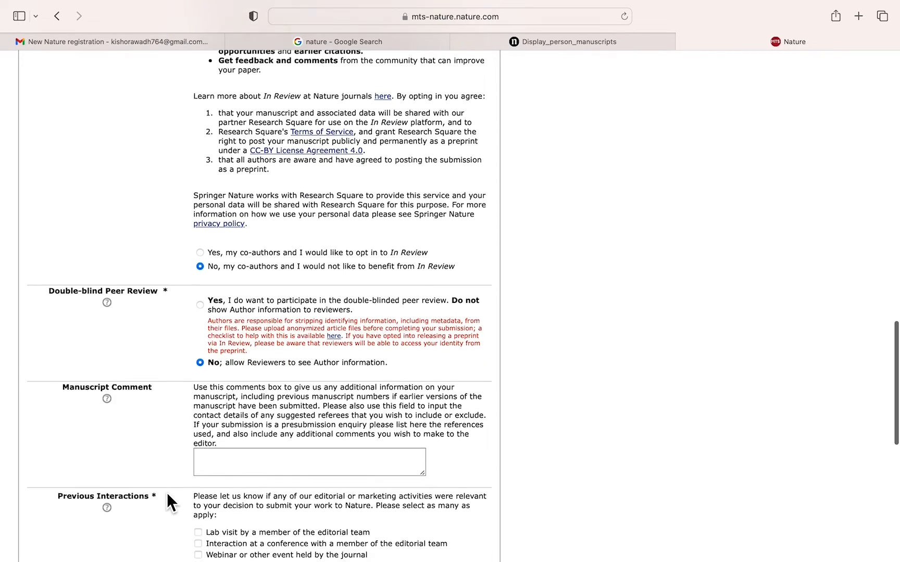
- Tick None of the above for previous interactions, select Do NOT discuss with other editors, and save to reach Validate
{"action": "scroll", "scroll_direction": "down", "scroll_amount": 3}
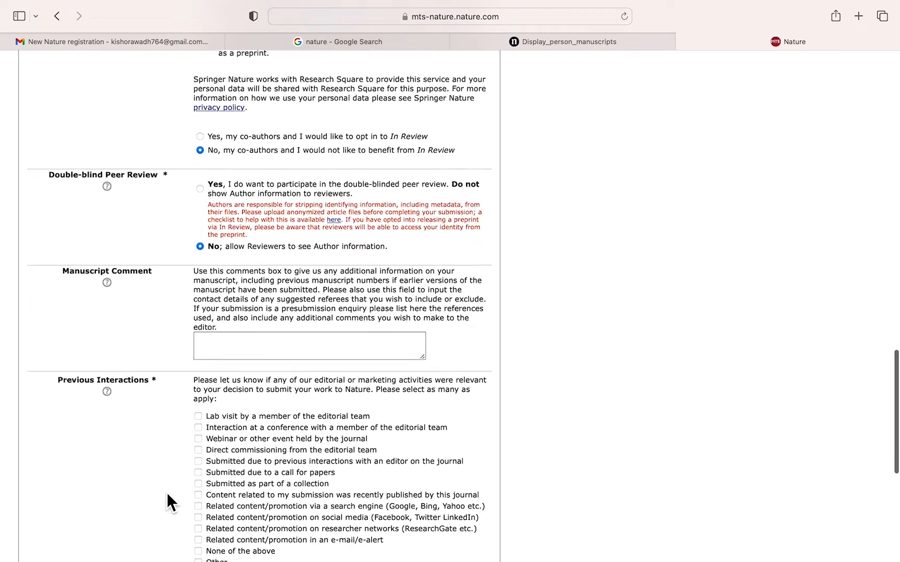
{"action": "scroll", "scroll_direction": "down", "scroll_amount": 3}
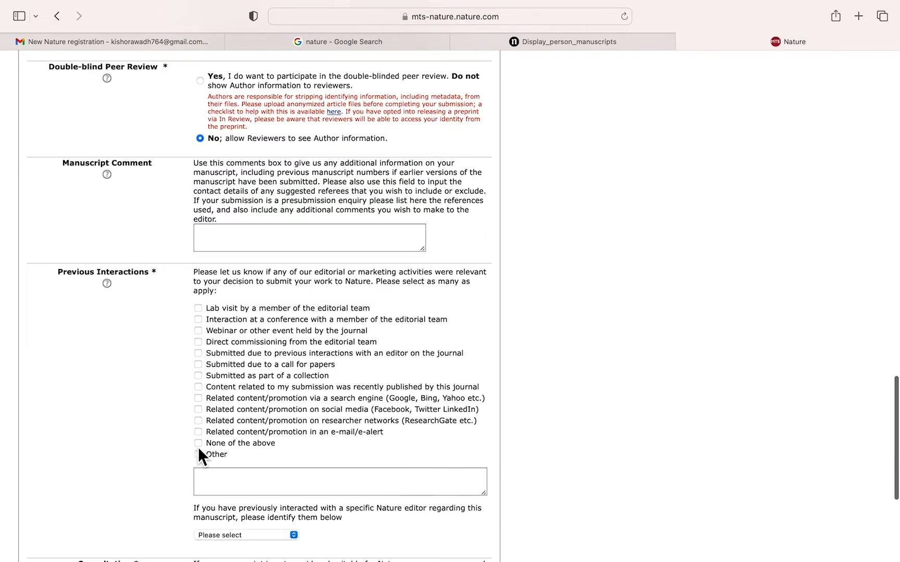
{"action": "left_click", "coordinate": [198, 443]}
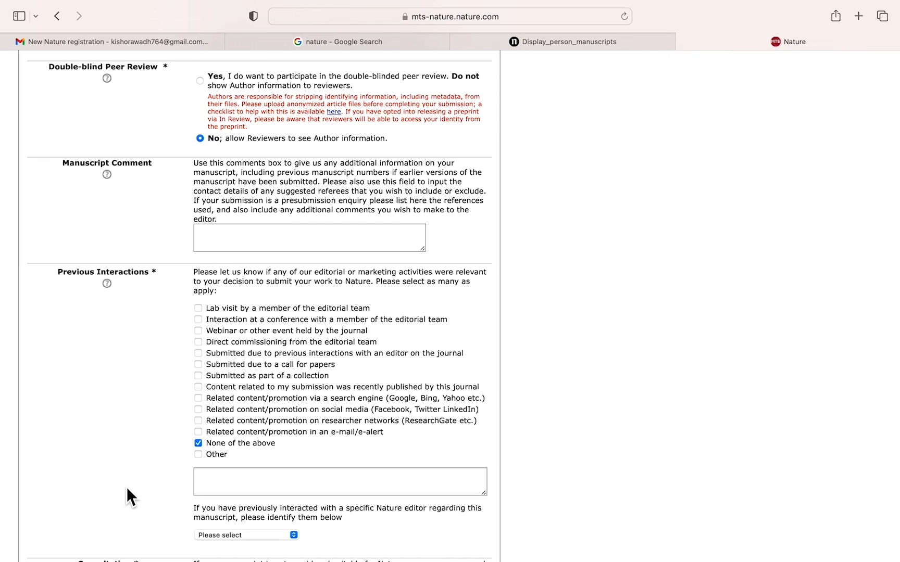
{"action": "scroll", "scroll_direction": "down", "scroll_amount": 3}
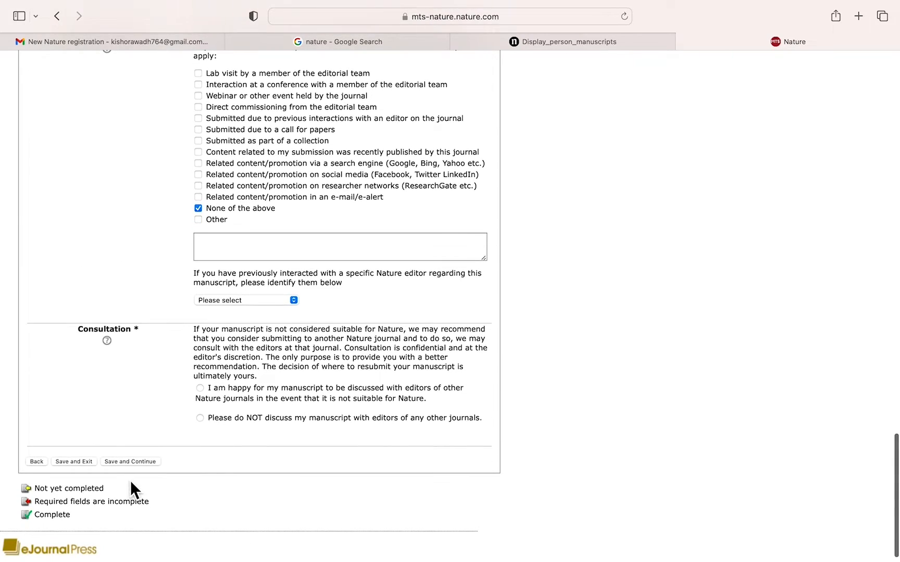
{"action": "mouse_move", "coordinate": [198, 434]}
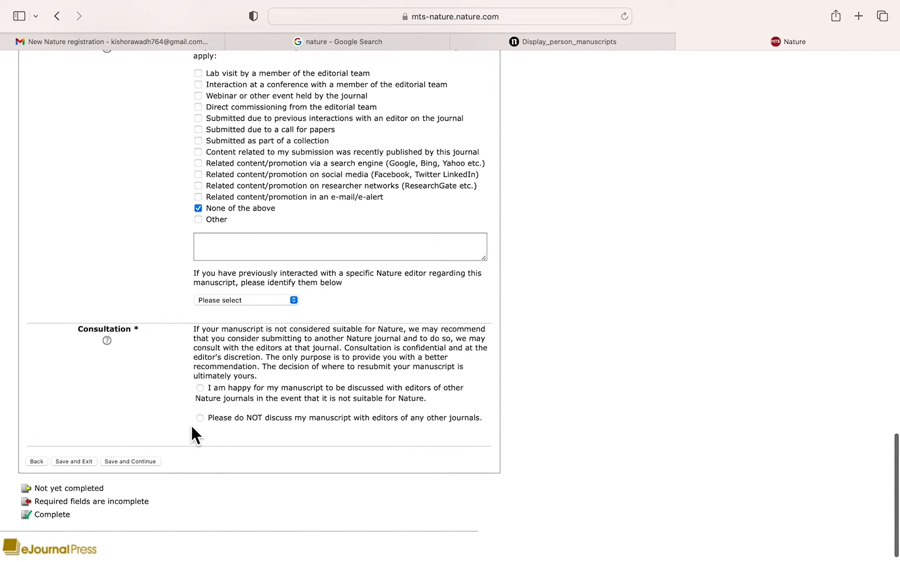
{"action": "left_click", "coordinate": [200, 417]}
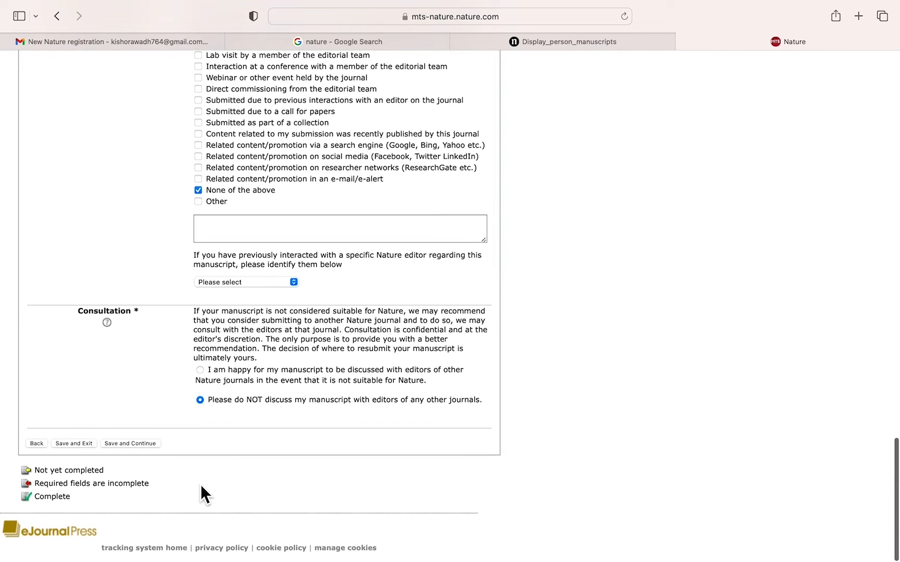
{"action": "left_click", "coordinate": [129, 446]}
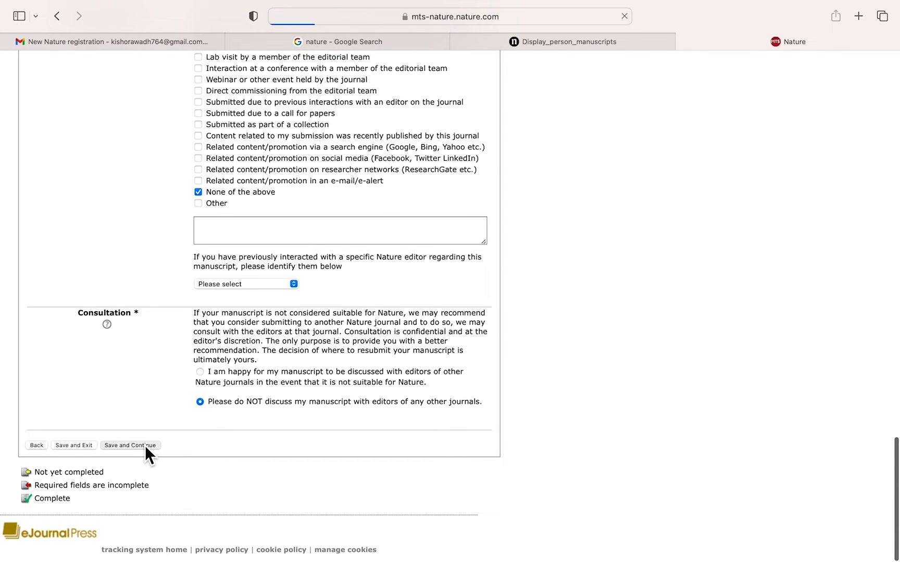
{"action": "left_click", "coordinate": [129, 446]}
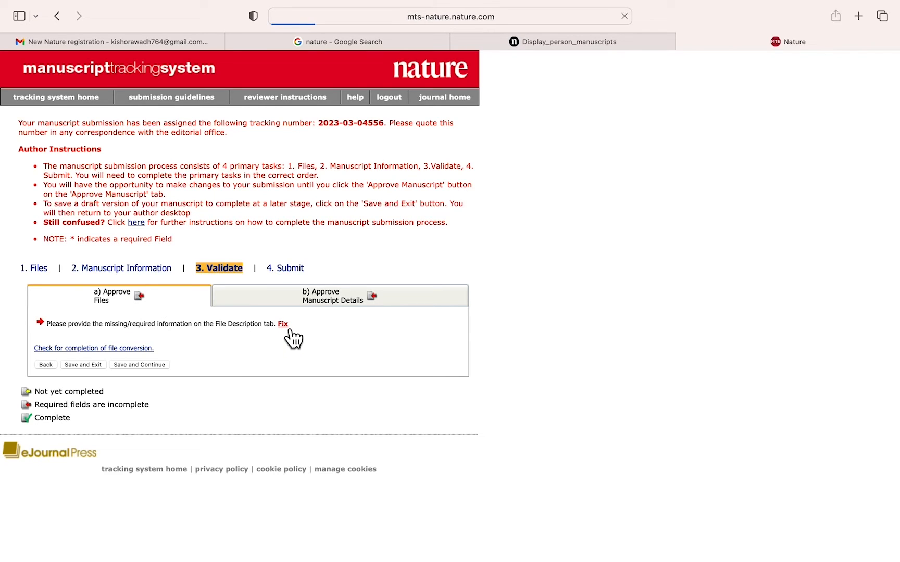
- Fix the flagged file description by giving Figure1.webp figure number 1 and return to validation
{"action": "left_click", "coordinate": [282, 324]}
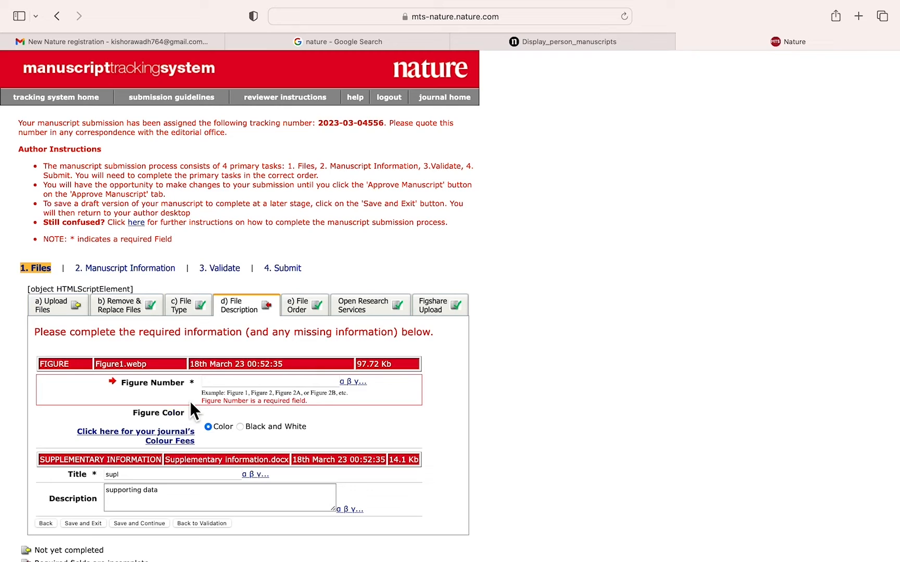
{"action": "left_click", "coordinate": [269, 382]}
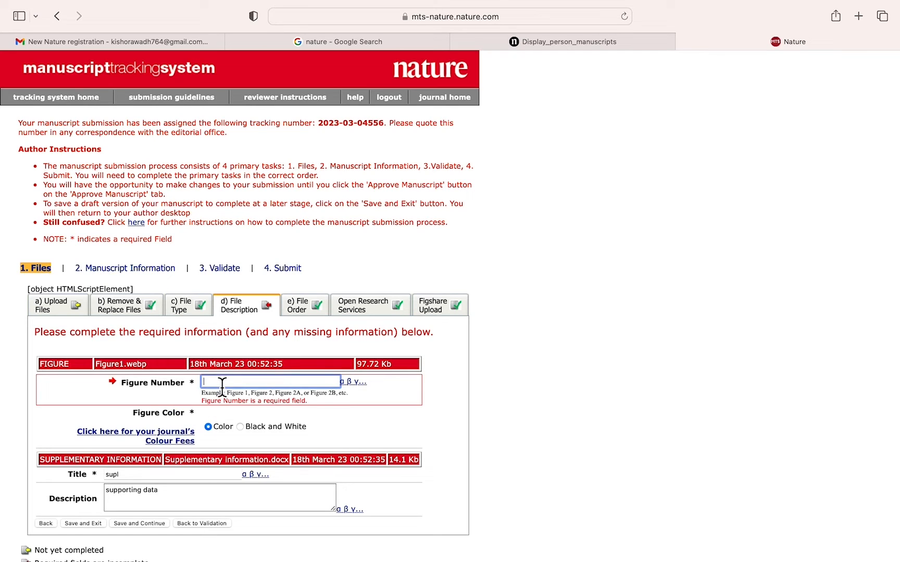
{"action": "type", "text": "1"}
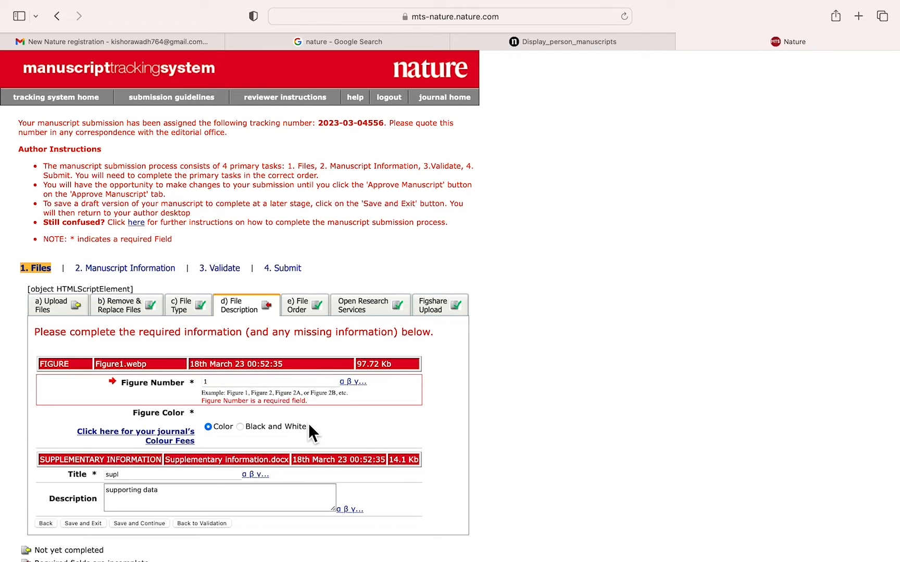
{"action": "scroll", "scroll_direction": "down", "scroll_amount": 3}
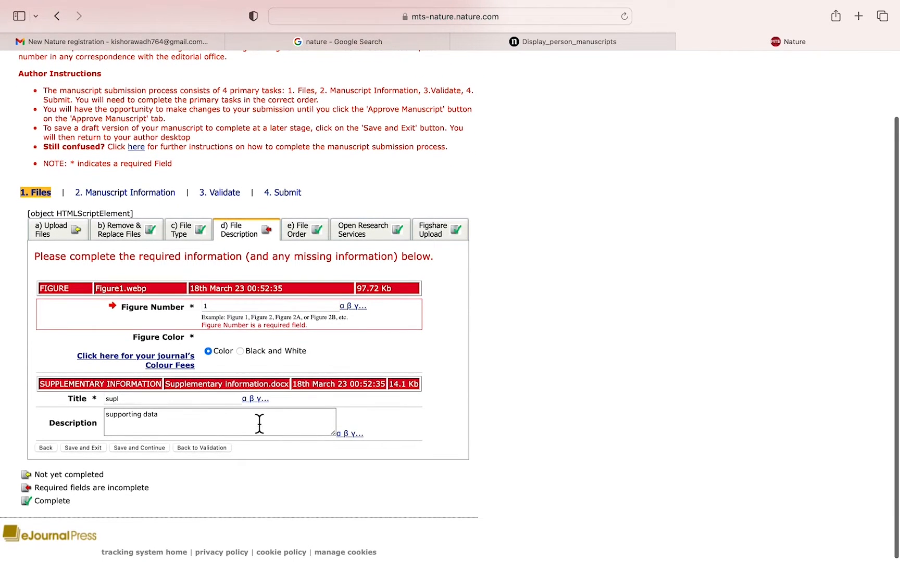
{"action": "mouse_move", "coordinate": [228, 450]}
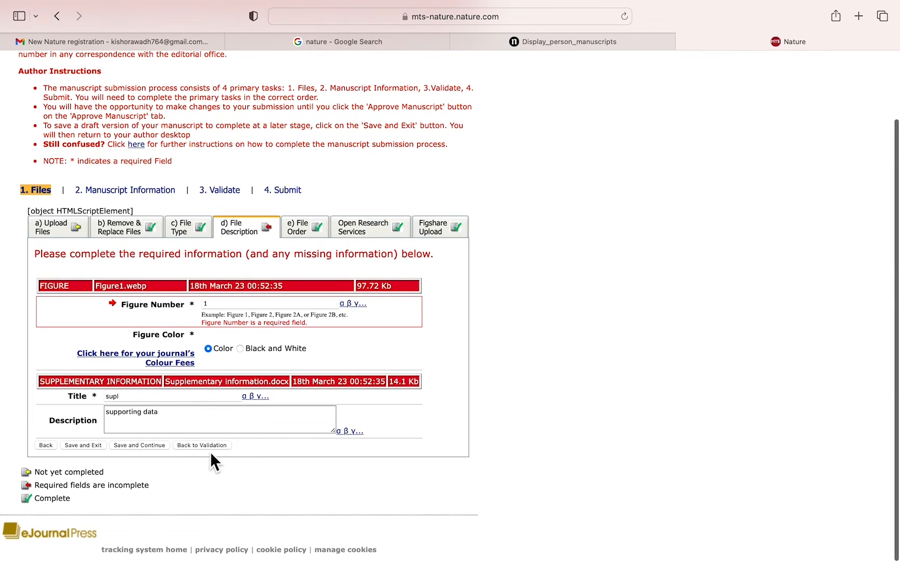
{"action": "left_click", "coordinate": [202, 445]}
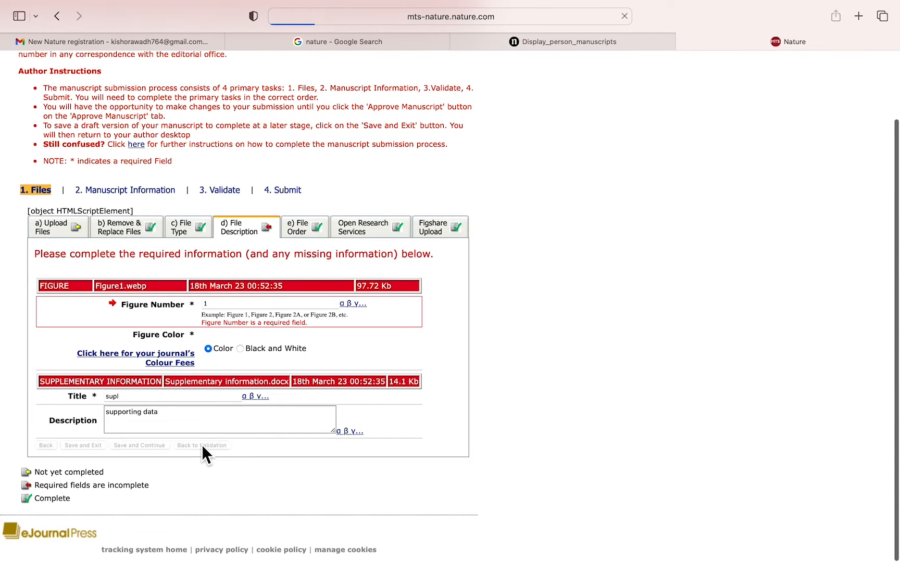
{"action": "left_click", "coordinate": [201, 445]}
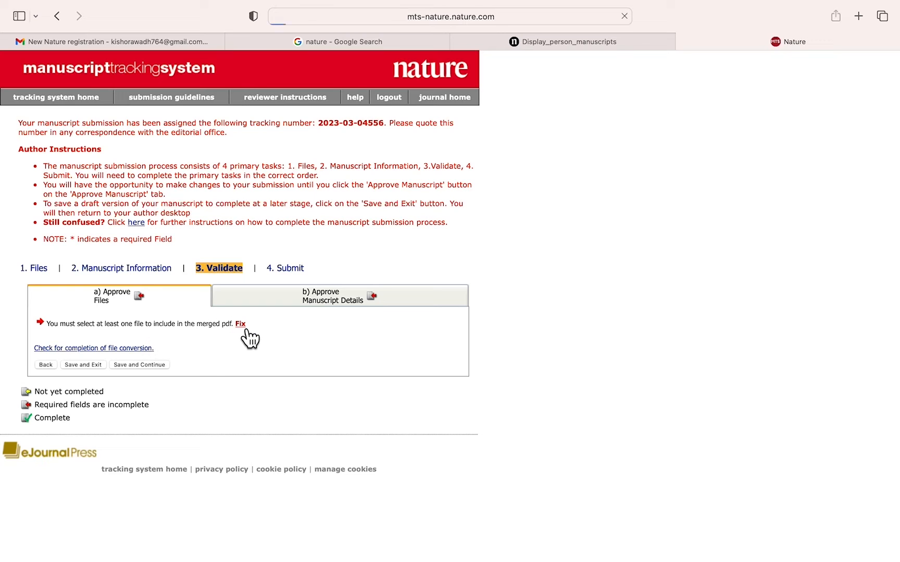
- Select the Article File and Figure for the merged PDF, then return to validation
{"action": "left_click", "coordinate": [241, 324]}
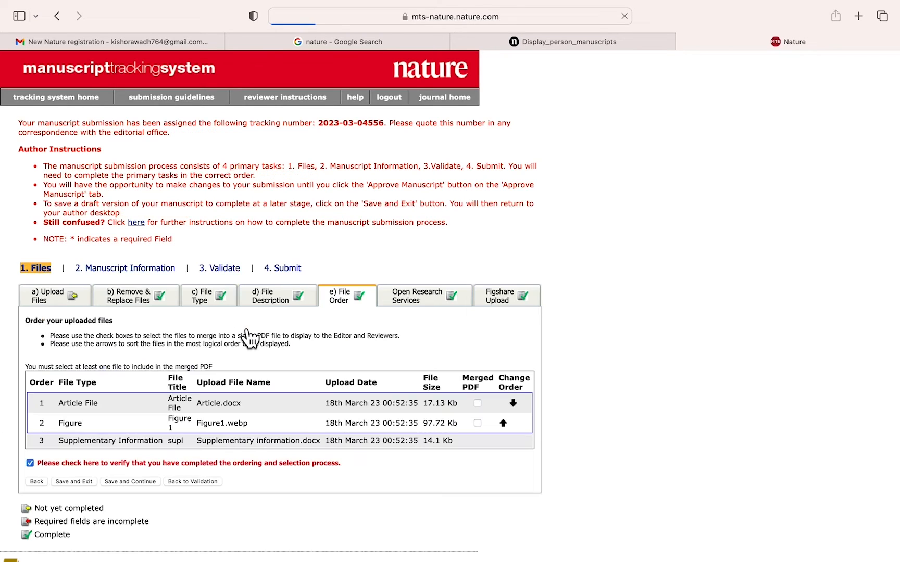
{"action": "scroll", "scroll_direction": "down", "scroll_amount": 3}
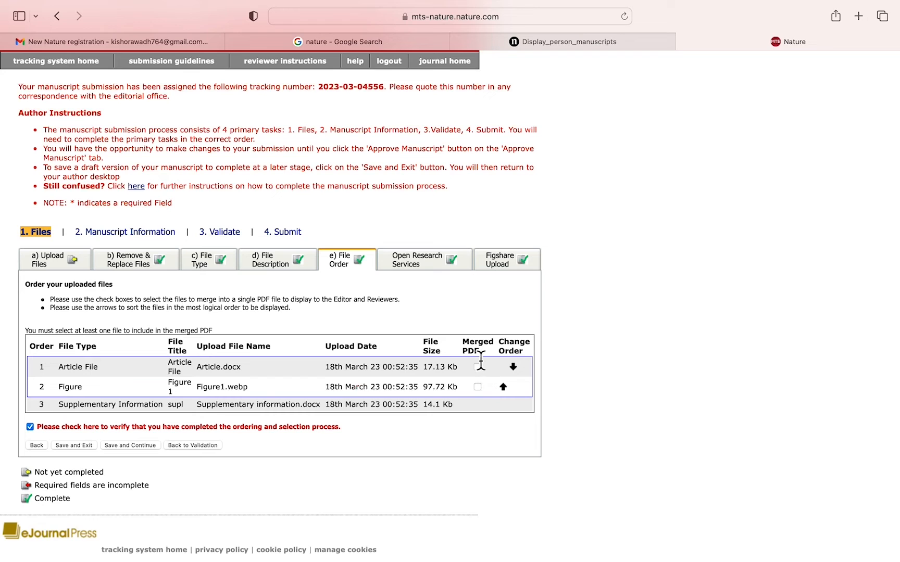
{"action": "left_click", "coordinate": [477, 366]}
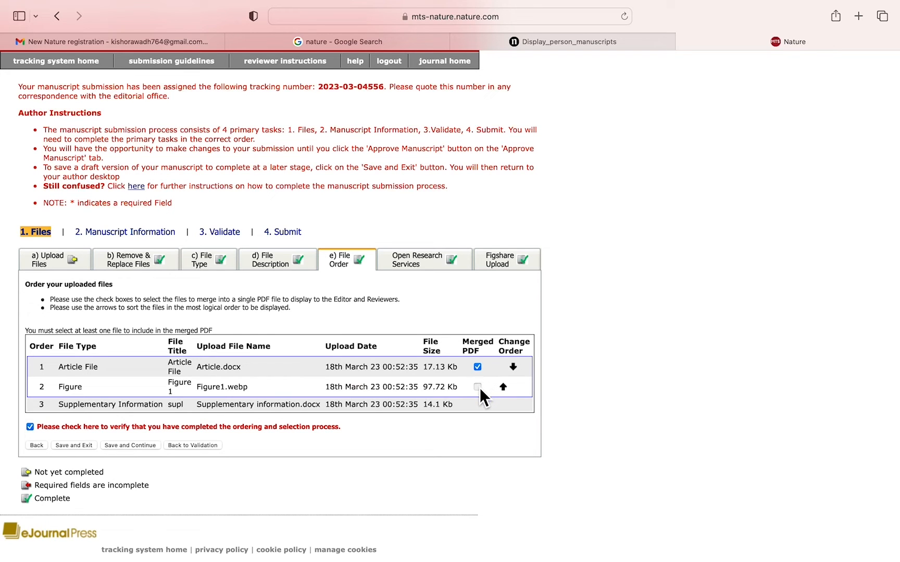
{"action": "left_click", "coordinate": [477, 387]}
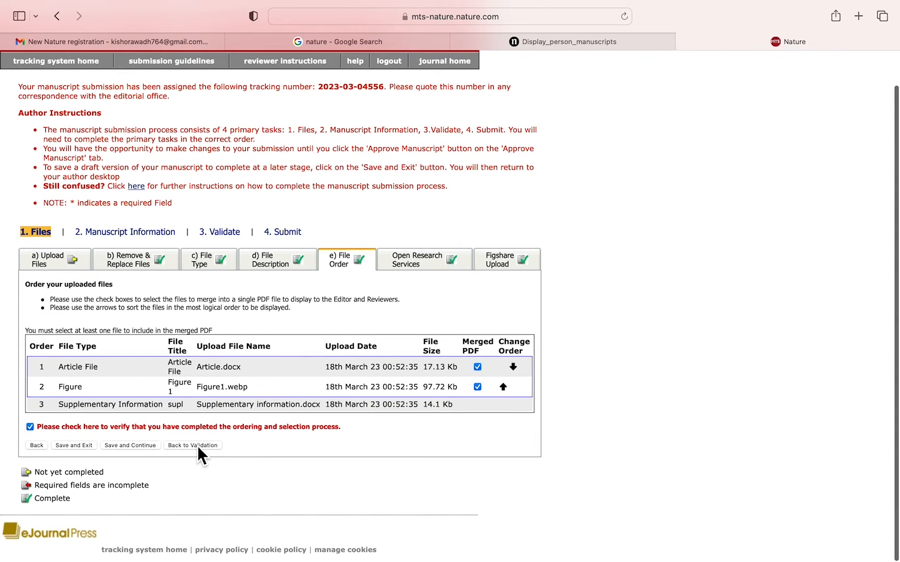
{"action": "left_click", "coordinate": [192, 445]}
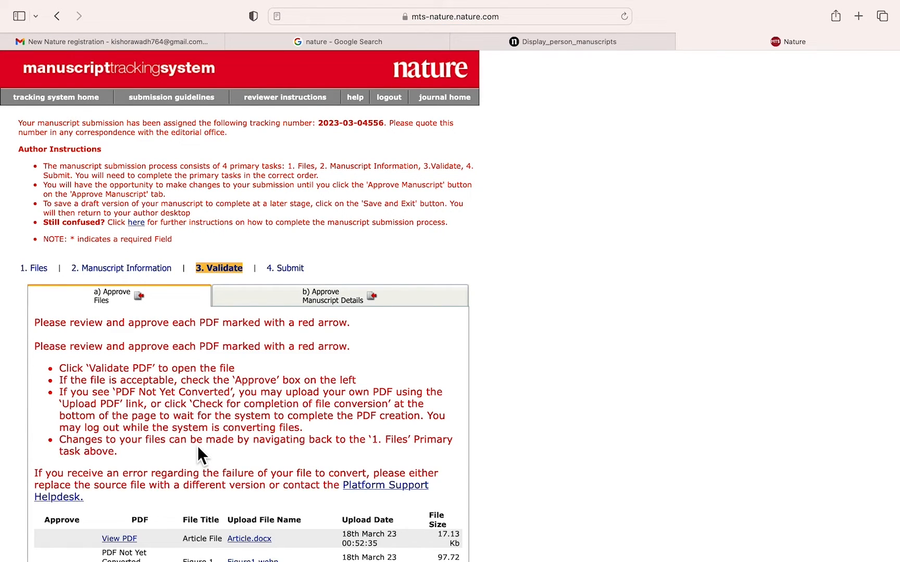
- View the supplementary information PDF in a new tab and tick its Approve box
{"action": "scroll", "scroll_direction": "down", "scroll_amount": 3}
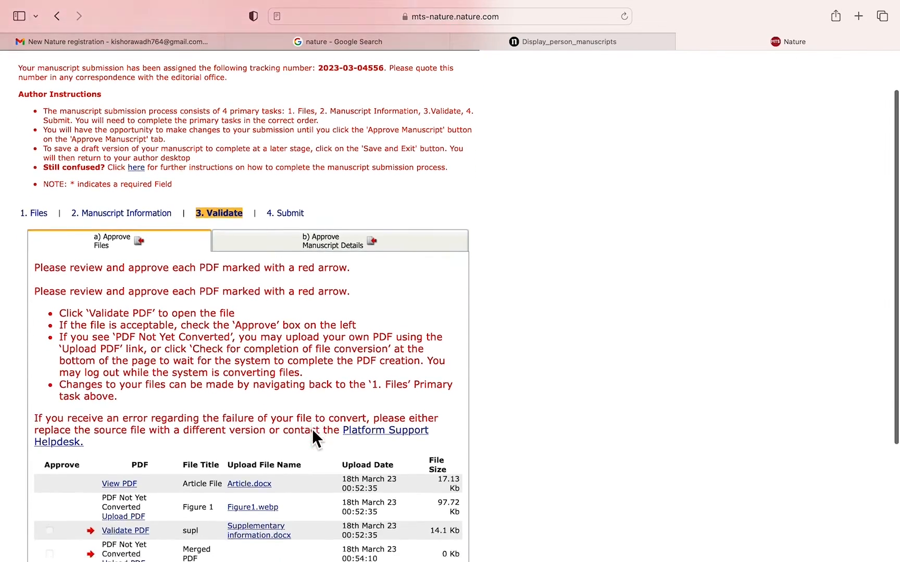
{"action": "scroll", "scroll_direction": "down", "scroll_amount": 3}
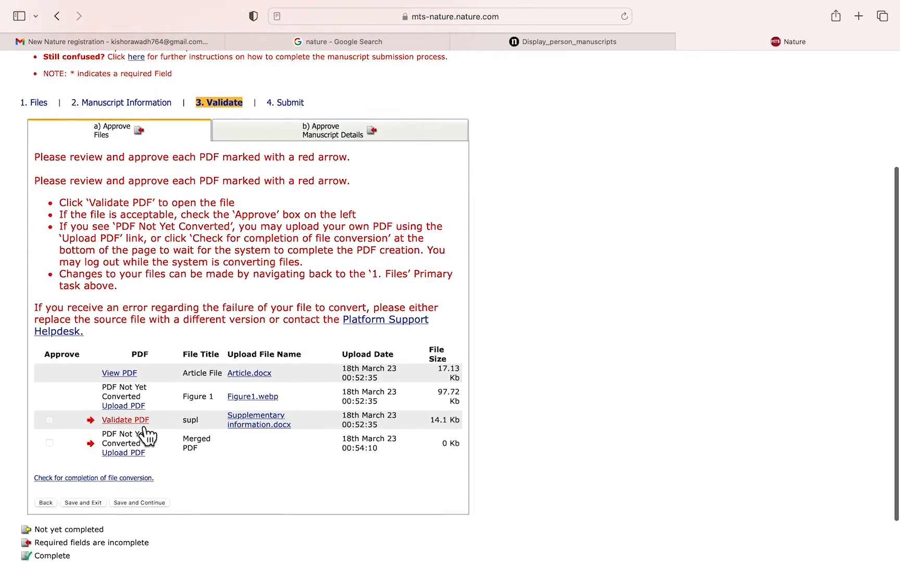
{"action": "left_click", "coordinate": [125, 419]}
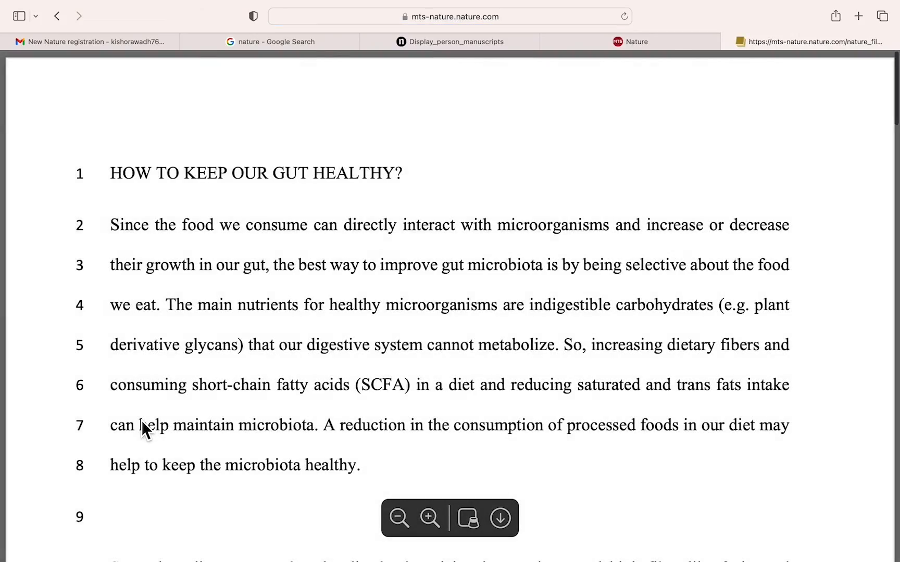
{"action": "scroll", "scroll_direction": "down", "scroll_amount": 3}
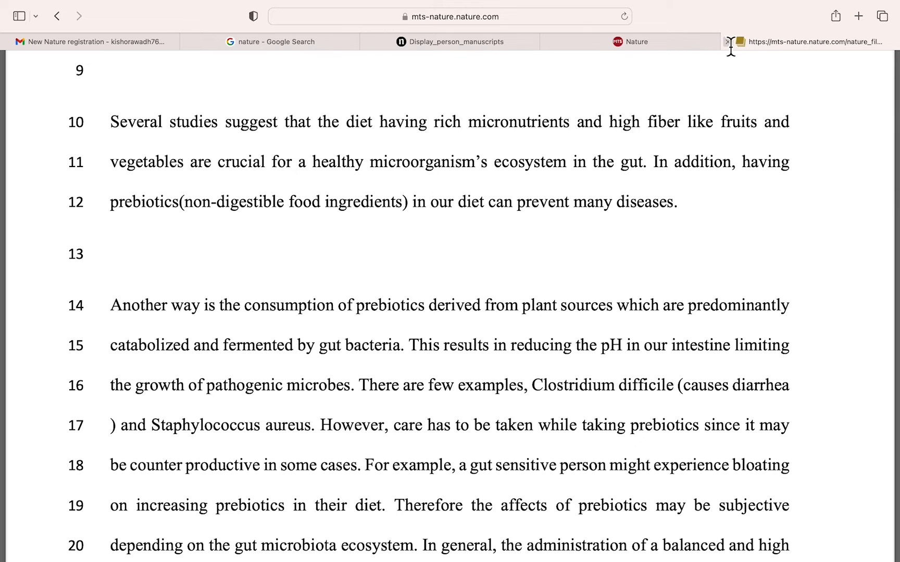
{"action": "left_click", "coordinate": [730, 41]}
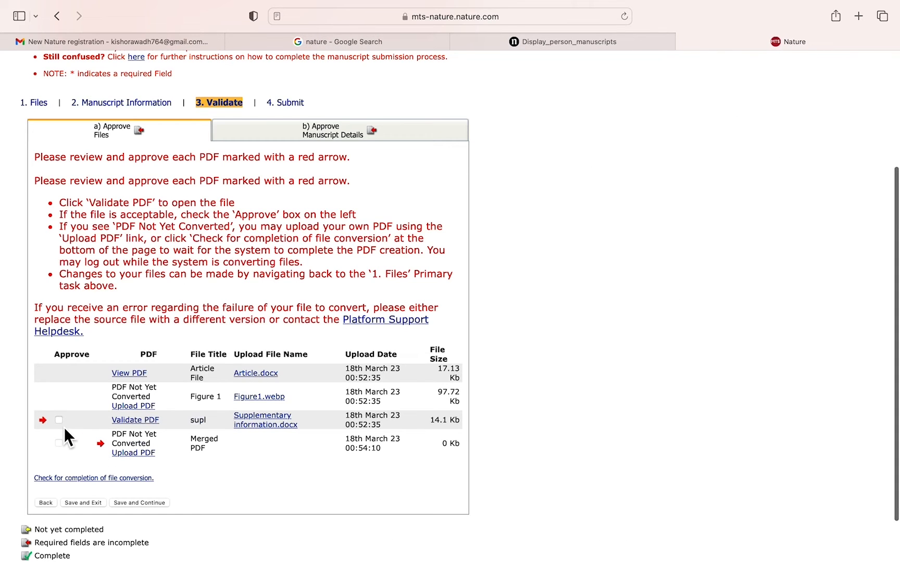
{"action": "left_click", "coordinate": [60, 420]}
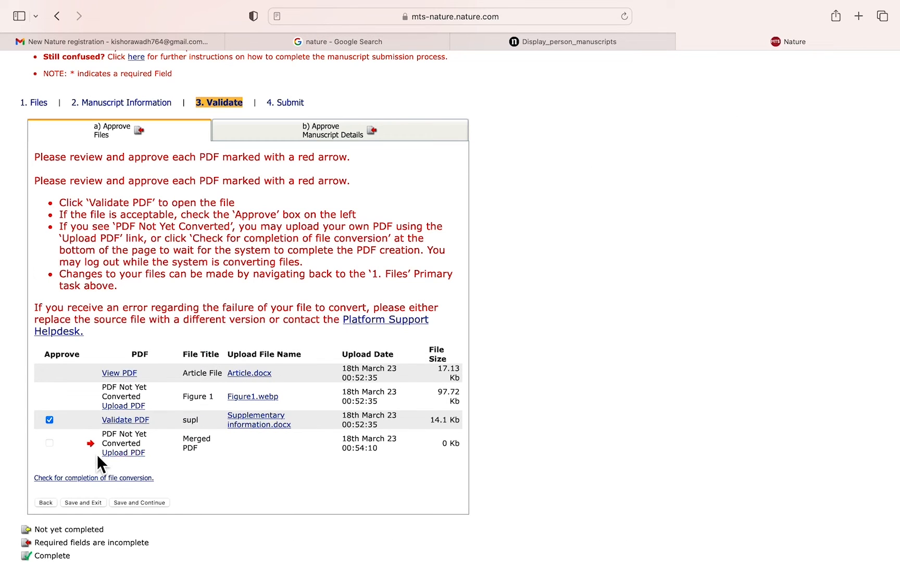
{"action": "left_click", "coordinate": [123, 453]}
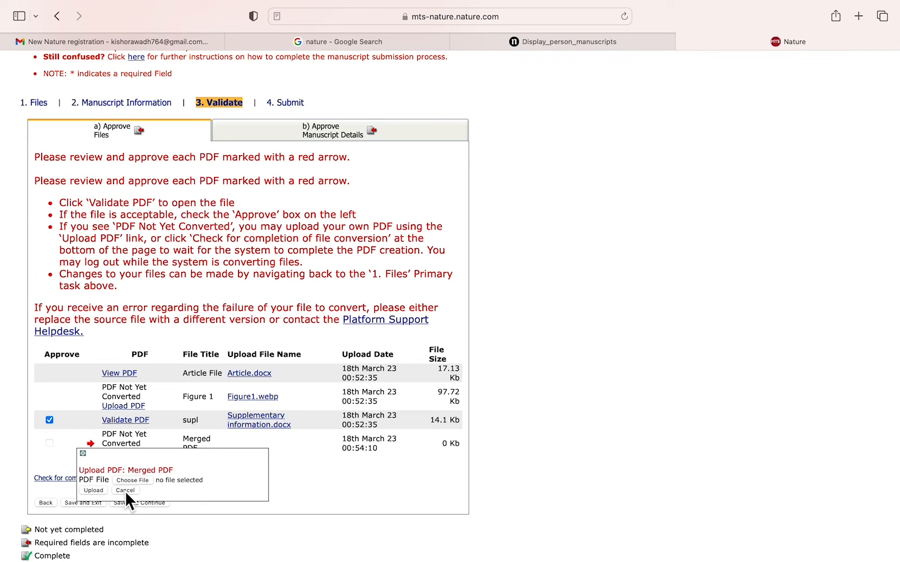
- Choose Article_combined from the computer and upload it as the Merged PDF
{"action": "left_click", "coordinate": [125, 490]}
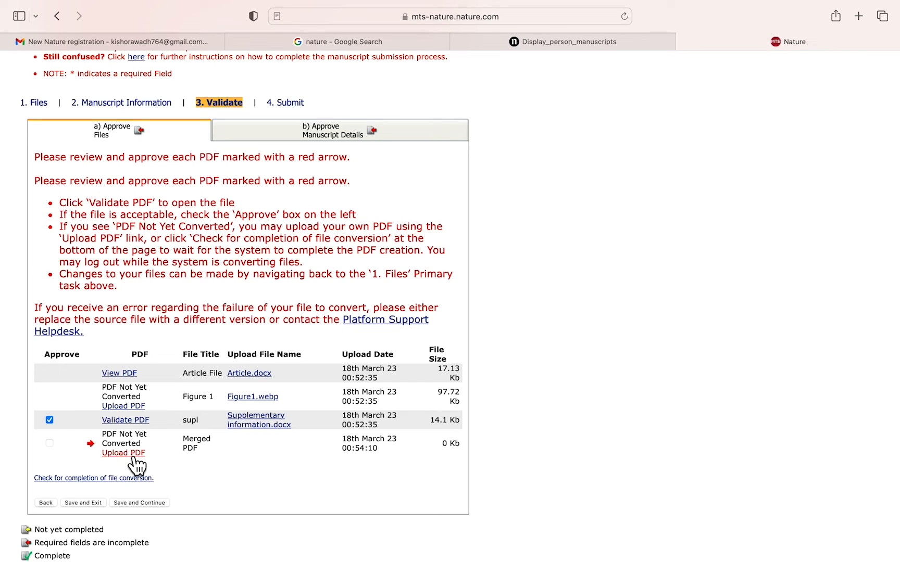
{"action": "mouse_move", "coordinate": [118, 463]}
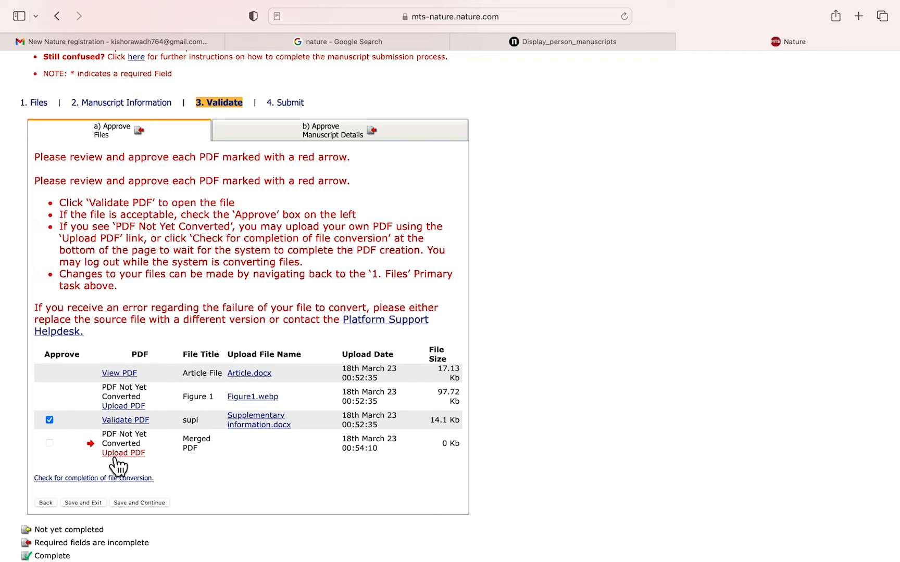
{"action": "left_click", "coordinate": [123, 453]}
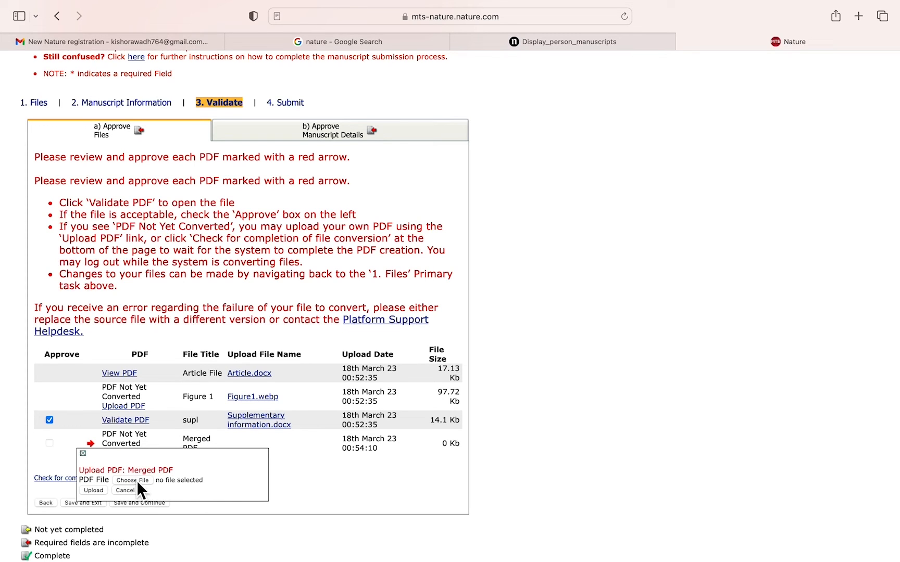
{"action": "left_click", "coordinate": [132, 480]}
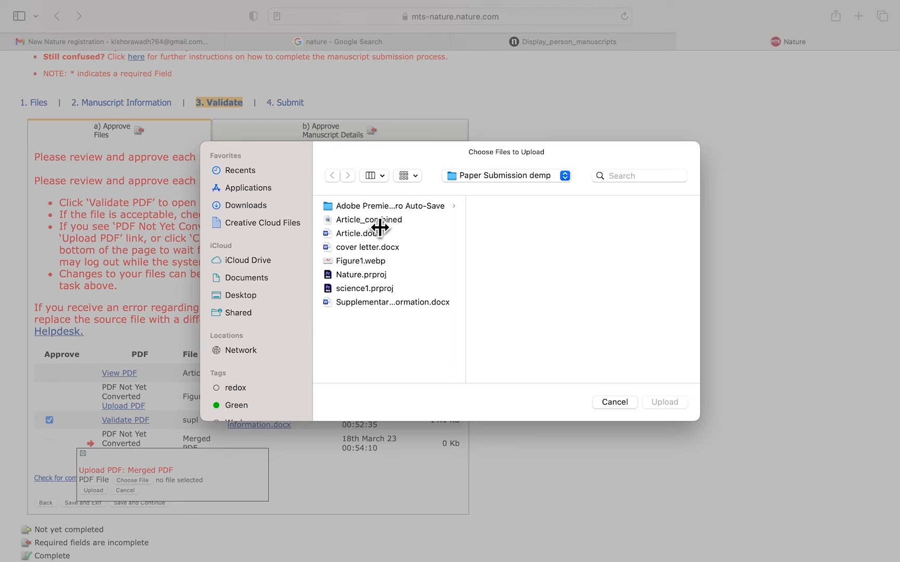
{"action": "left_click", "coordinate": [370, 219]}
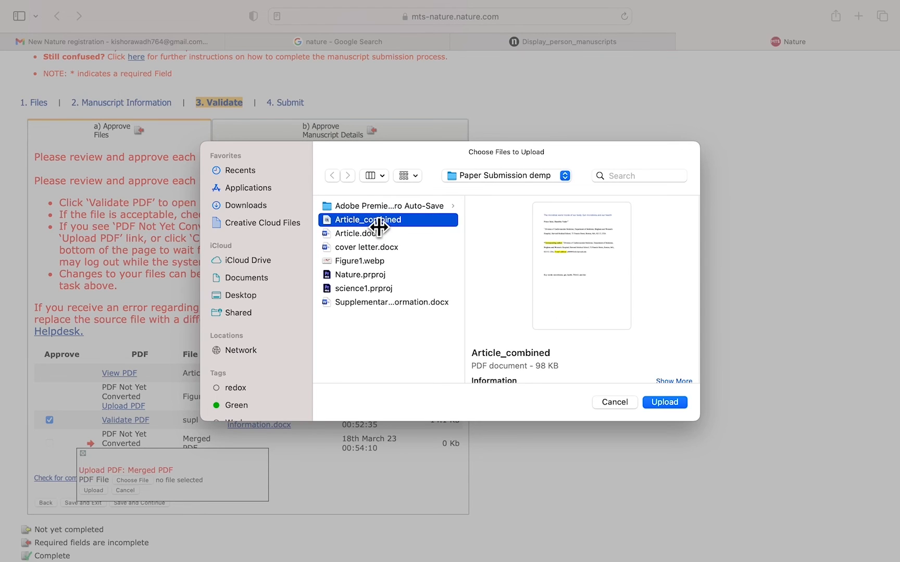
{"action": "mouse_move", "coordinate": [400, 243]}
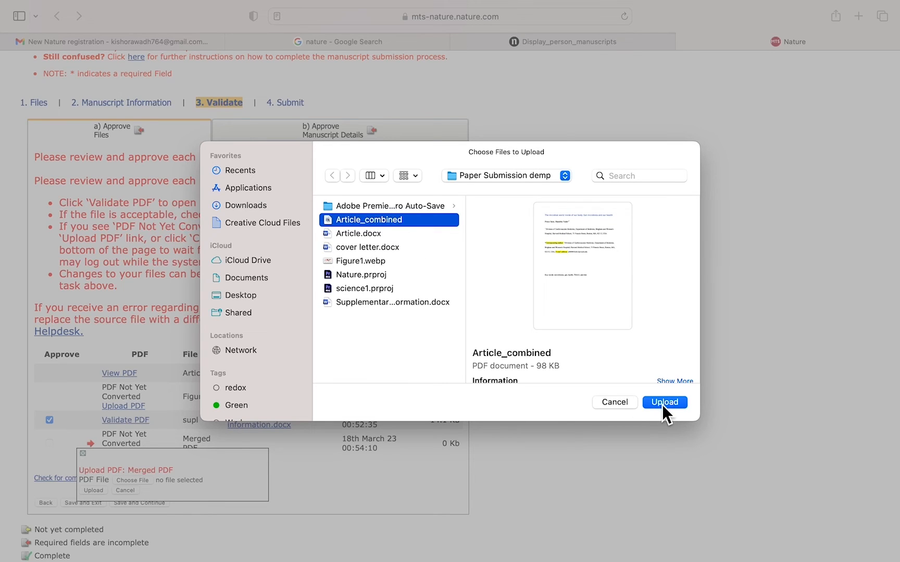
{"action": "left_click", "coordinate": [664, 402]}
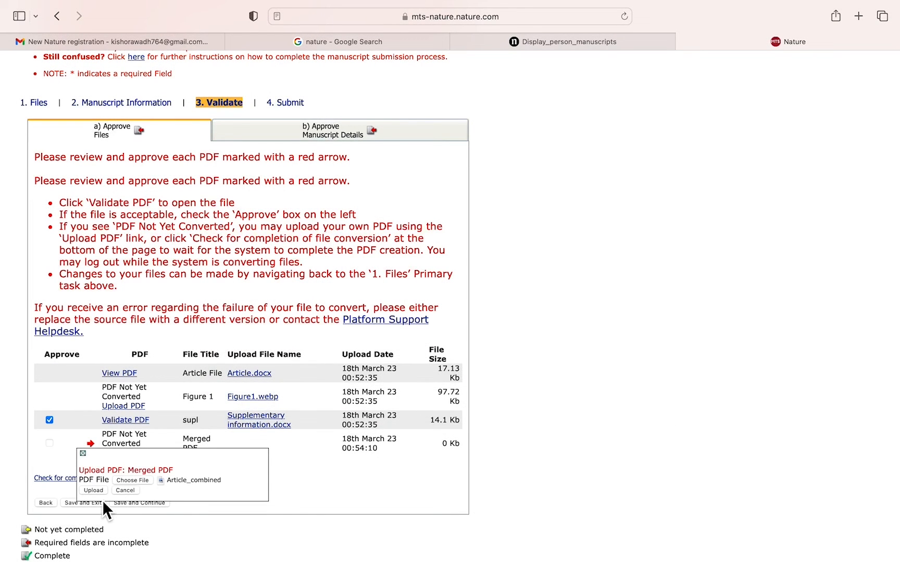
{"action": "left_click", "coordinate": [92, 490]}
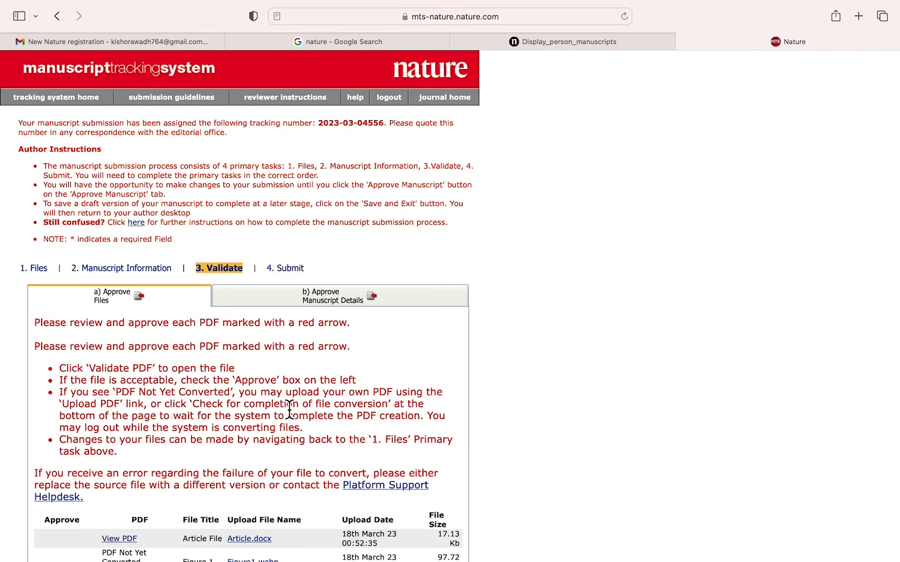
- Reopen the supplementary PDF, then open the Merged PDF and read through it
{"action": "scroll", "scroll_direction": "down", "scroll_amount": 3}
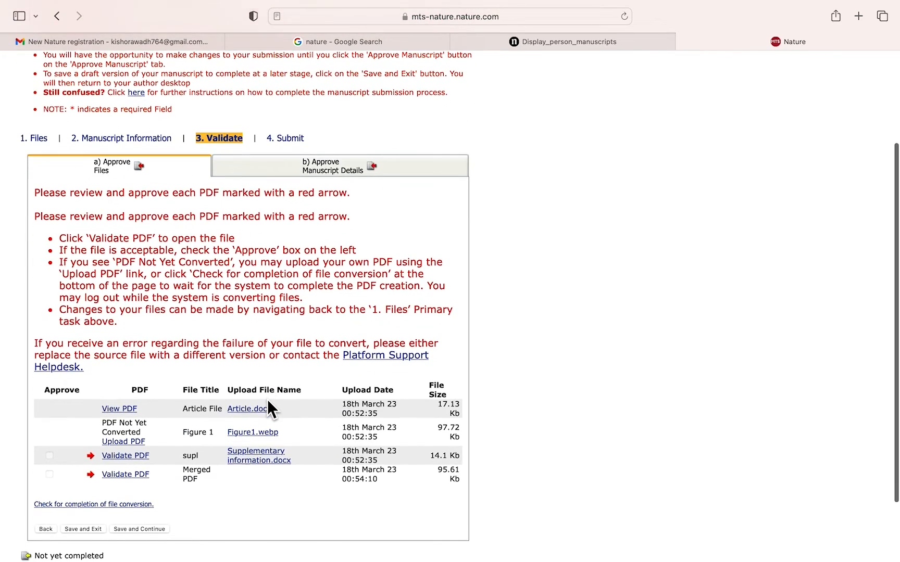
{"action": "scroll", "scroll_direction": "down", "scroll_amount": 3}
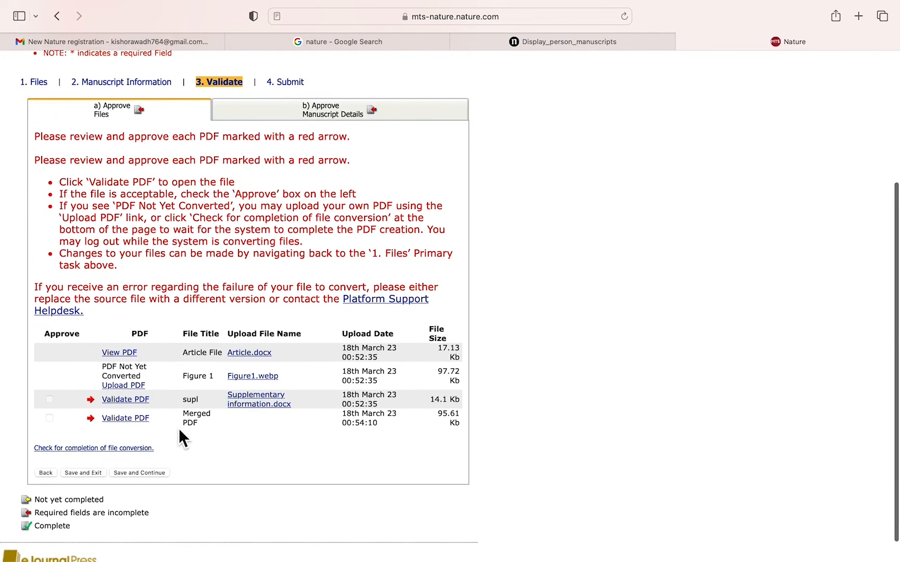
{"action": "mouse_move", "coordinate": [108, 410]}
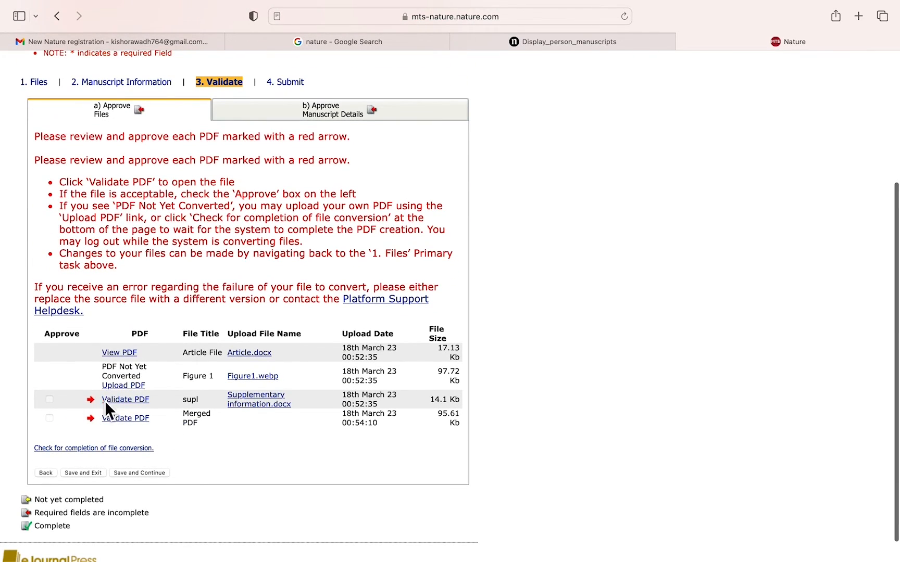
{"action": "left_click", "coordinate": [125, 399]}
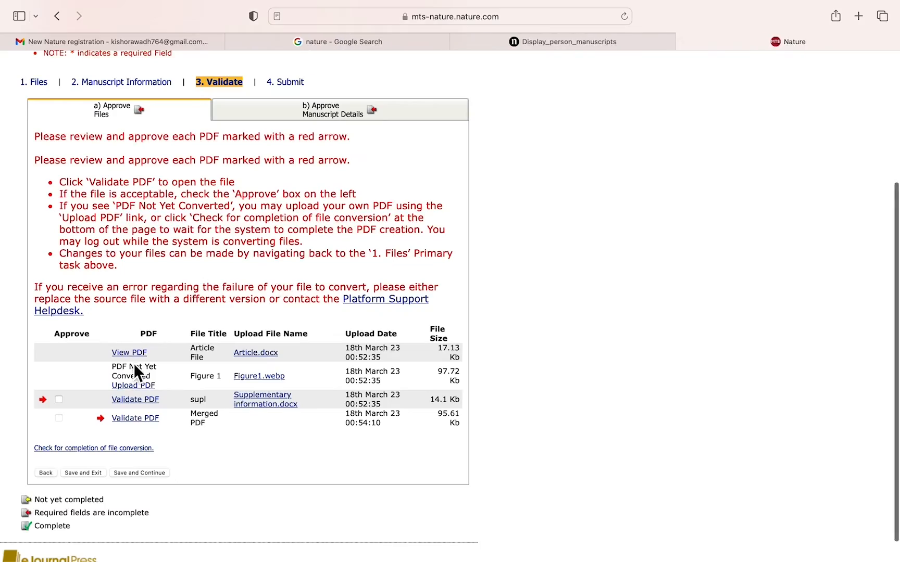
{"action": "left_click", "coordinate": [58, 399]}
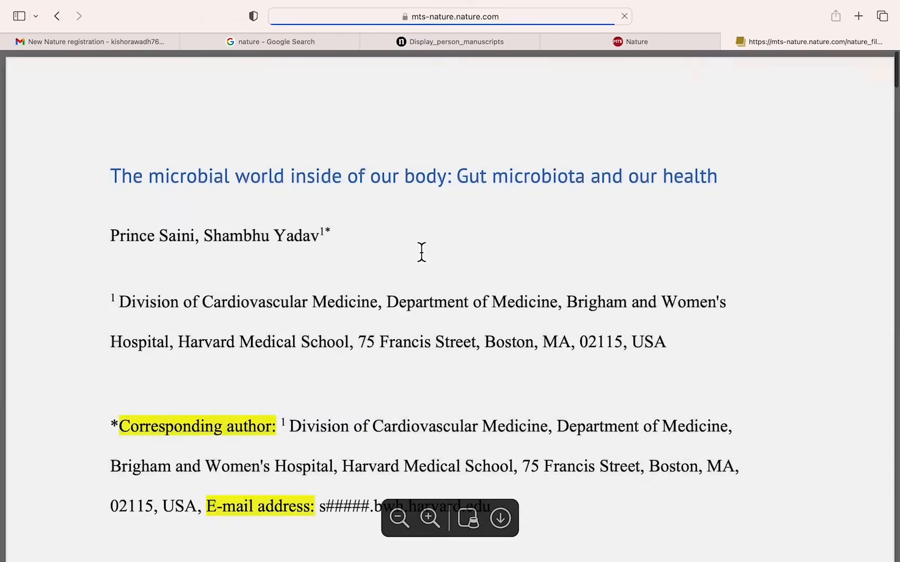
{"action": "scroll", "scroll_direction": "down", "scroll_amount": 3}
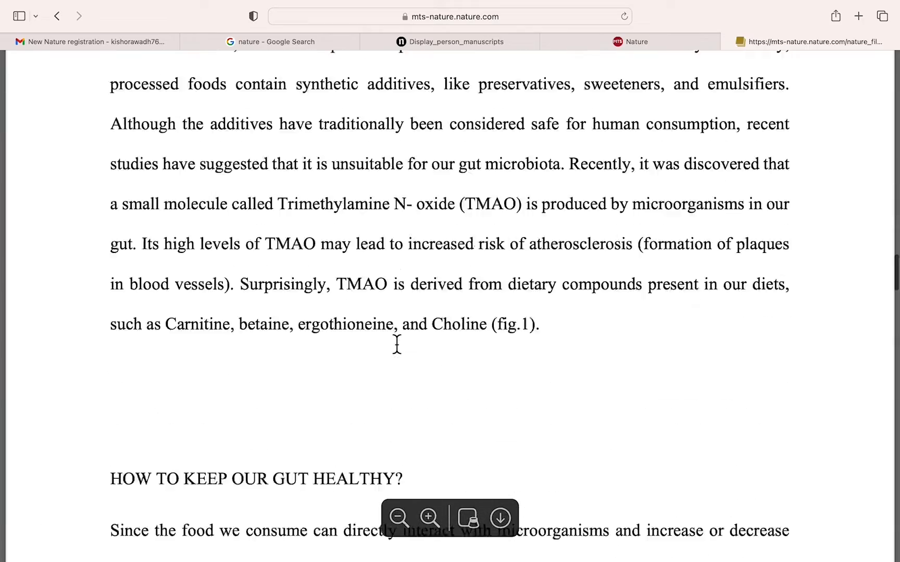
{"action": "scroll", "scroll_direction": "down", "scroll_amount": 3}
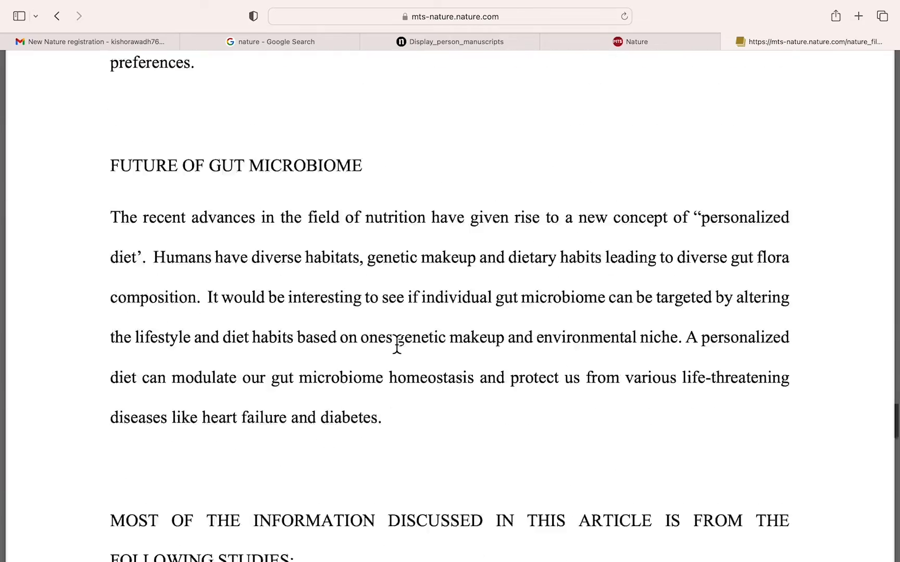
{"action": "scroll", "scroll_direction": "down", "scroll_amount": 3}
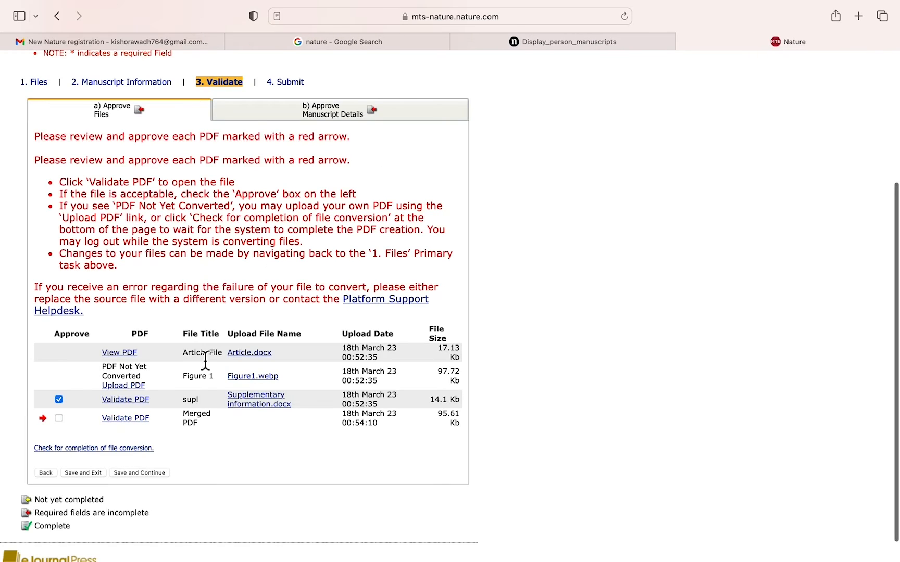
- Tick Approve on the Merged PDF row and Save and Continue
{"action": "left_click", "coordinate": [58, 418]}
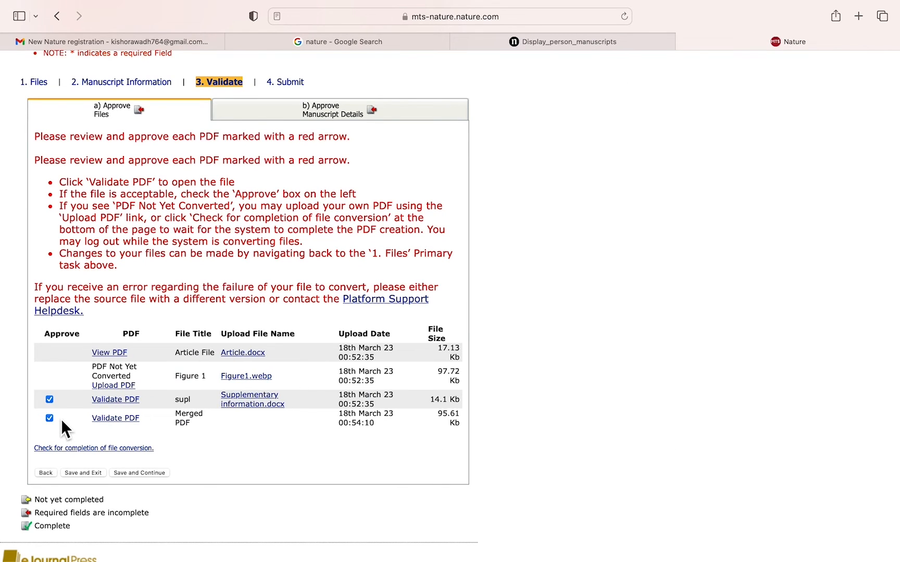
{"action": "scroll", "scroll_direction": "down", "scroll_amount": 3}
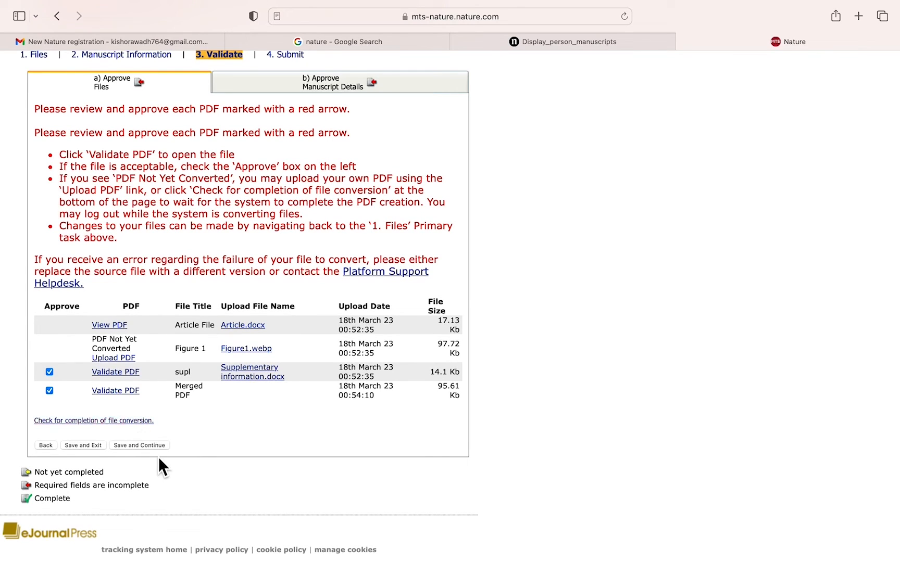
{"action": "left_click", "coordinate": [139, 445]}
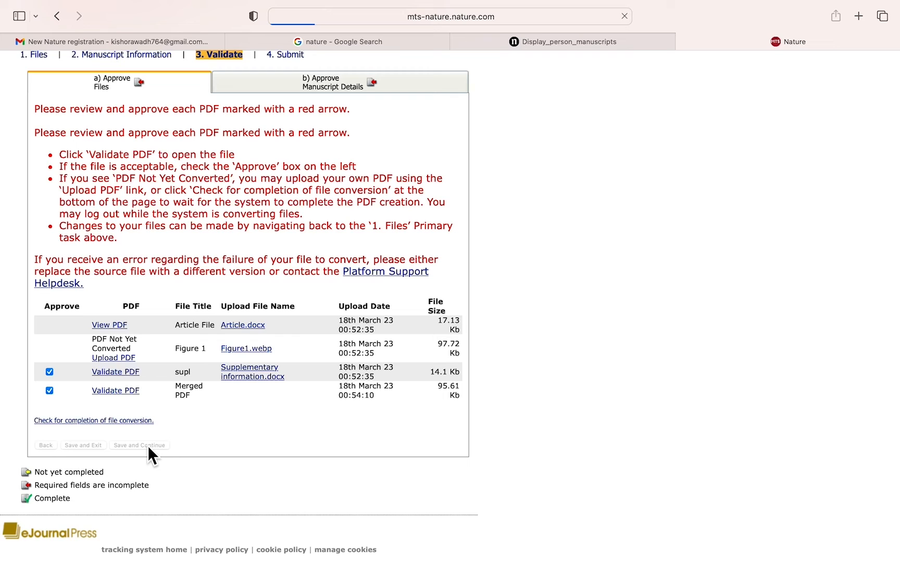
- Fix the author details error and go back to the validation summary
{"action": "left_click", "coordinate": [139, 445]}
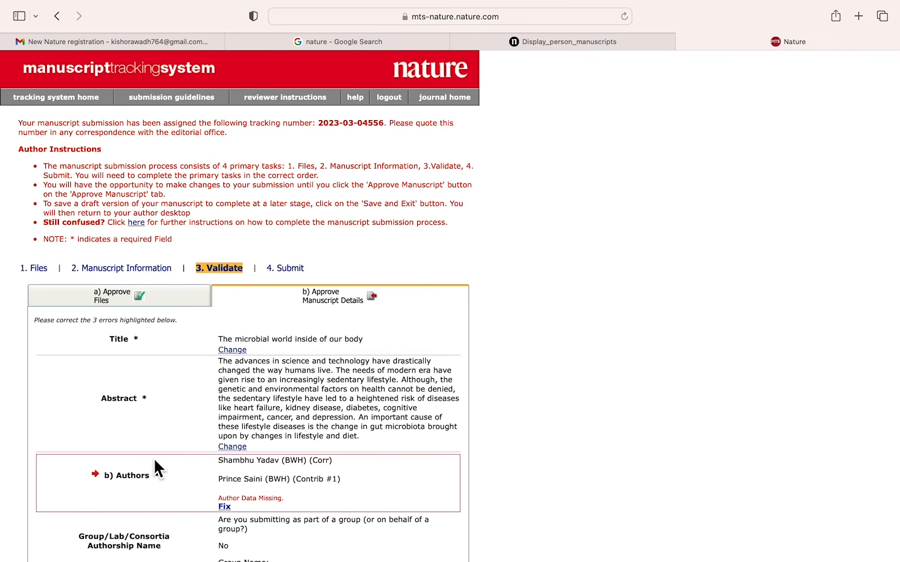
{"action": "left_click", "coordinate": [224, 507]}
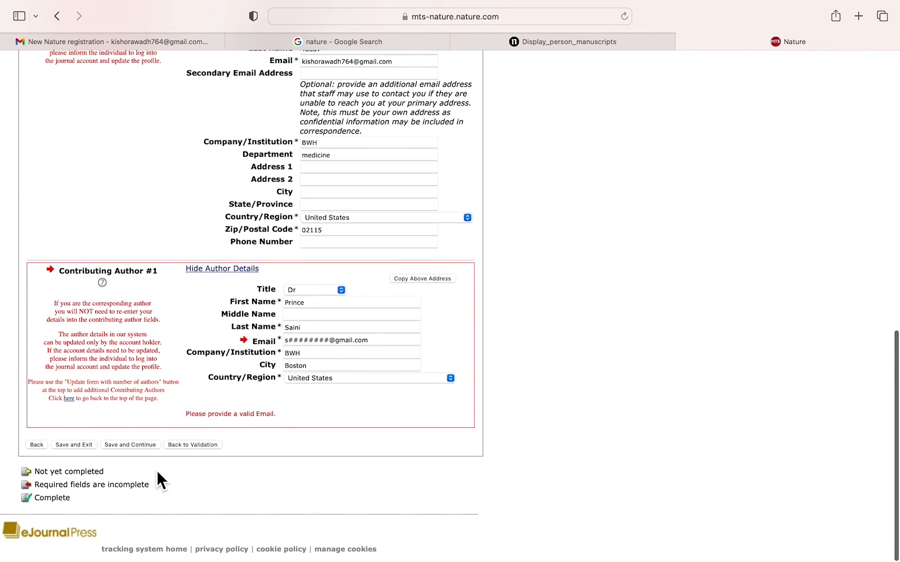
{"action": "left_click", "coordinate": [192, 445]}
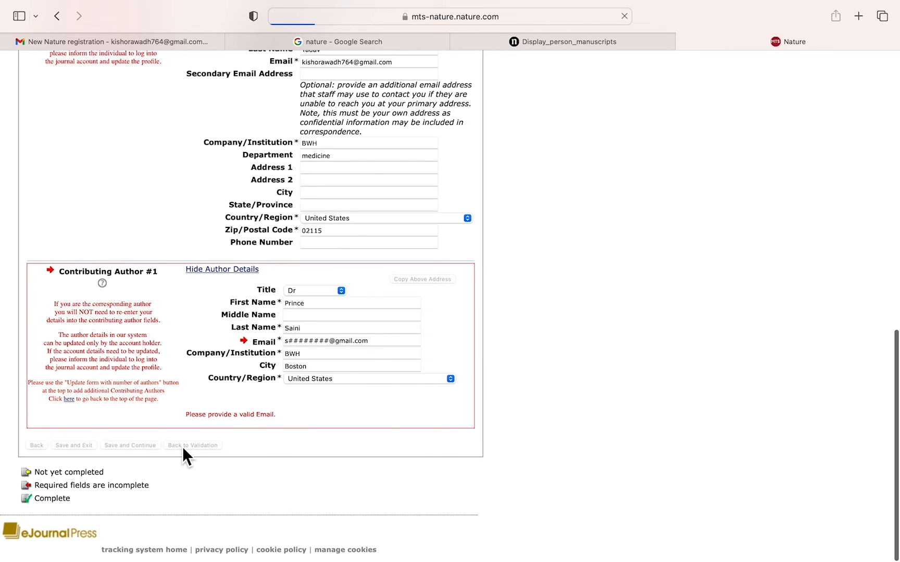
{"action": "left_click", "coordinate": [192, 445]}
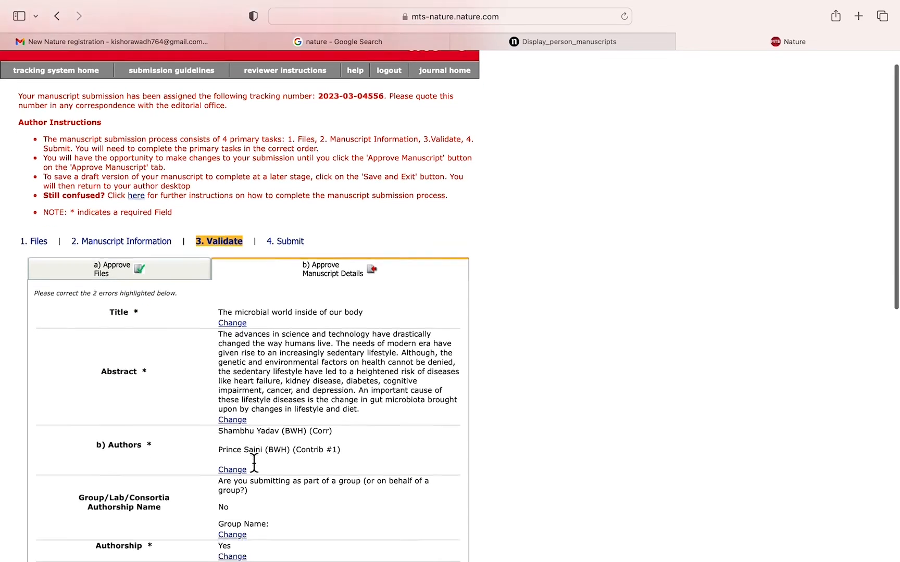
- Start the Fix for the missing Research Square author dashboard field
{"action": "scroll", "scroll_direction": "down", "scroll_amount": 3}
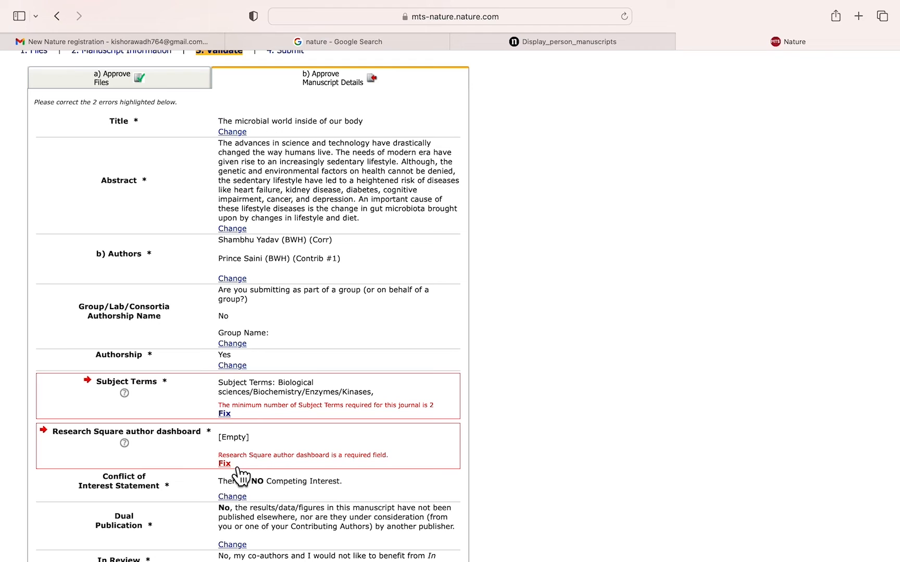
{"action": "left_click", "coordinate": [223, 463]}
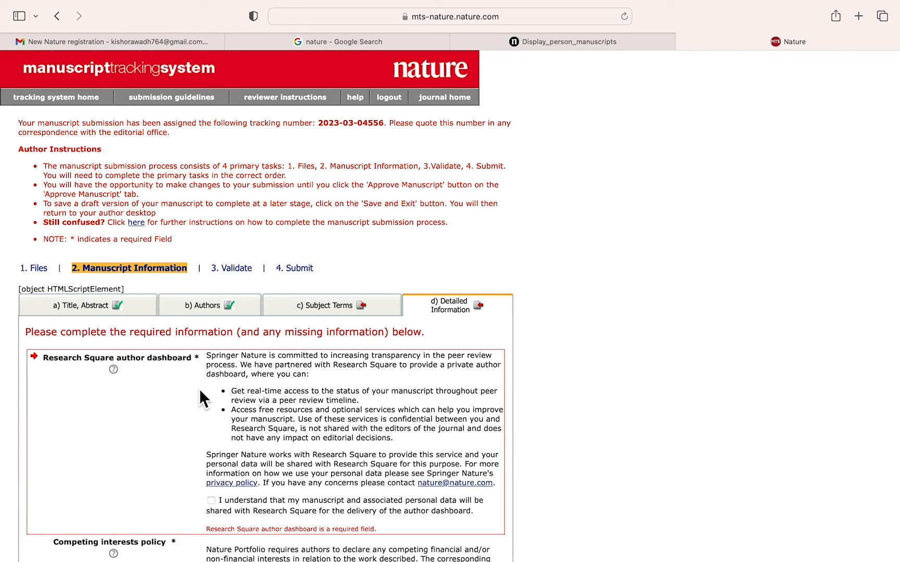
- Tick the Research Square data-sharing consent and return to validation with one error left
{"action": "left_click", "coordinate": [210, 500]}
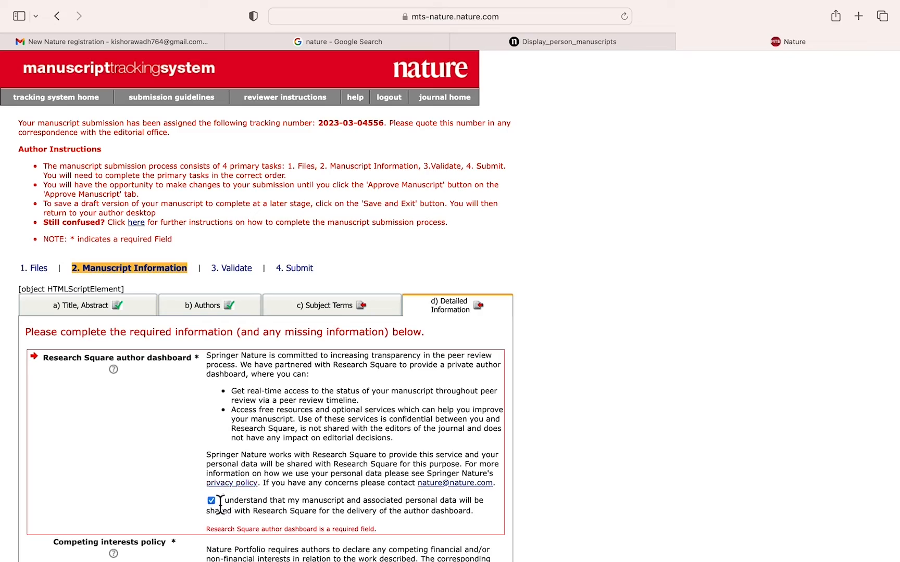
{"action": "scroll", "scroll_direction": "down", "scroll_amount": 3}
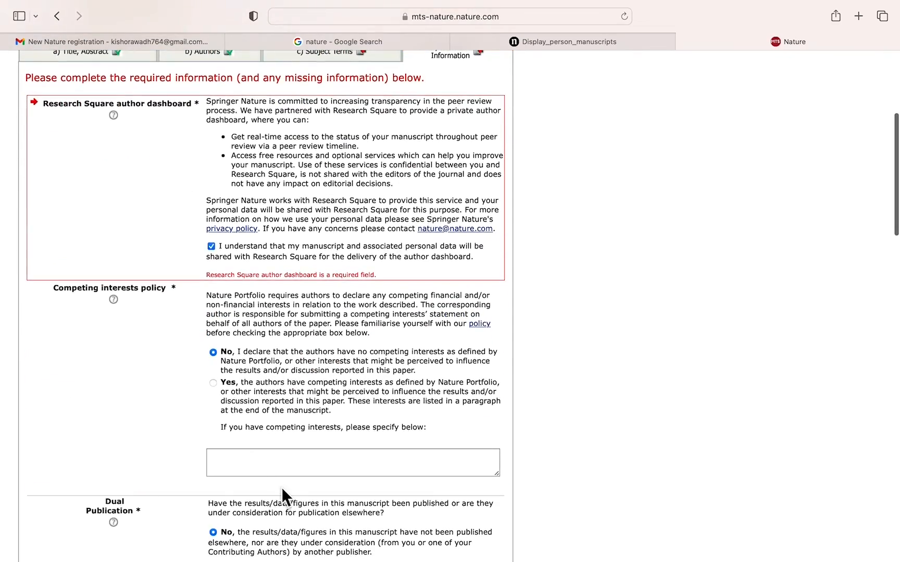
{"action": "scroll", "scroll_direction": "down", "scroll_amount": 3}
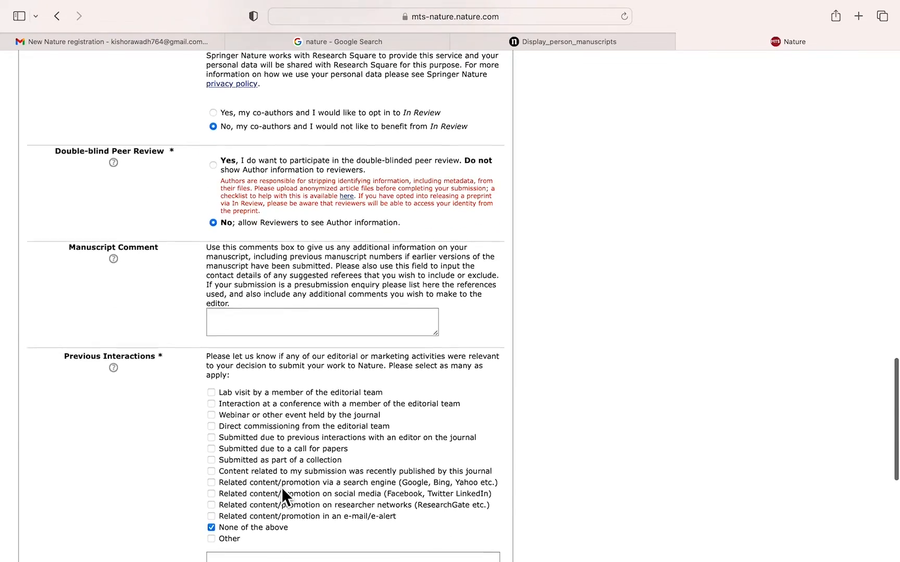
{"action": "scroll", "scroll_direction": "down", "scroll_amount": 3}
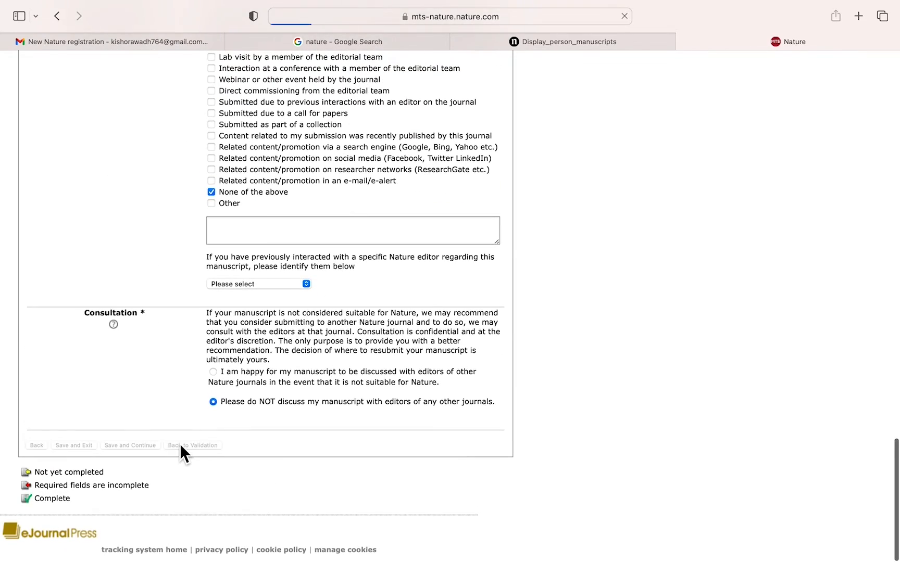
{"action": "left_click", "coordinate": [192, 445]}
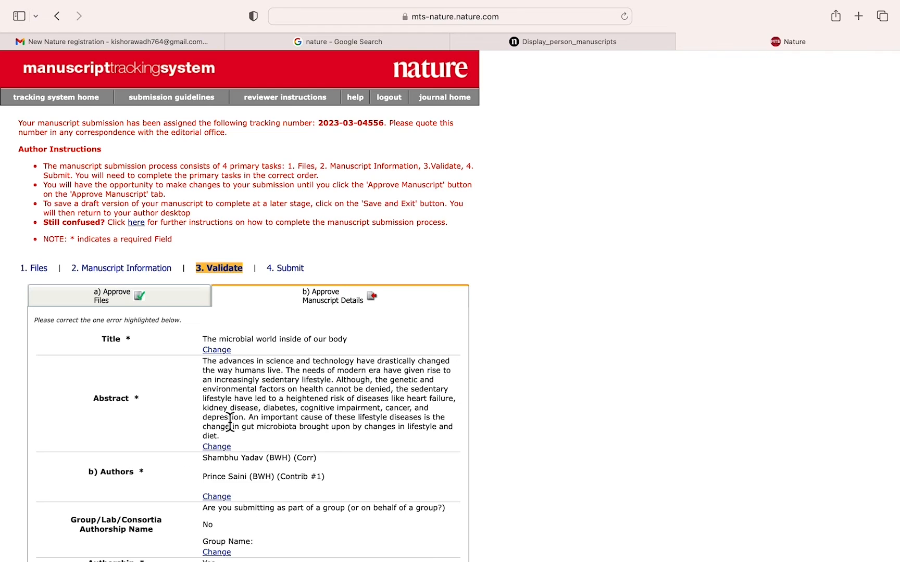
- Use the Fix link for the too-few subject terms error to reach Subject Terms
{"action": "scroll", "scroll_direction": "down", "scroll_amount": 3}
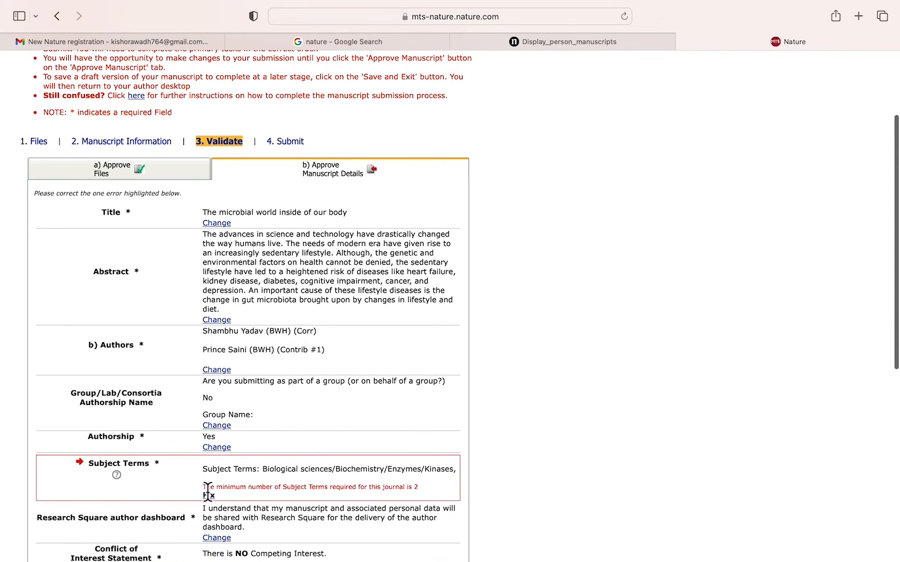
{"action": "mouse_move", "coordinate": [208, 494]}
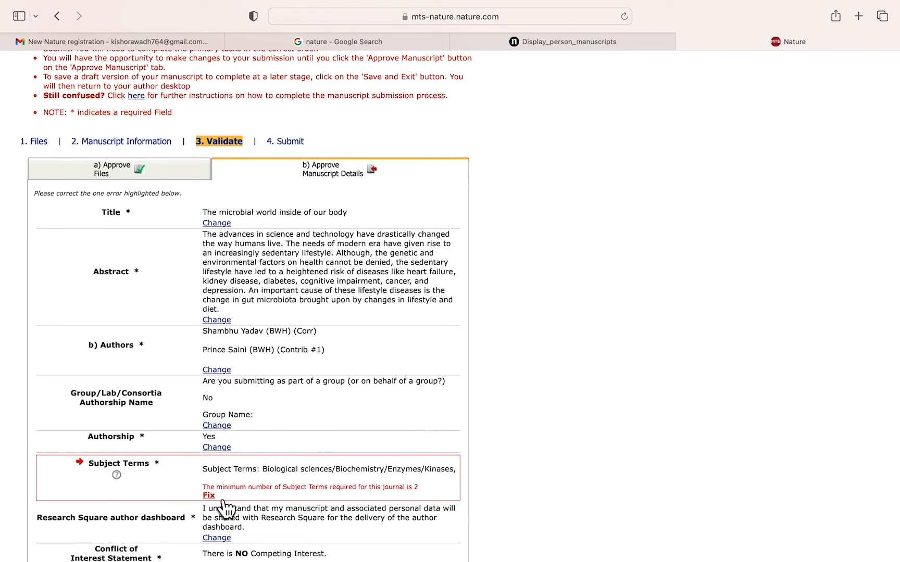
{"action": "left_click", "coordinate": [209, 495]}
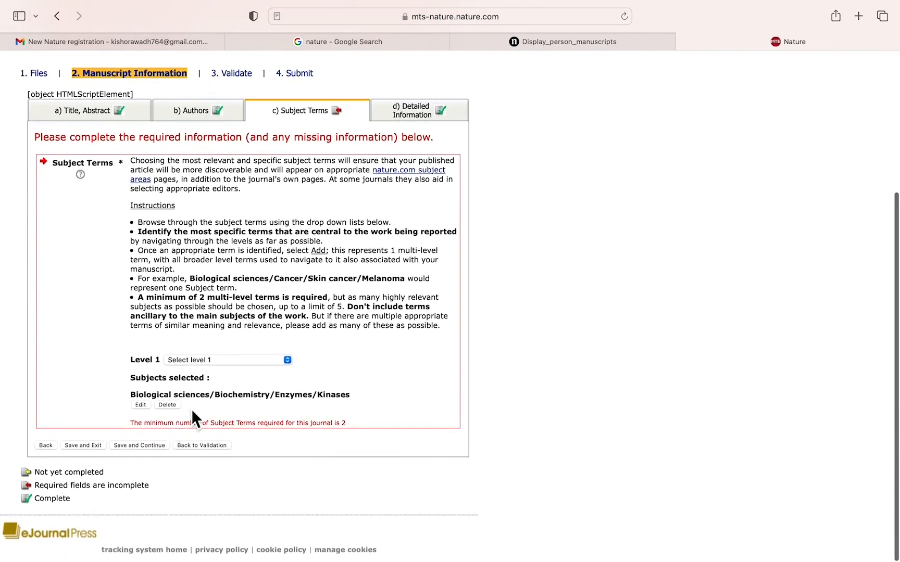
- Add Biological sciences/Biotechnology/Cell delivery as a second subject term
{"action": "left_click", "coordinate": [226, 360]}
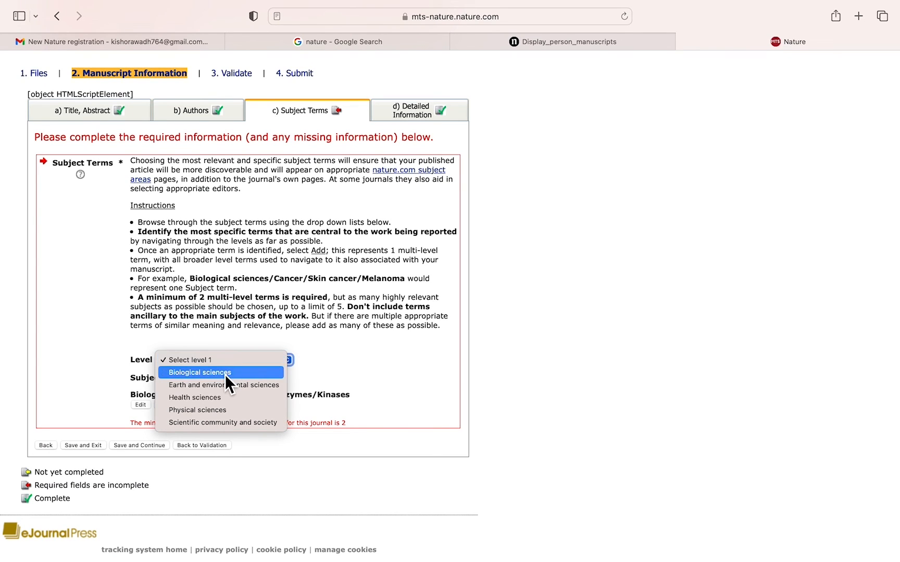
{"action": "left_click", "coordinate": [199, 372]}
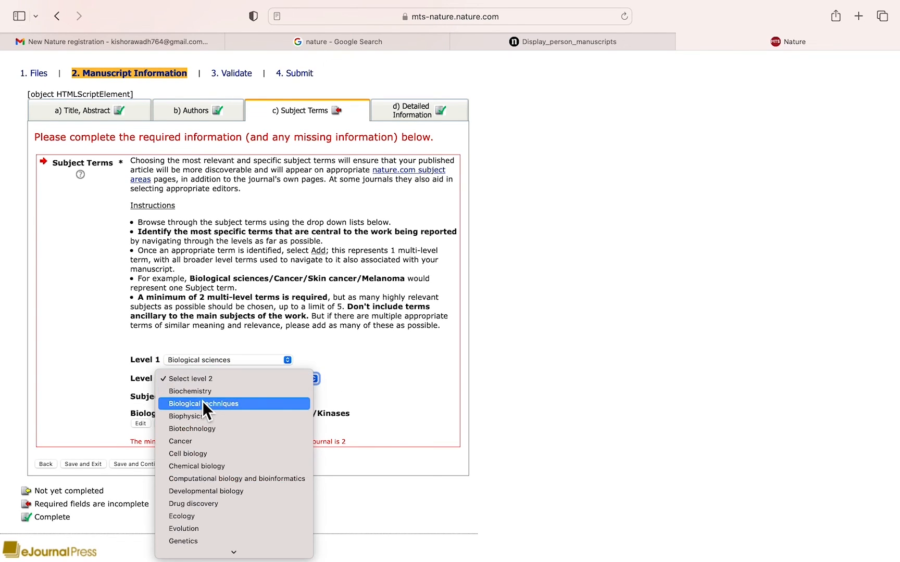
{"action": "mouse_move", "coordinate": [195, 416]}
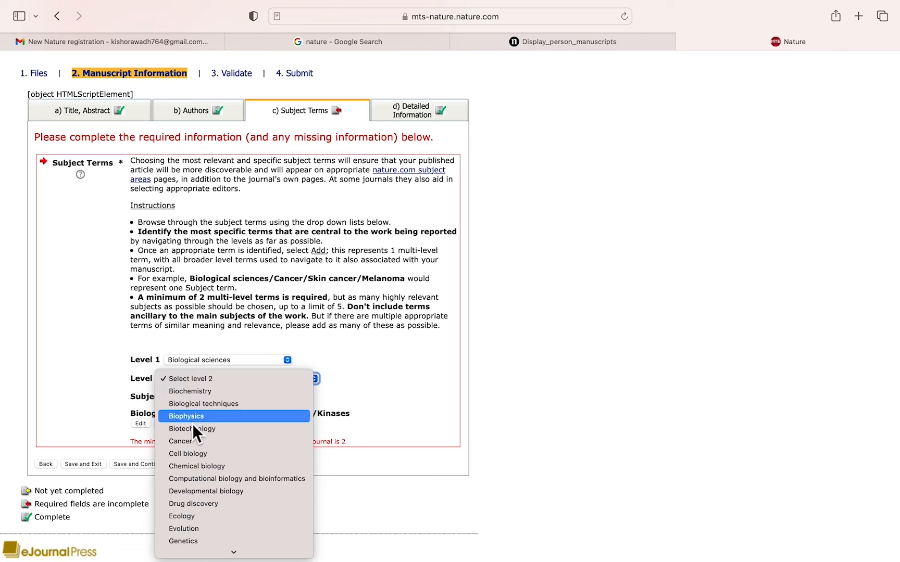
{"action": "left_click", "coordinate": [192, 429]}
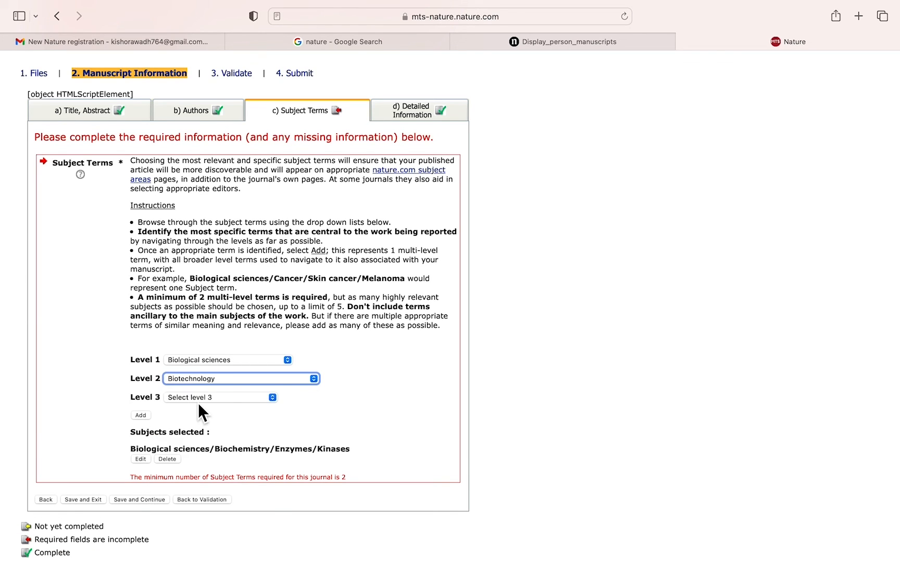
{"action": "left_click", "coordinate": [220, 398]}
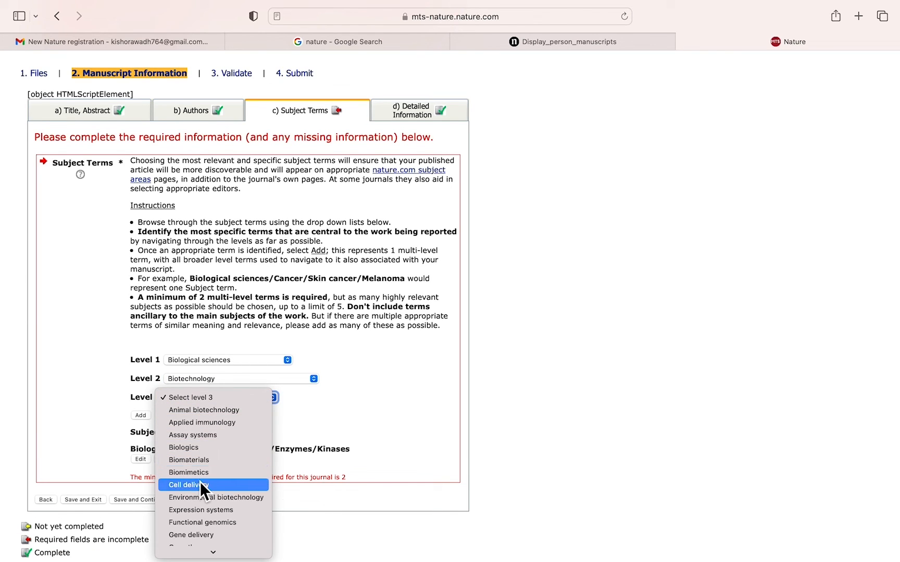
{"action": "mouse_move", "coordinate": [213, 510]}
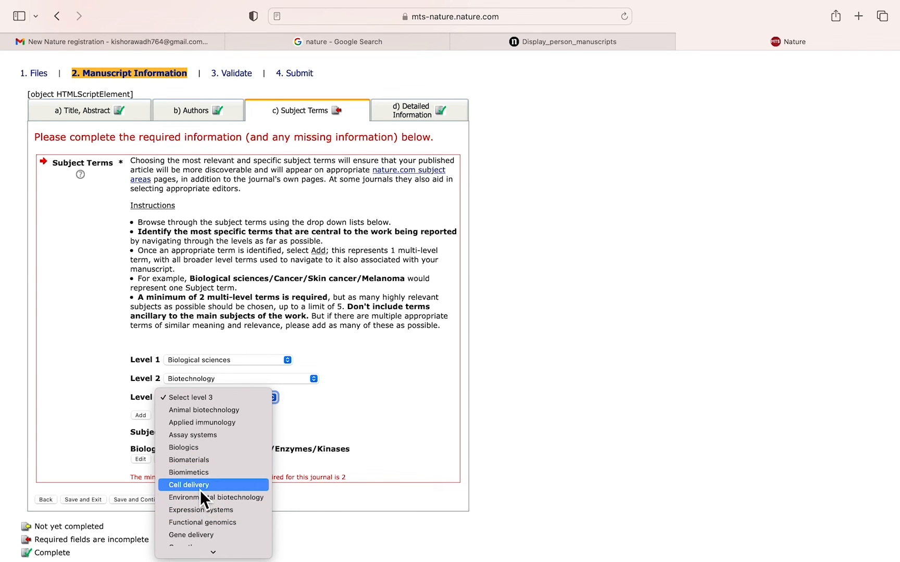
{"action": "left_click", "coordinate": [188, 485]}
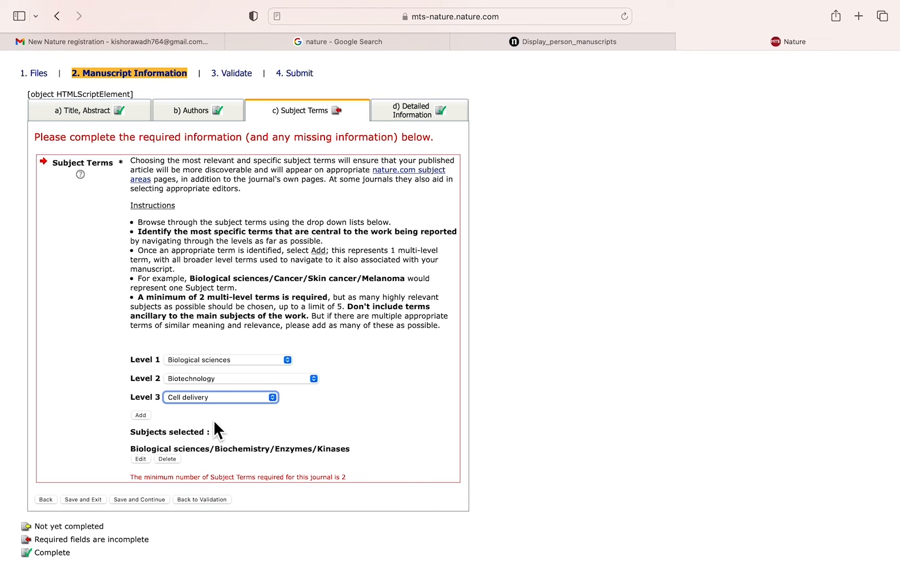
{"action": "left_click", "coordinate": [140, 415]}
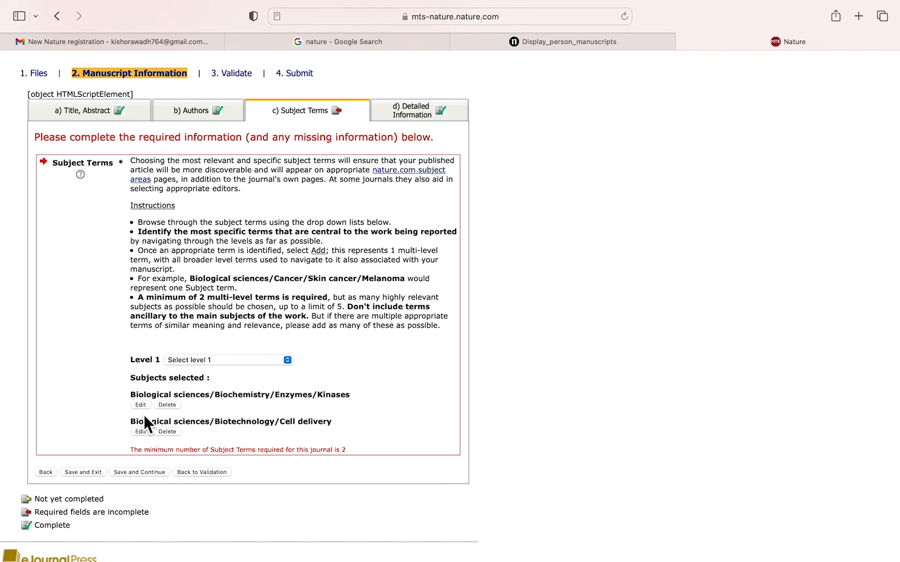
{"action": "mouse_move", "coordinate": [239, 441]}
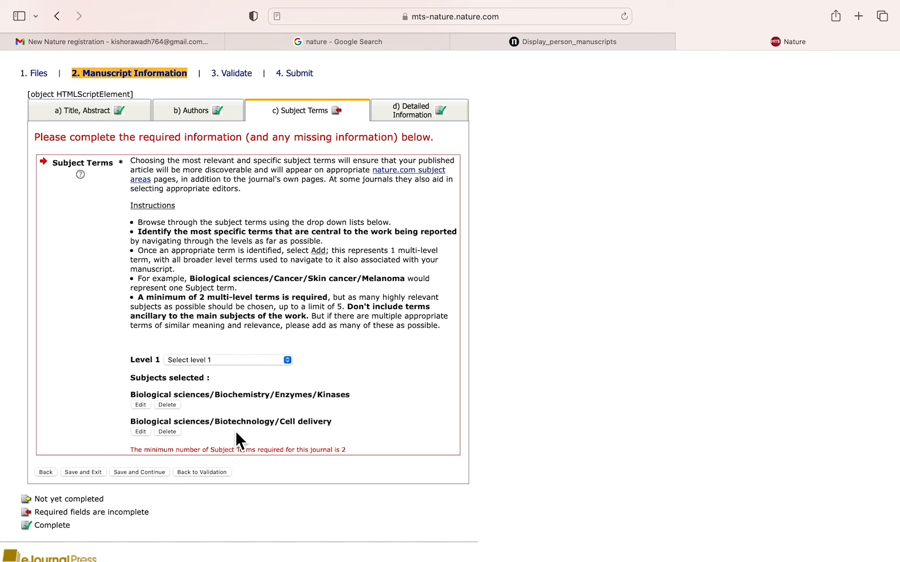
- Return to the validation summary, now reporting no errors found
{"action": "left_click", "coordinate": [201, 472]}
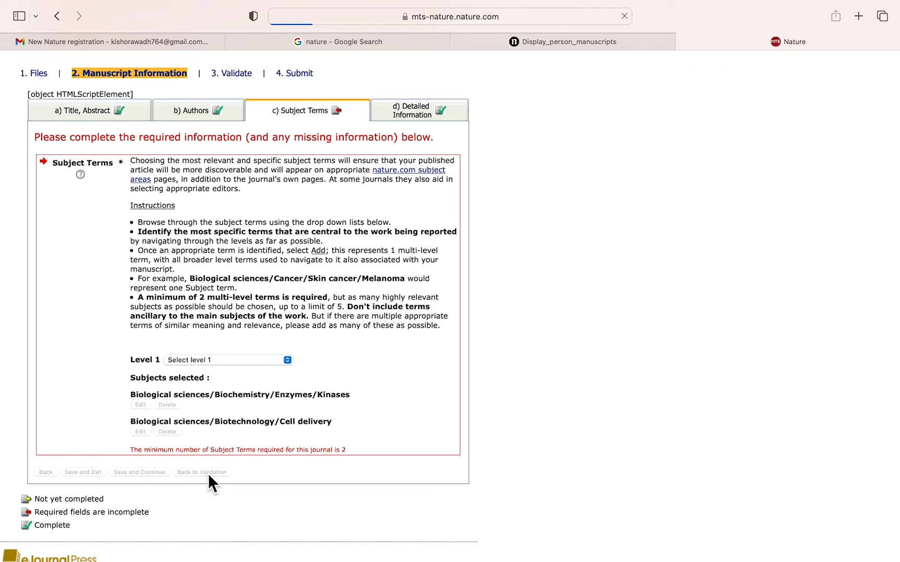
{"action": "left_click", "coordinate": [201, 472]}
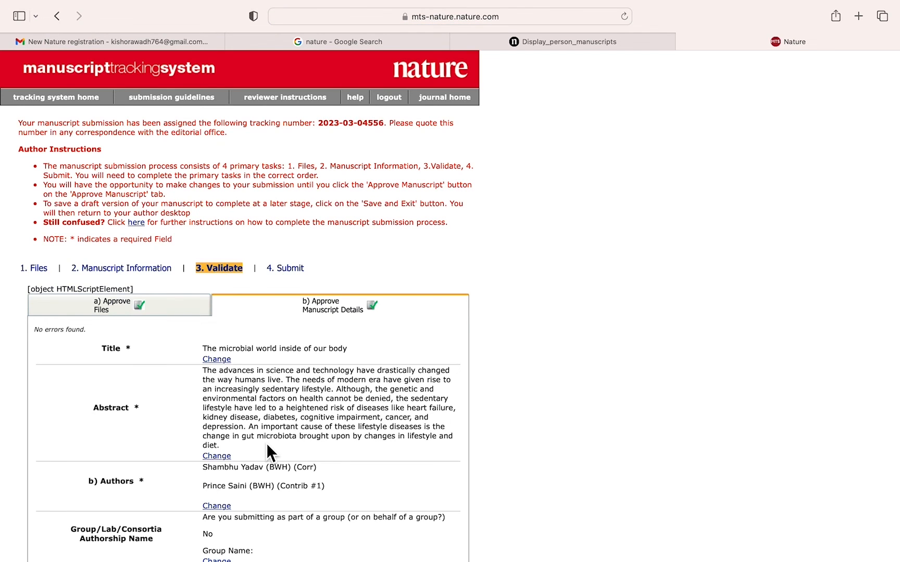
- Save and Continue from the error-free Validate page to the Submit step
{"action": "scroll", "scroll_direction": "down", "scroll_amount": 3}
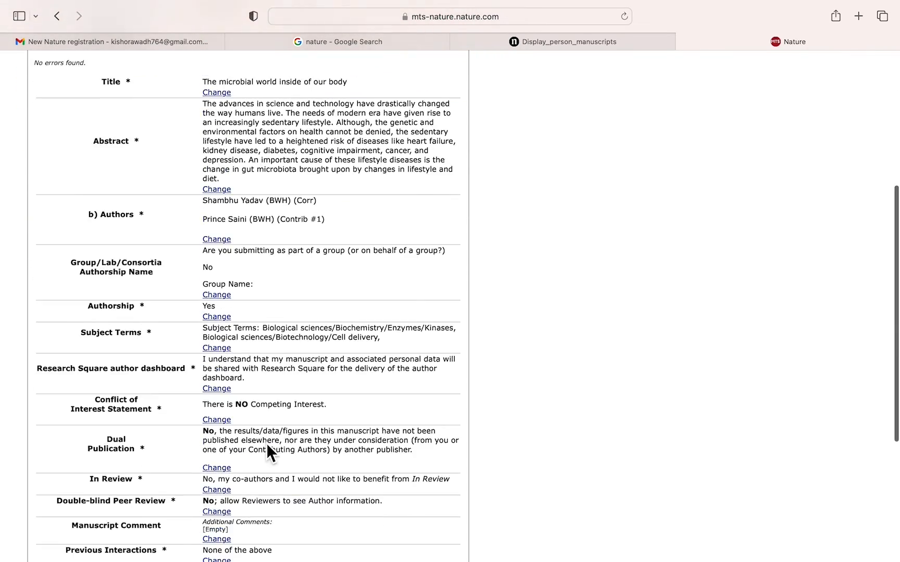
{"action": "scroll", "scroll_direction": "down", "scroll_amount": 3}
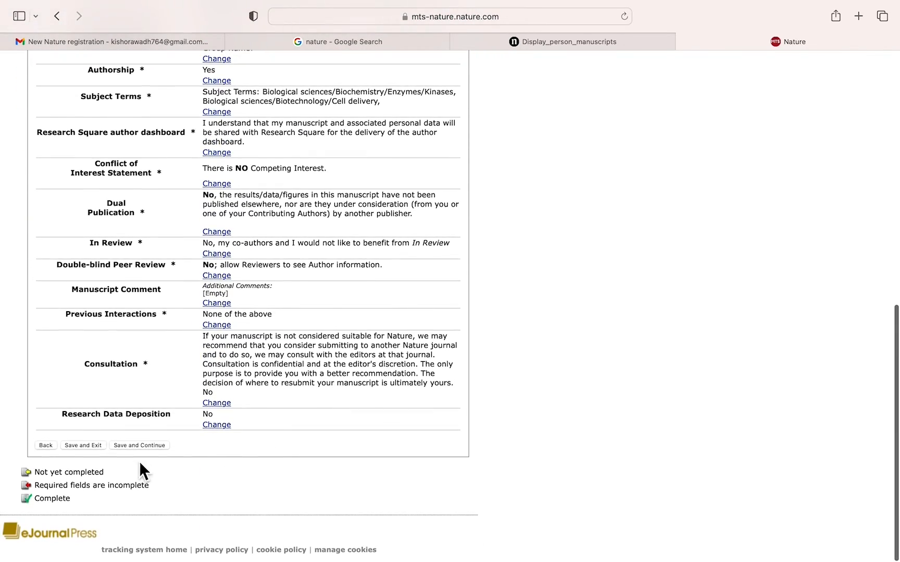
{"action": "left_click", "coordinate": [139, 445]}
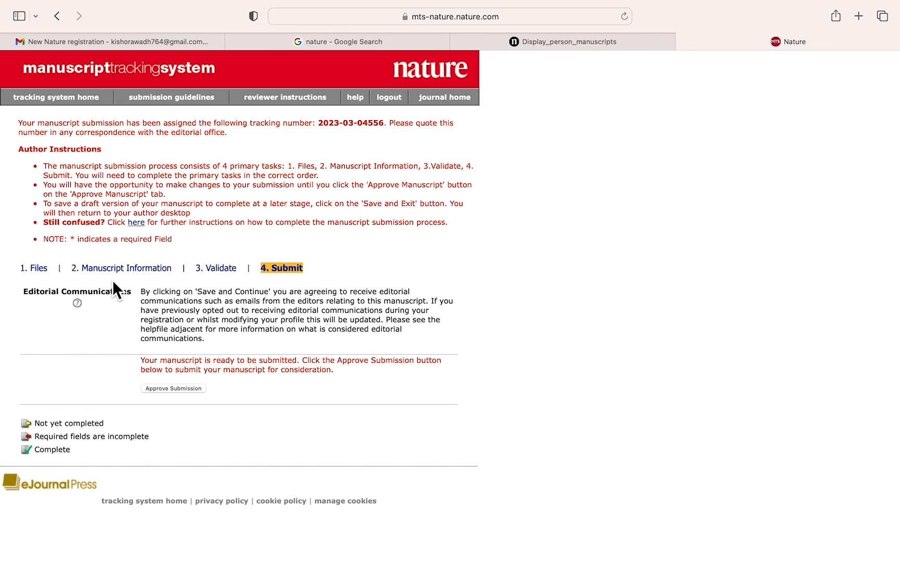
{"action": "mouse_move", "coordinate": [281, 268]}
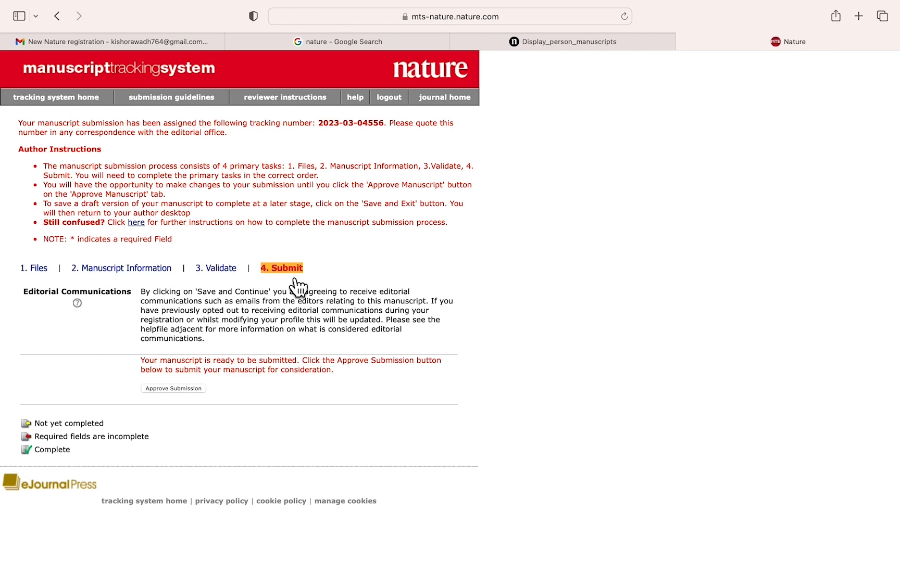
{"action": "mouse_move", "coordinate": [167, 353]}
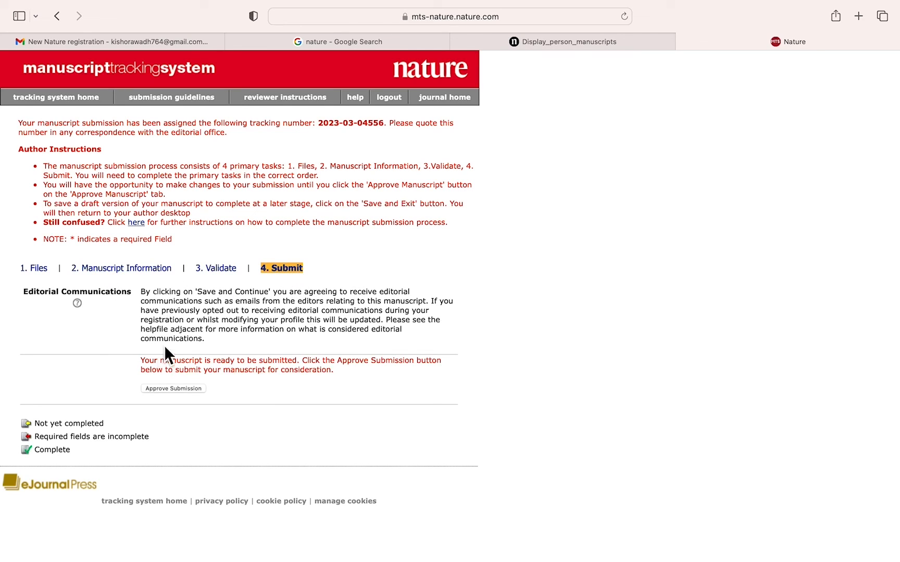
{"action": "mouse_move", "coordinate": [190, 413]}
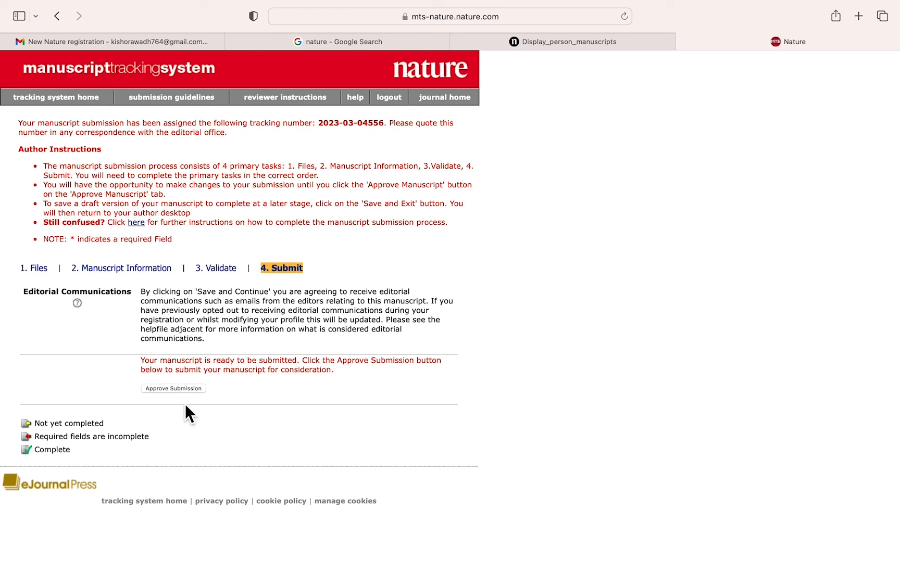
{"action": "mouse_move", "coordinate": [184, 405]}
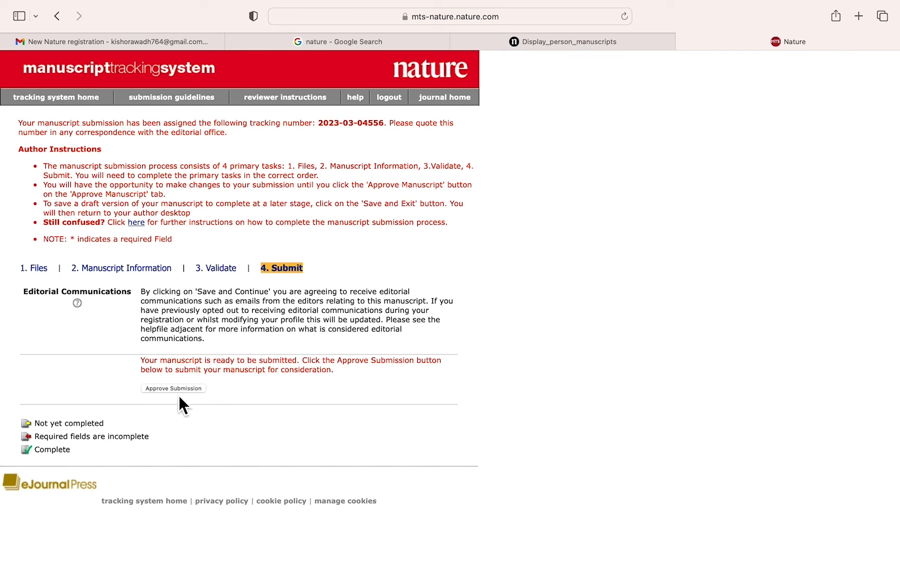
{"action": "mouse_move", "coordinate": [223, 407]}
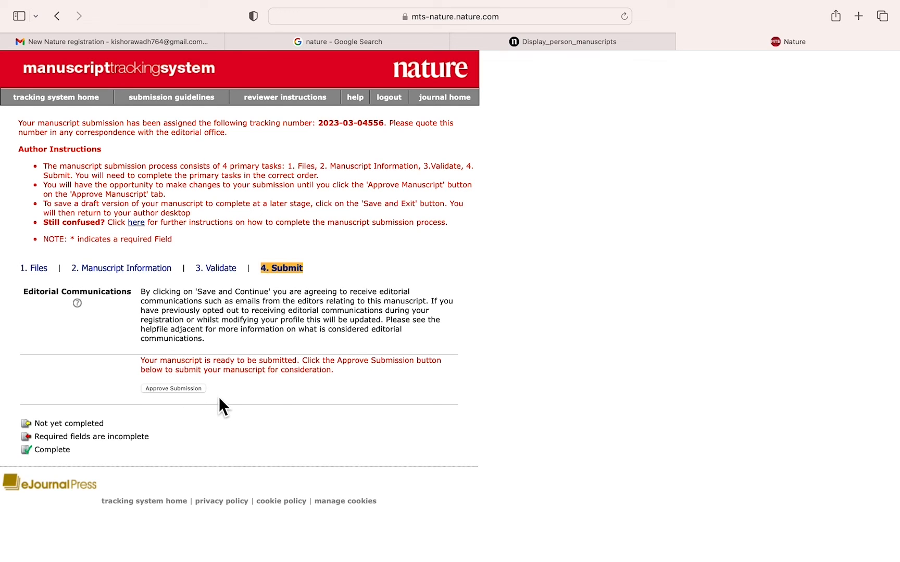